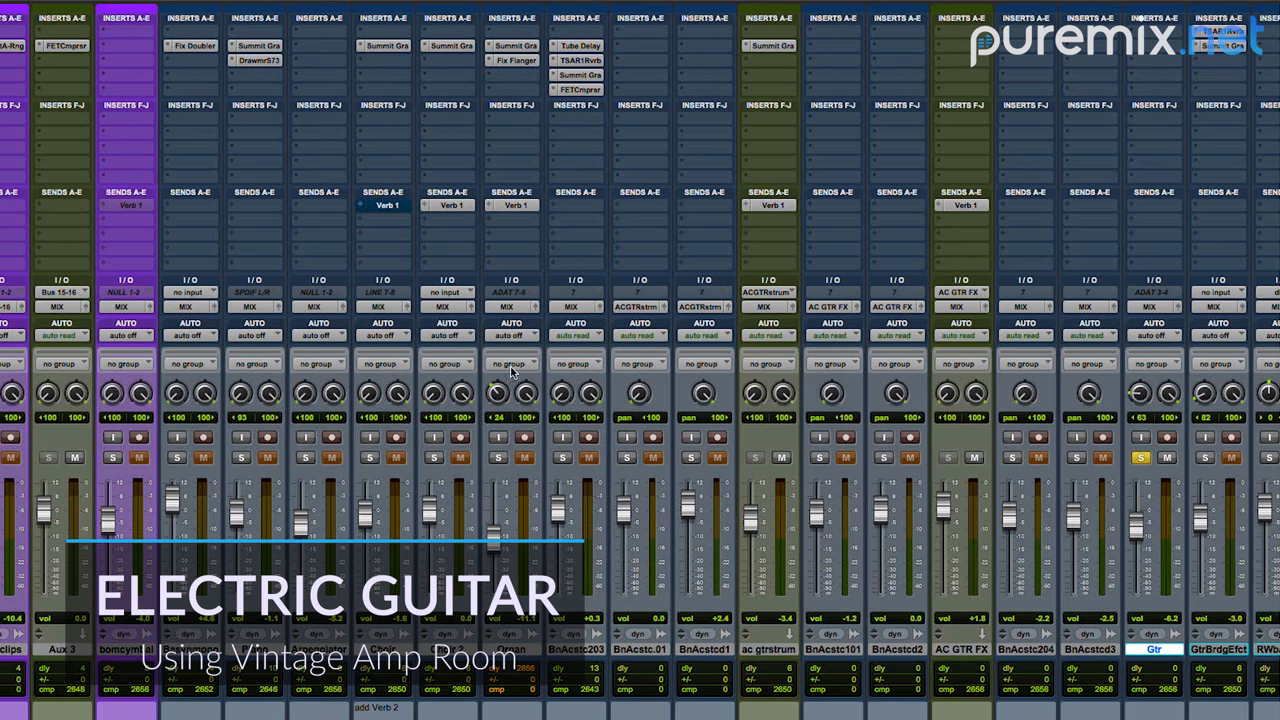
mouse_move(1133, 51)
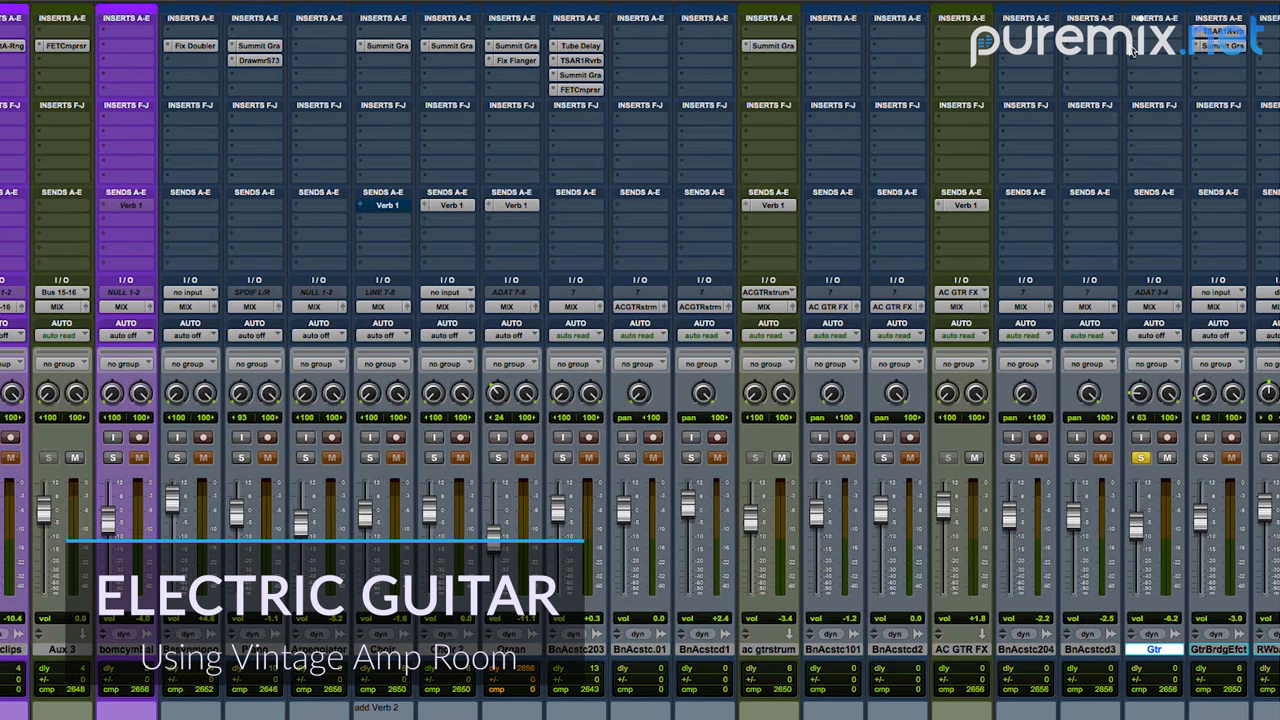
- Insert Vintage Amp Room on the Gtr track, pick the white British stack, and adjust Master Volume
click(960, 18)
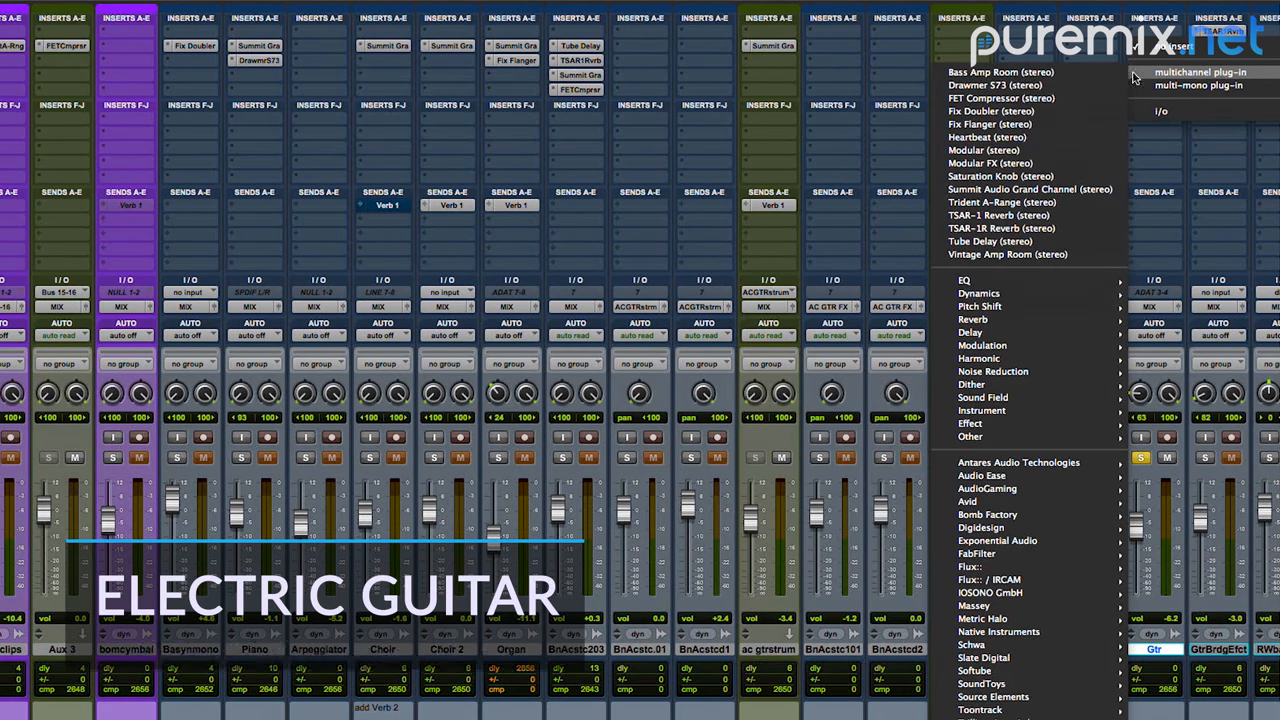
mouse_move(997, 163)
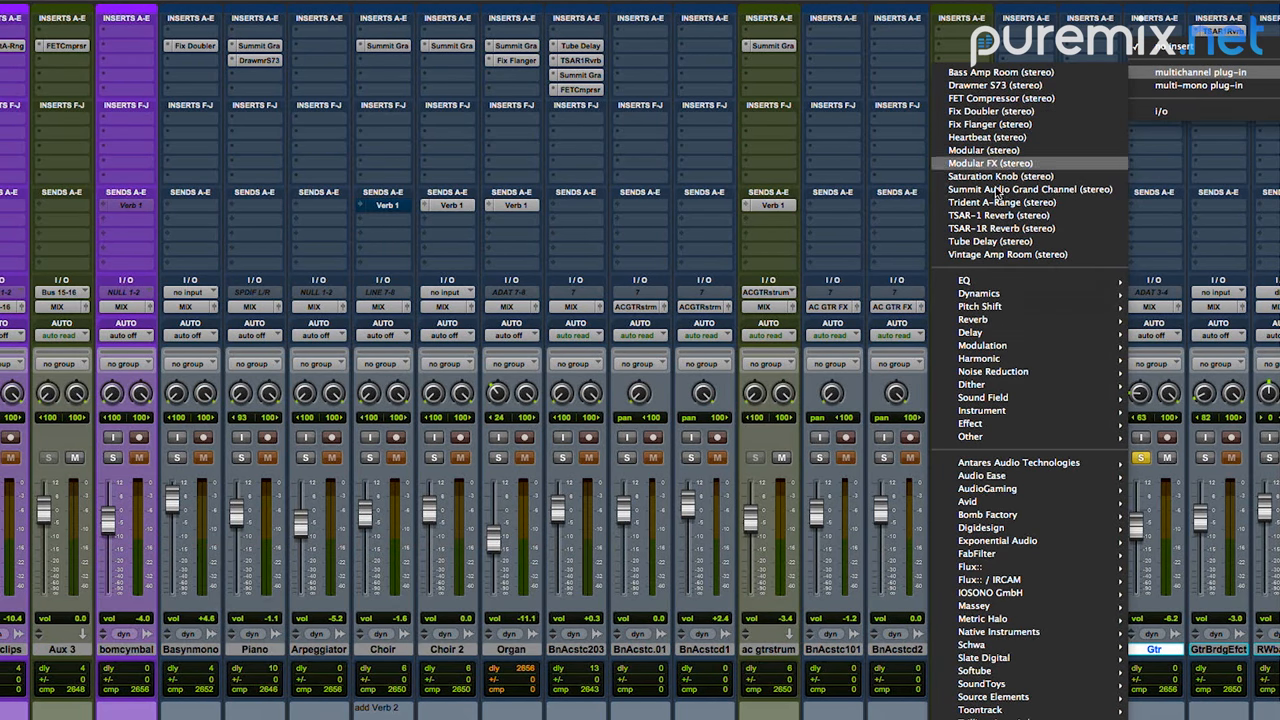
click(1006, 254)
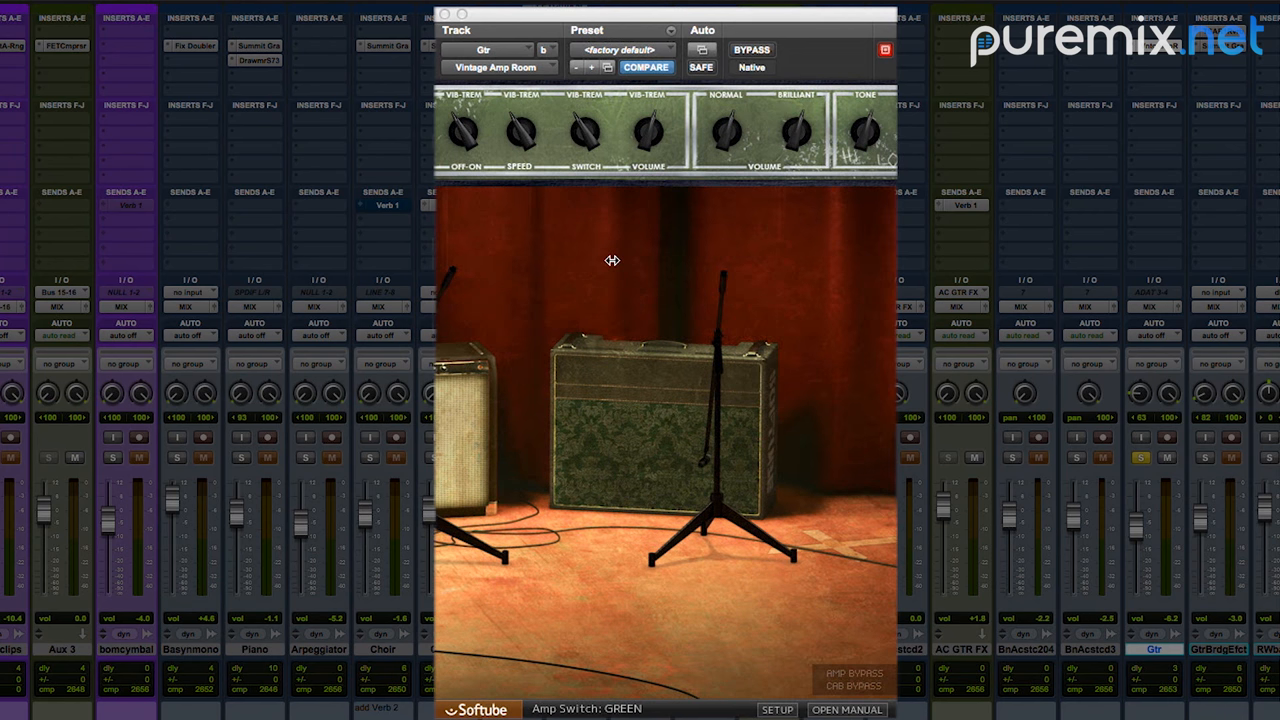
mouse_move(566, 258)
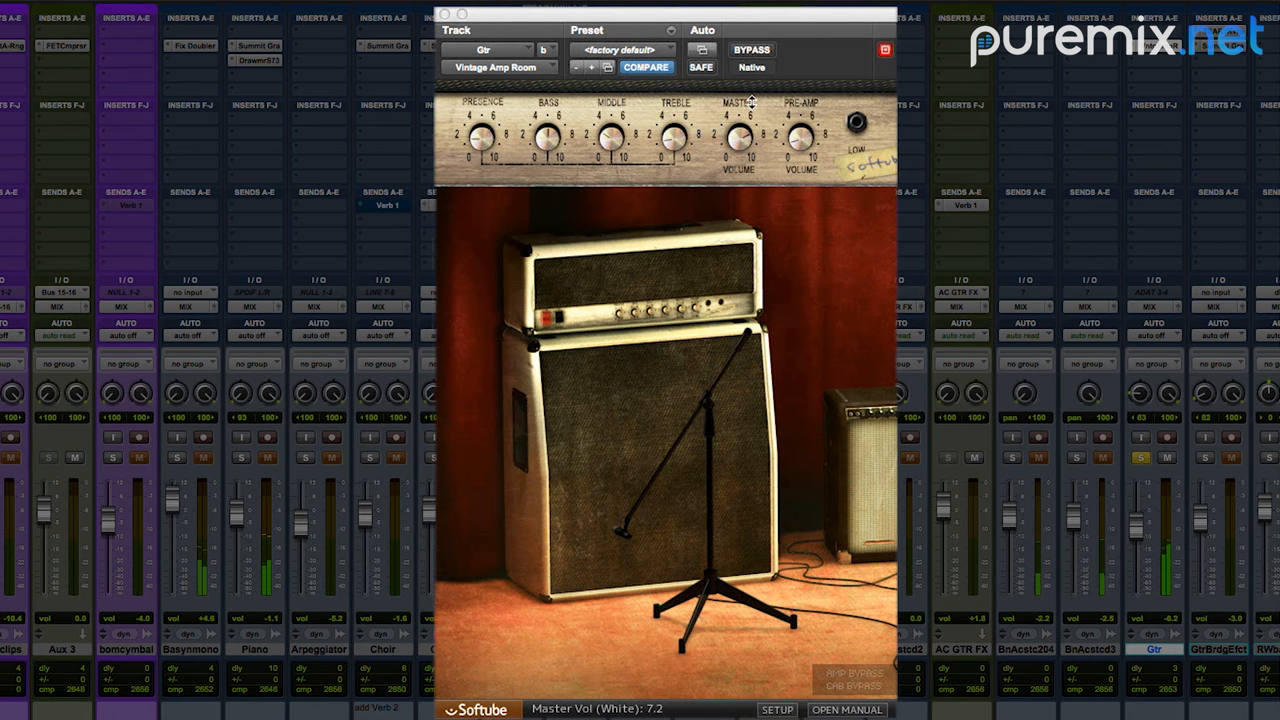
drag(737, 138, 745, 125)
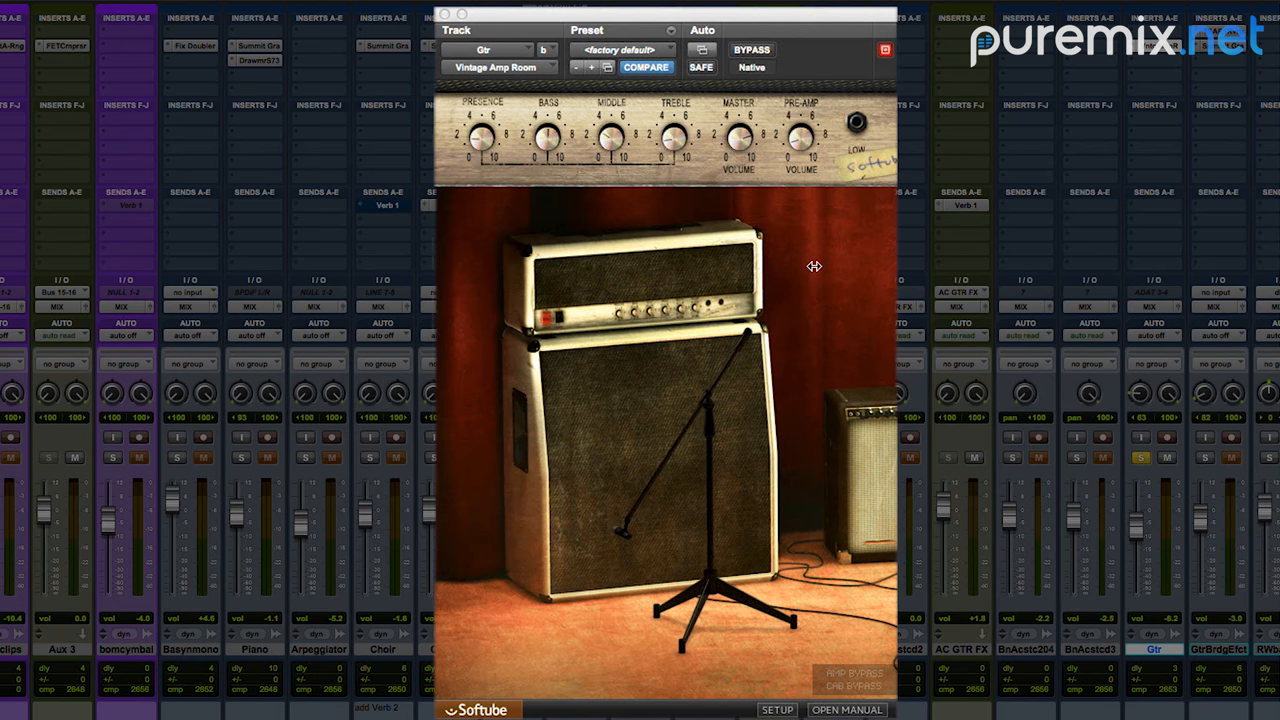
mouse_move(718, 264)
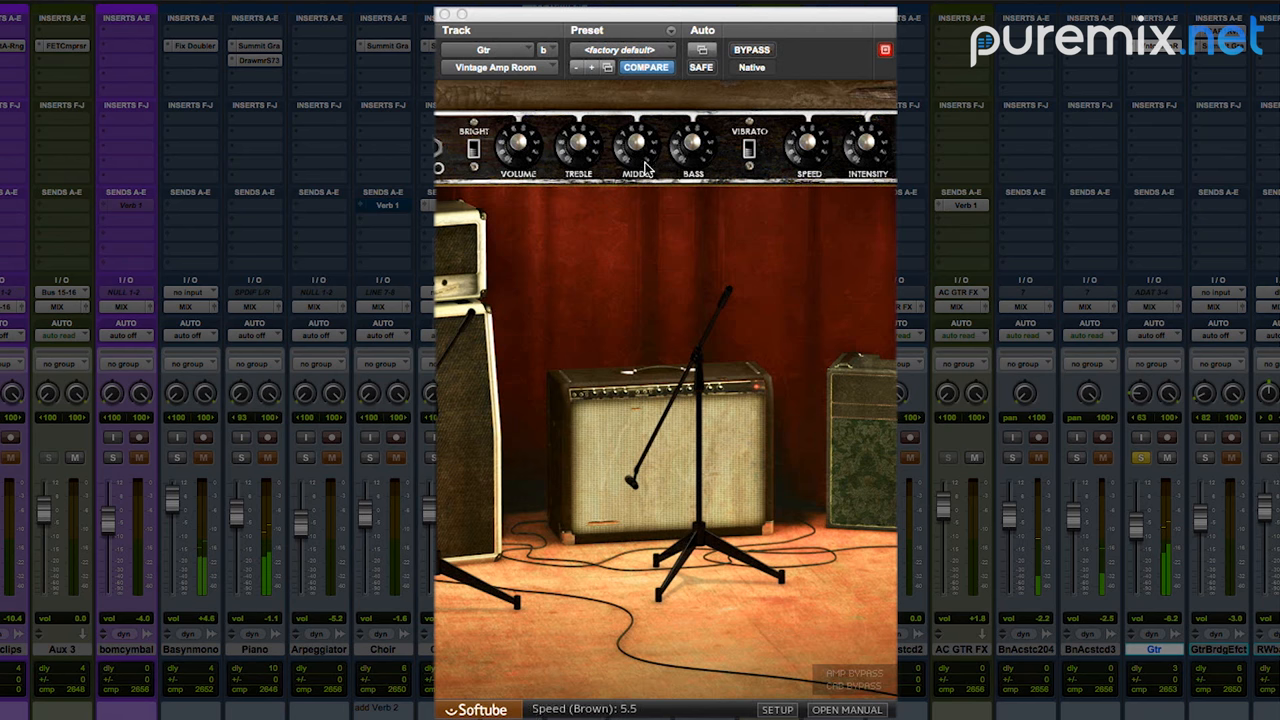
- On the brown combo, set treble 4.2 and middle 4.6, toggle vibrato, set intensity 9.4
drag(577, 148, 560, 155)
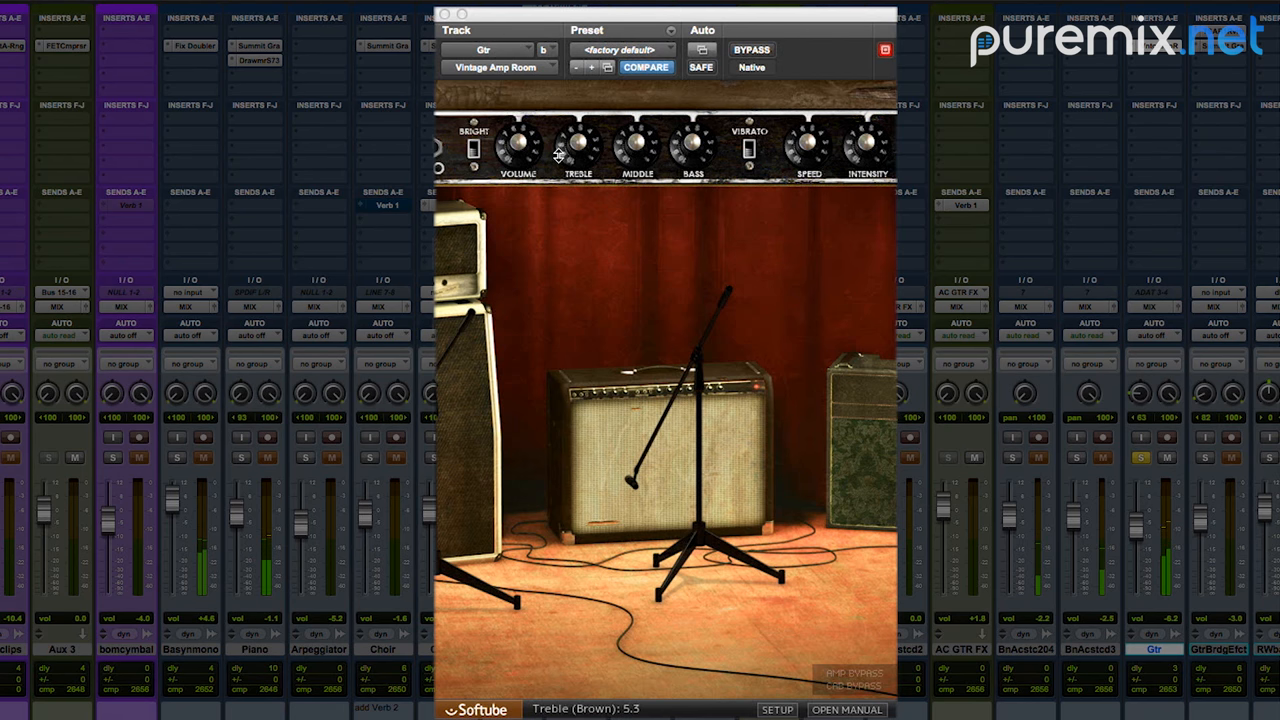
drag(575, 147, 570, 170)
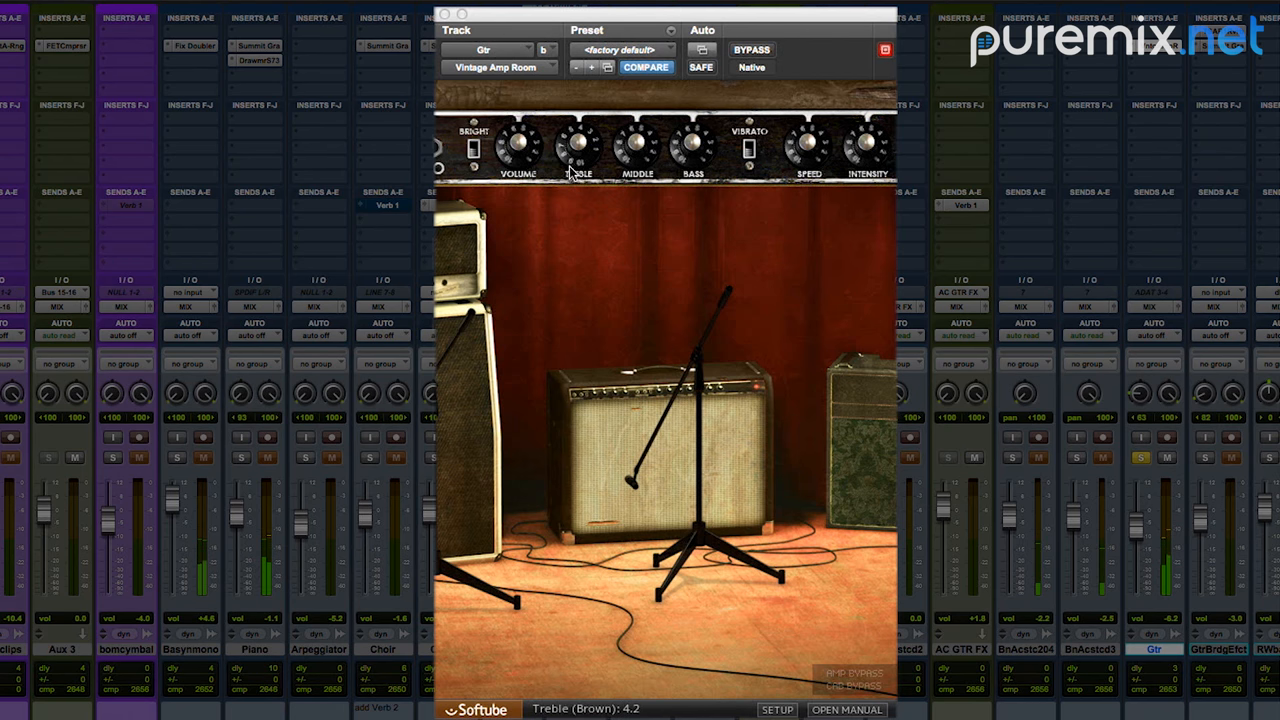
drag(635, 148, 635, 140)
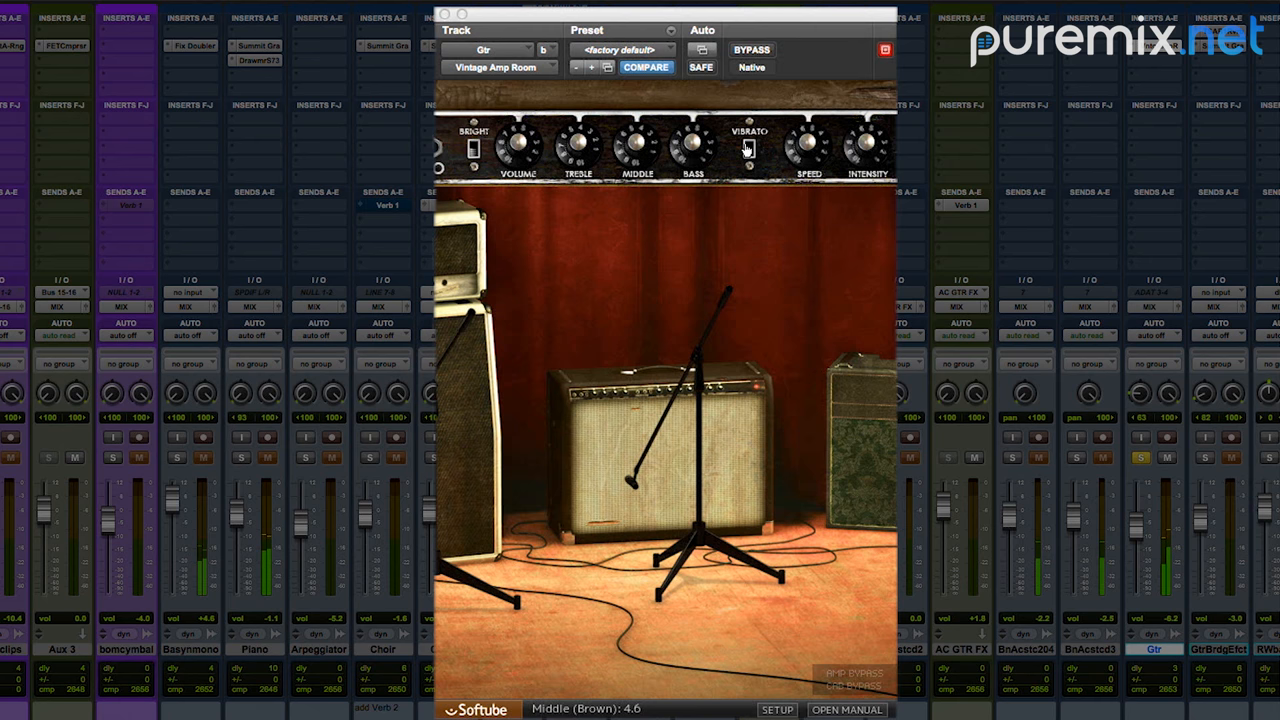
click(748, 145)
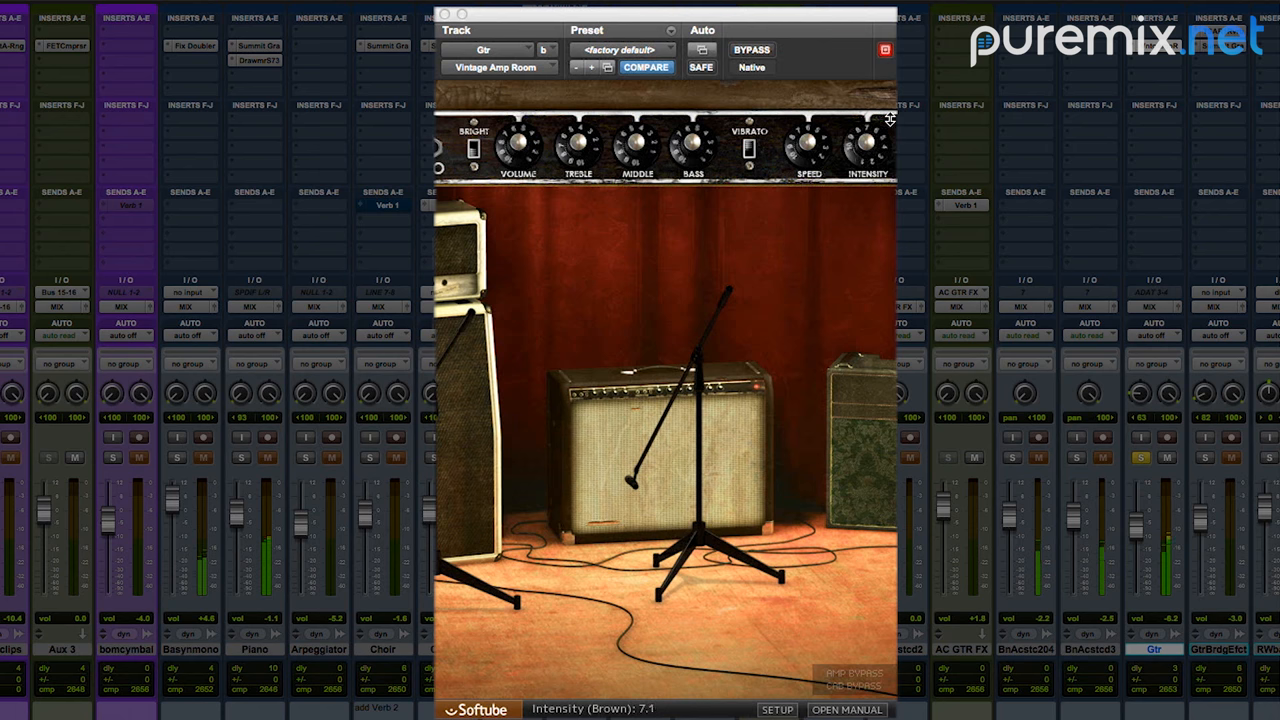
drag(808, 150, 808, 160)
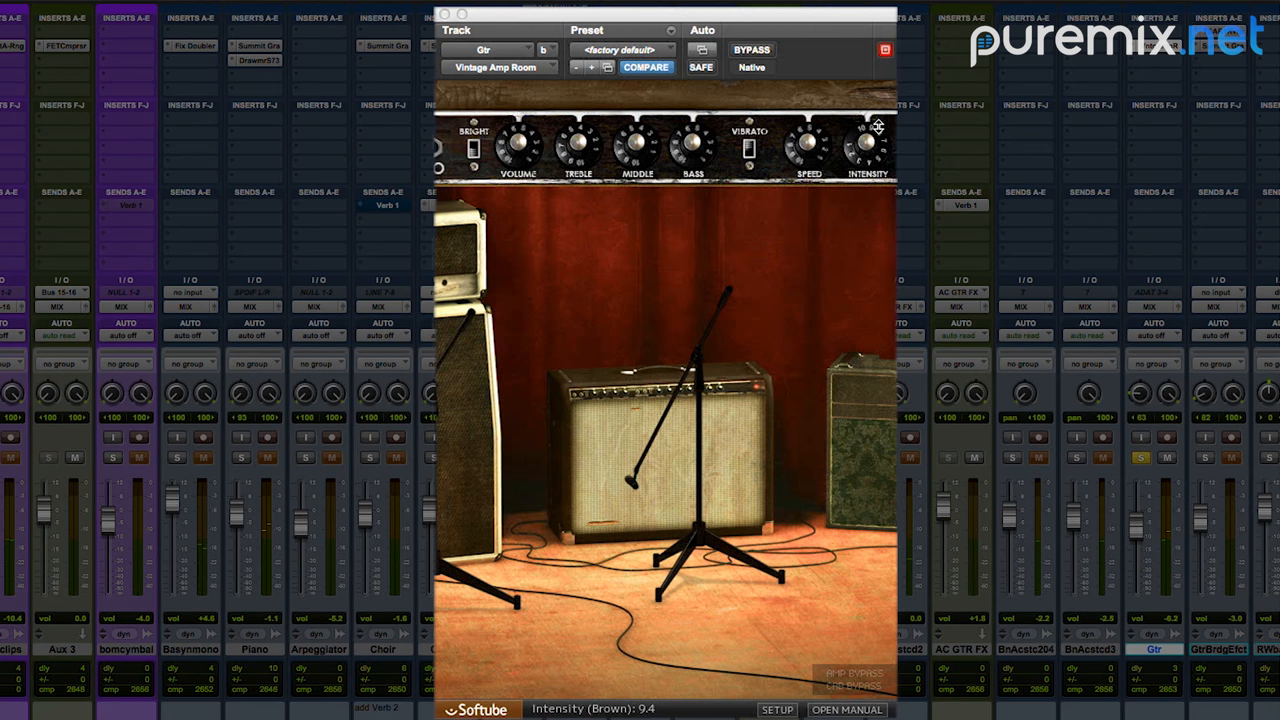
mouse_move(632, 221)
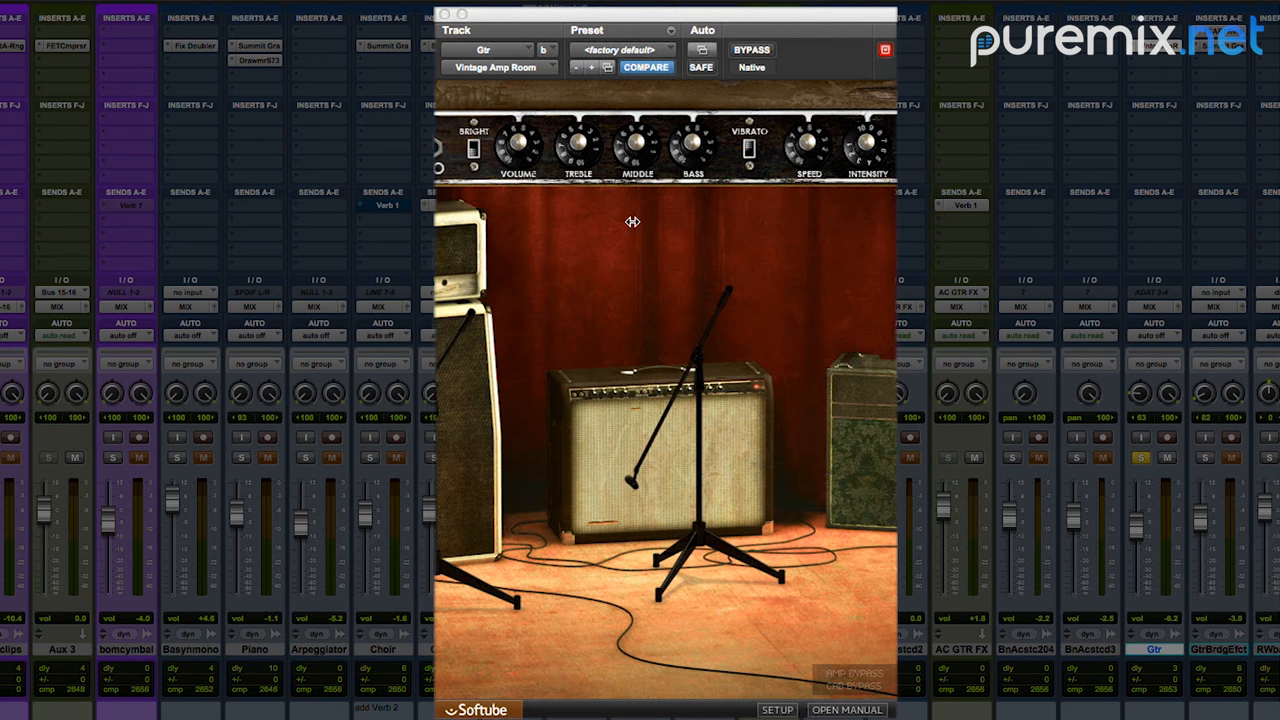
mouse_move(630, 223)
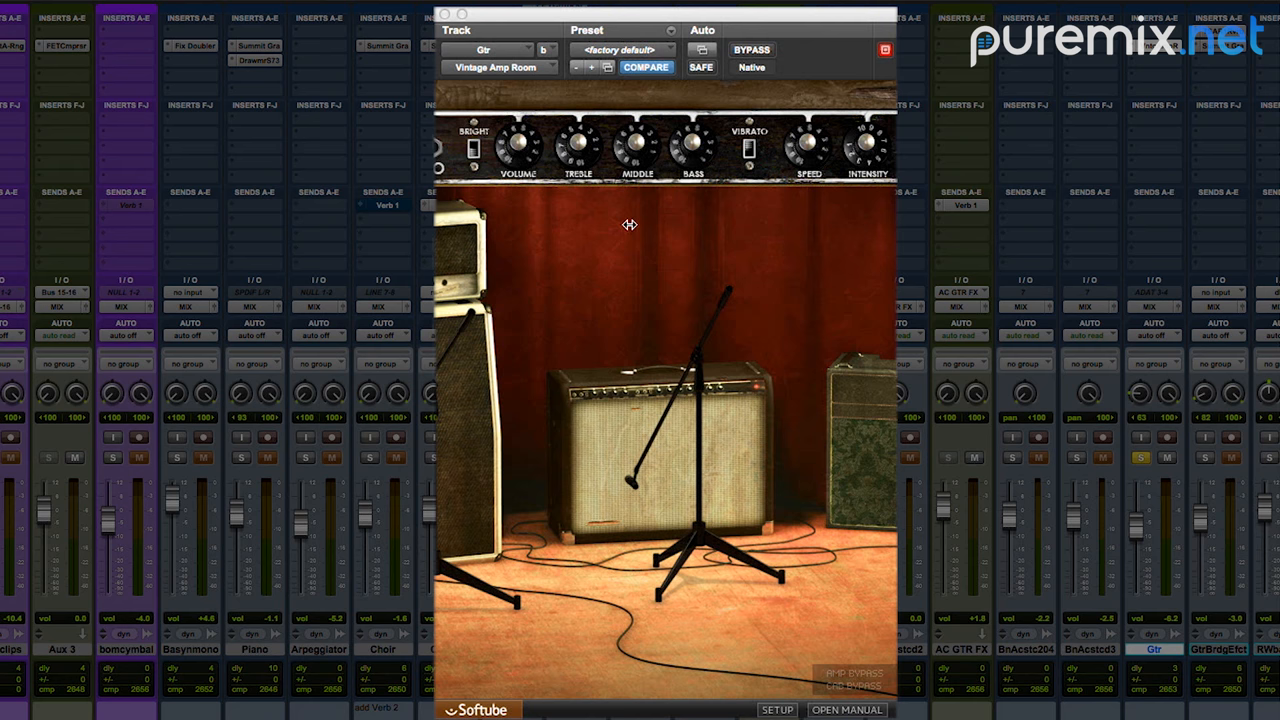
mouse_move(631, 224)
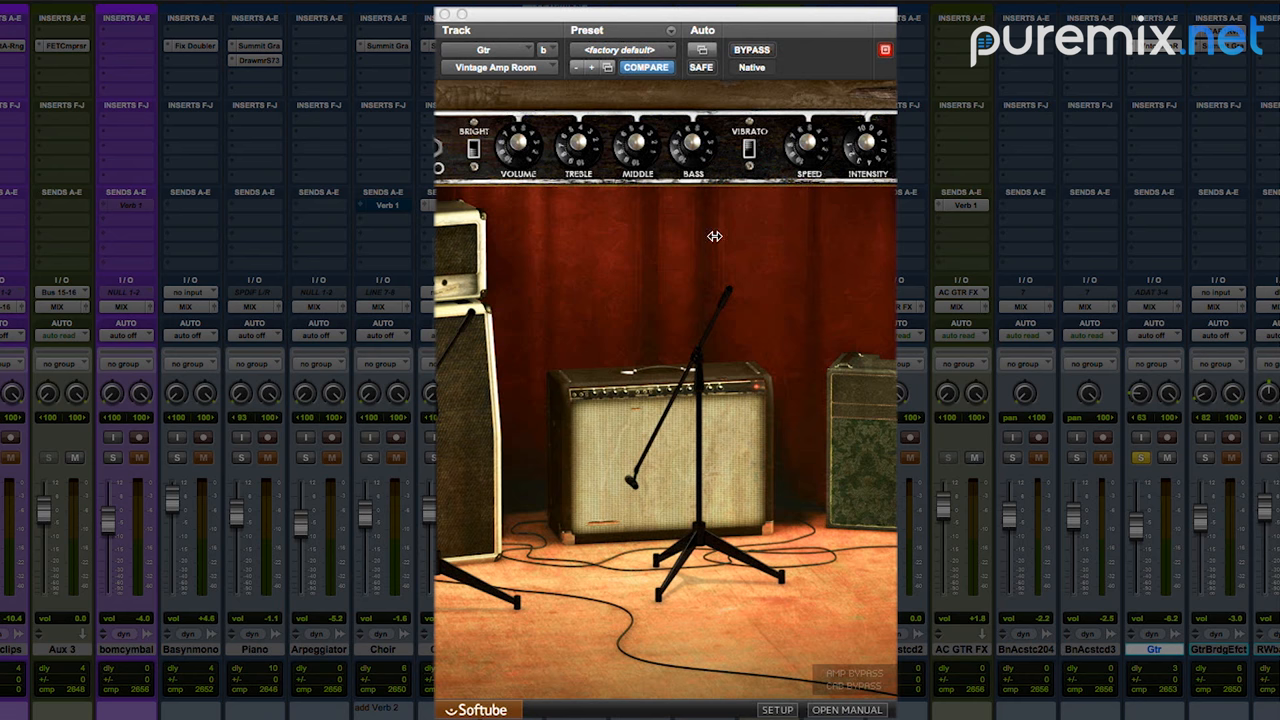
mouse_move(737, 240)
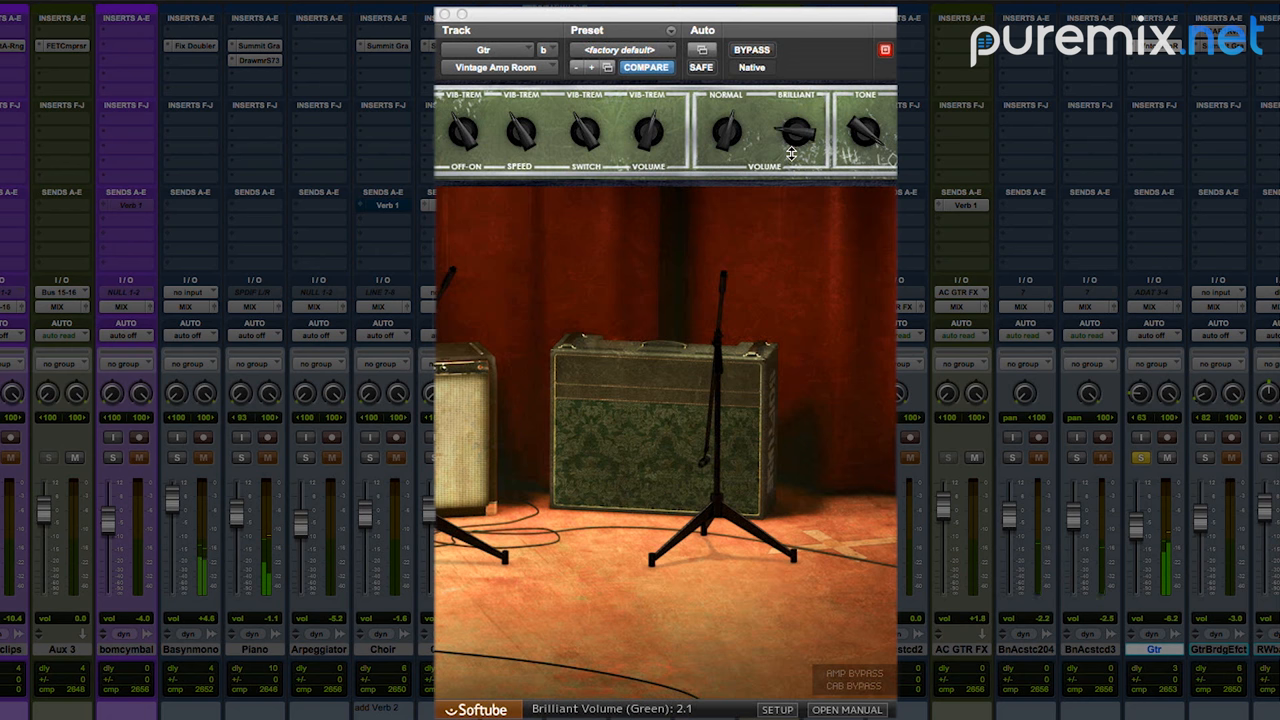
mouse_move(604, 155)
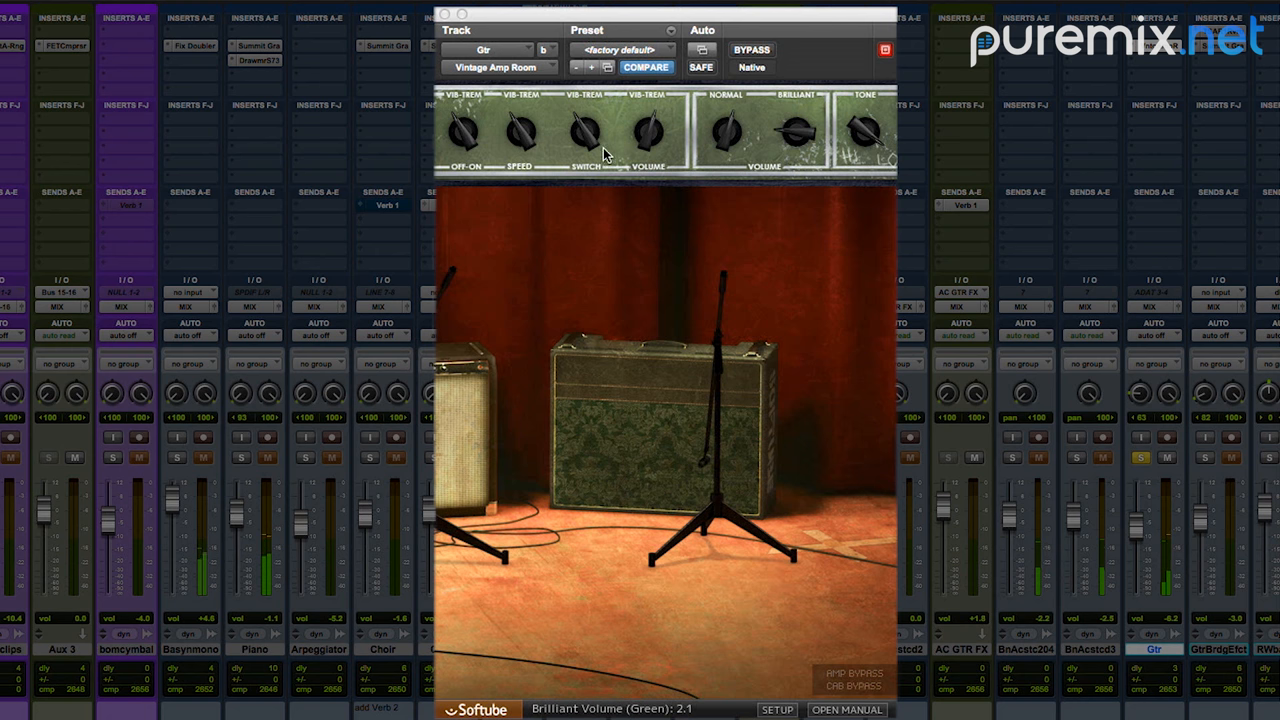
- Set the green amp's effect to tremolo, turn it on, and lower brilliant volume to 1.3
click(515, 130)
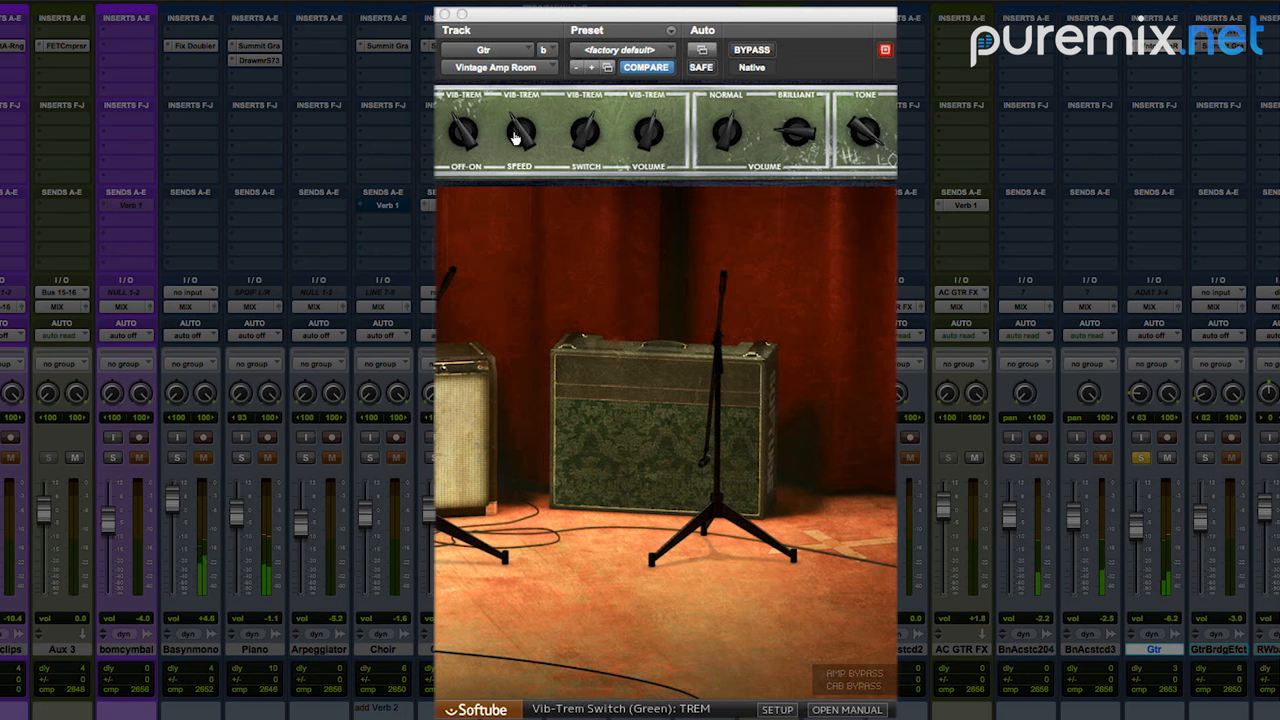
click(463, 130)
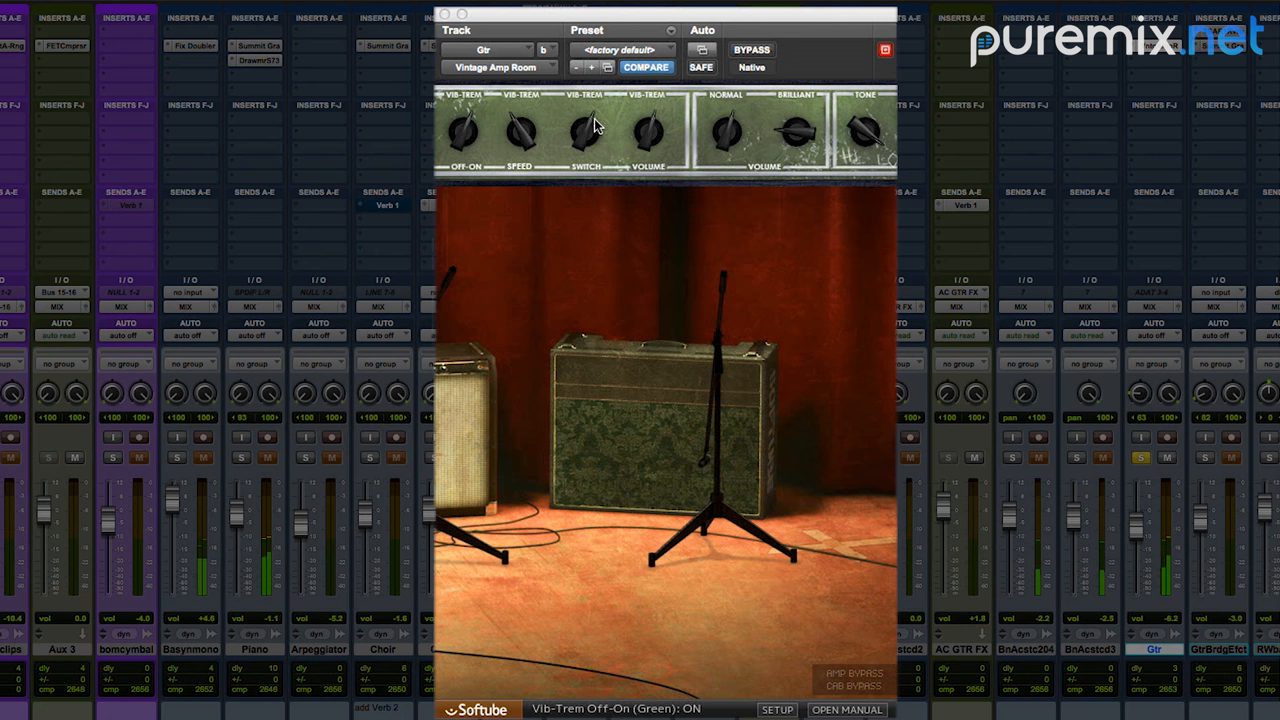
drag(647, 130, 647, 115)
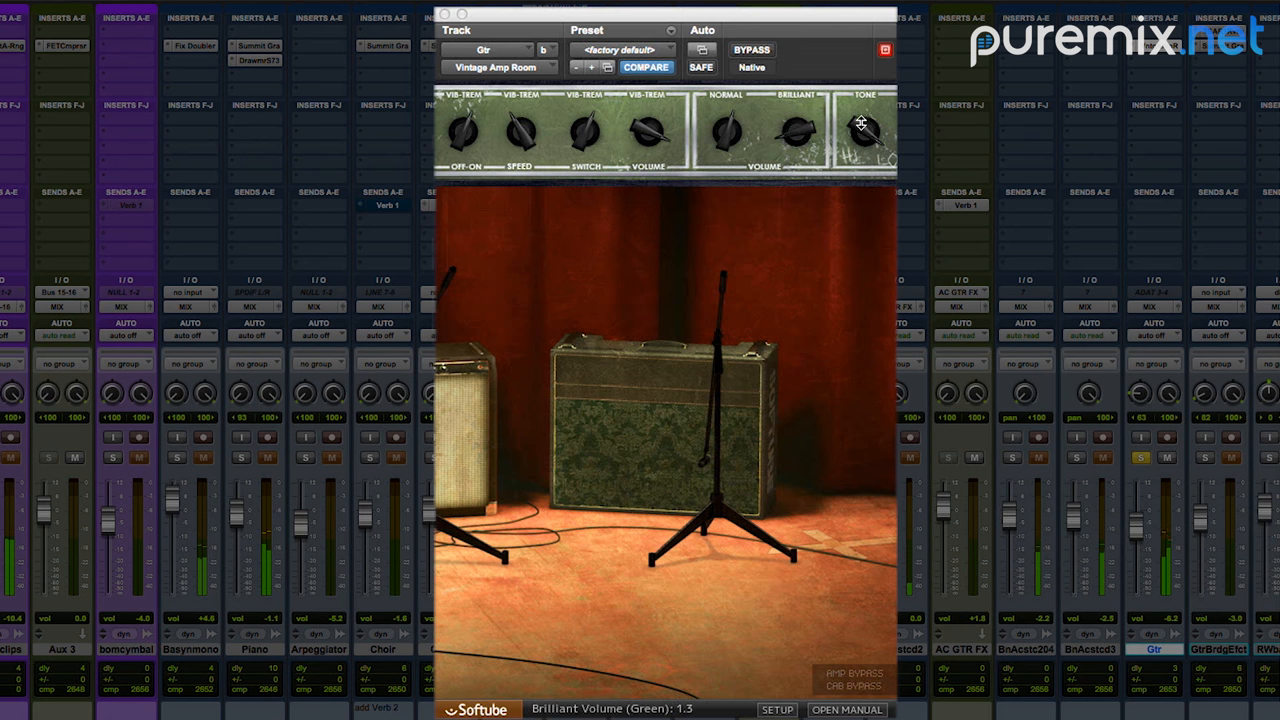
drag(862, 132, 870, 110)
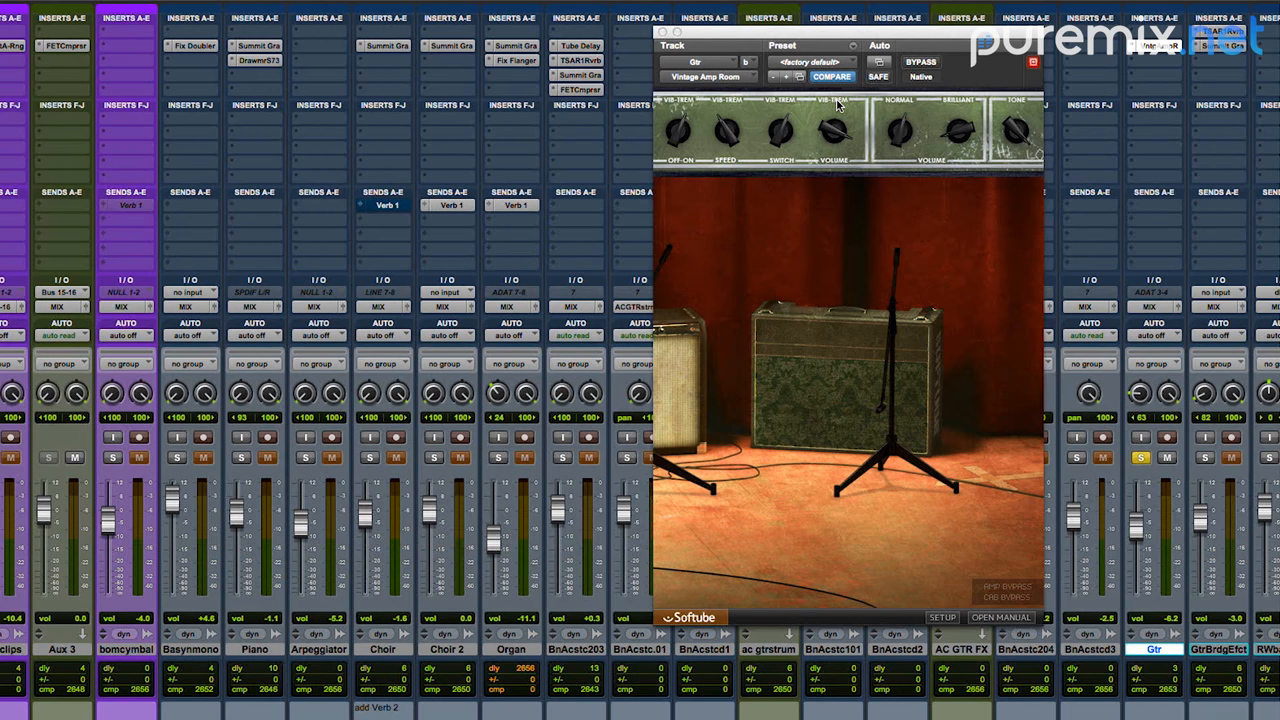
mouse_move(895, 128)
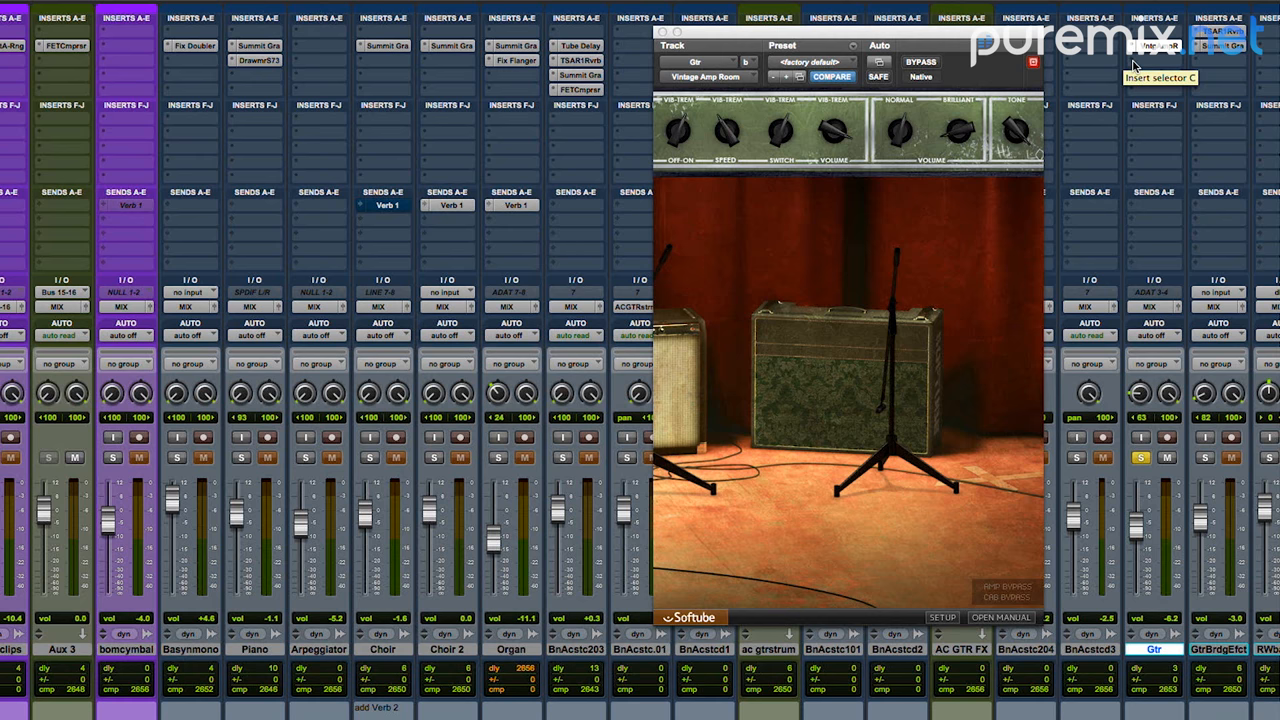
- Insert Tube Delay on Gtr with tempo-synced time, about 10% mix and more drive
click(1155, 46)
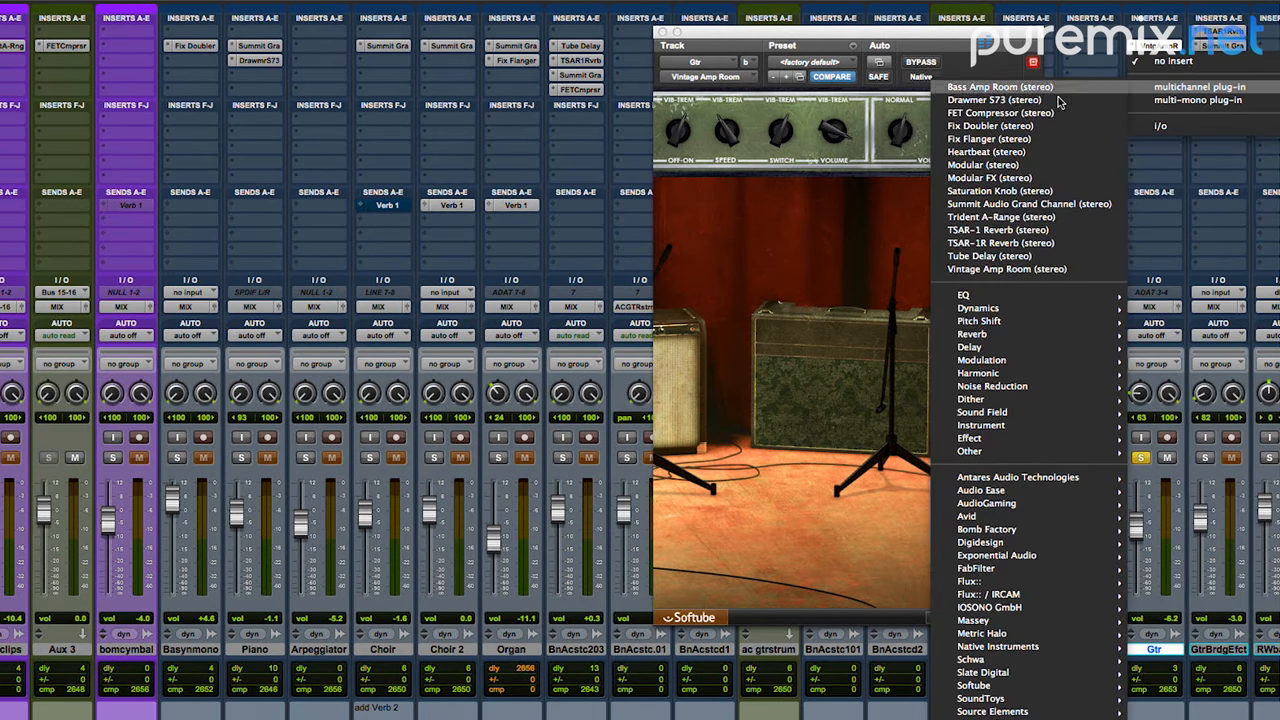
mouse_move(1012, 255)
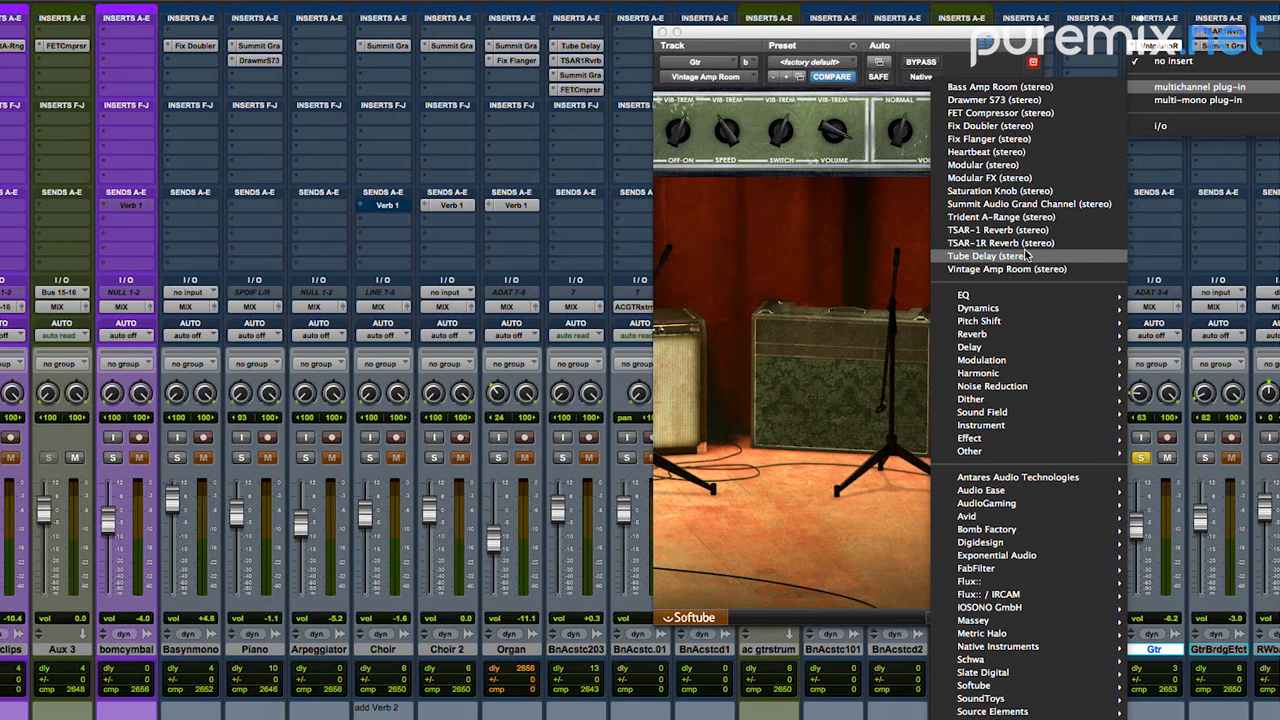
click(1001, 255)
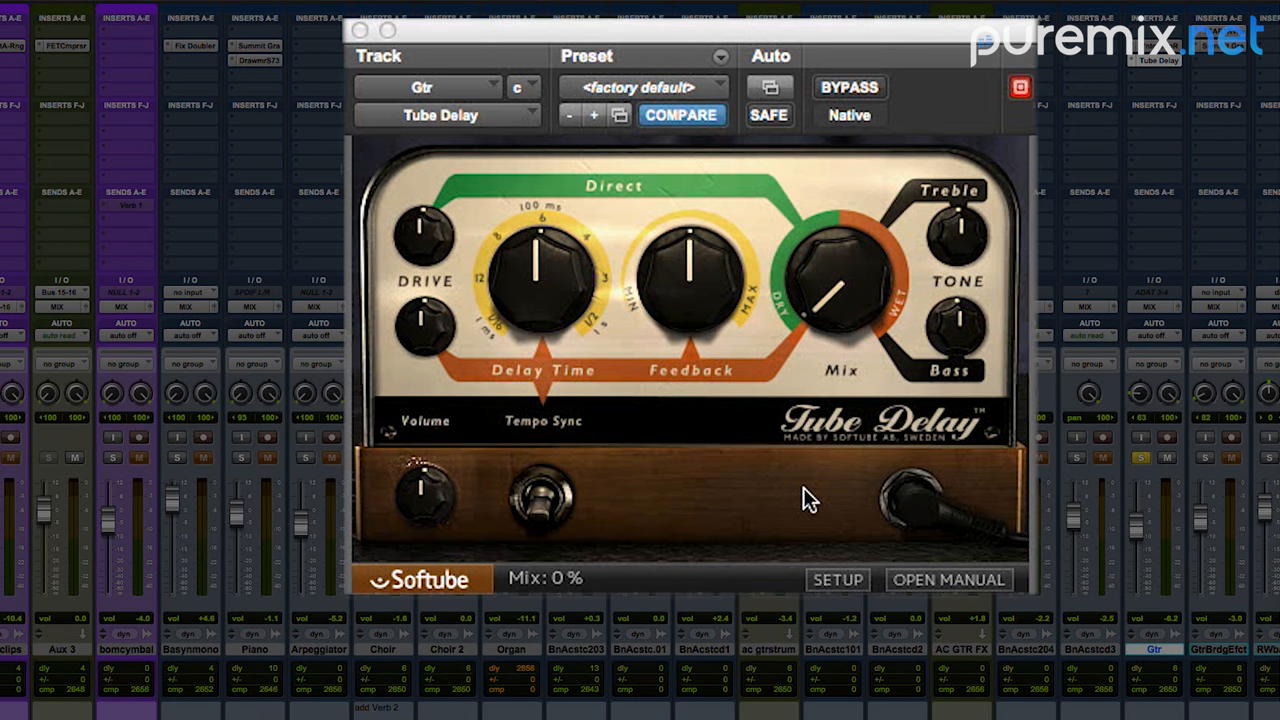
mouse_move(805, 478)
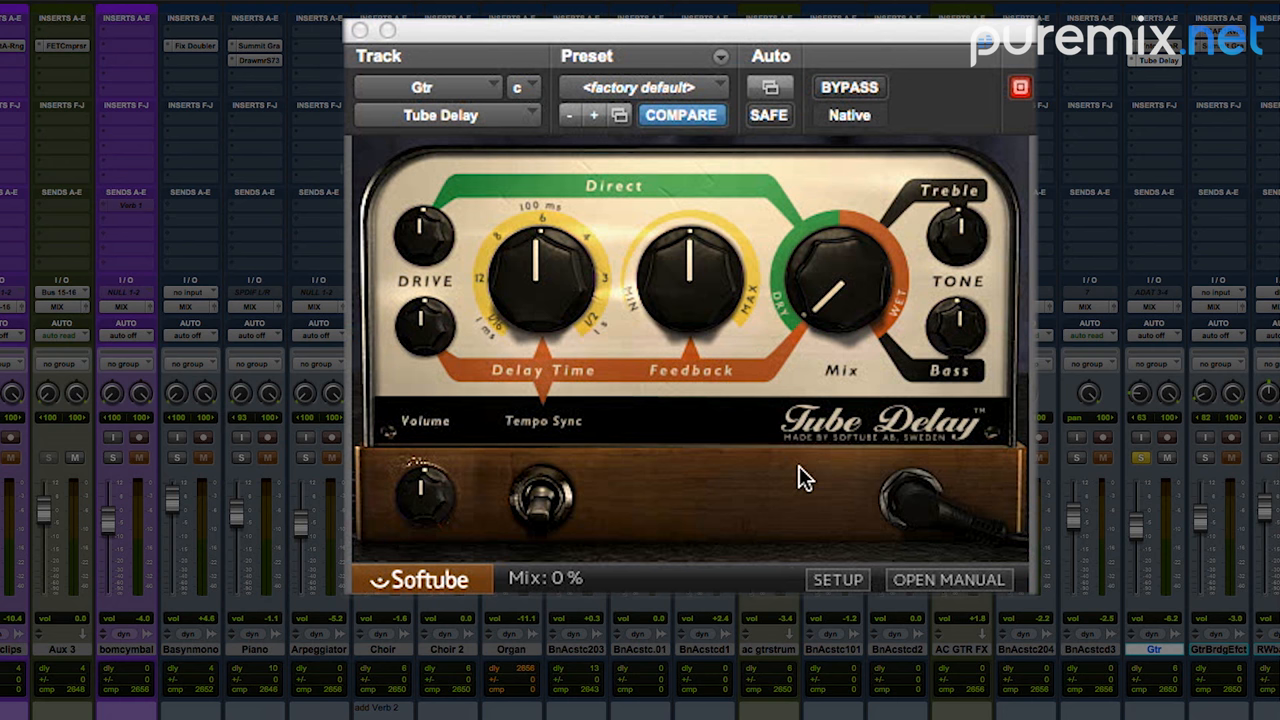
mouse_move(540, 495)
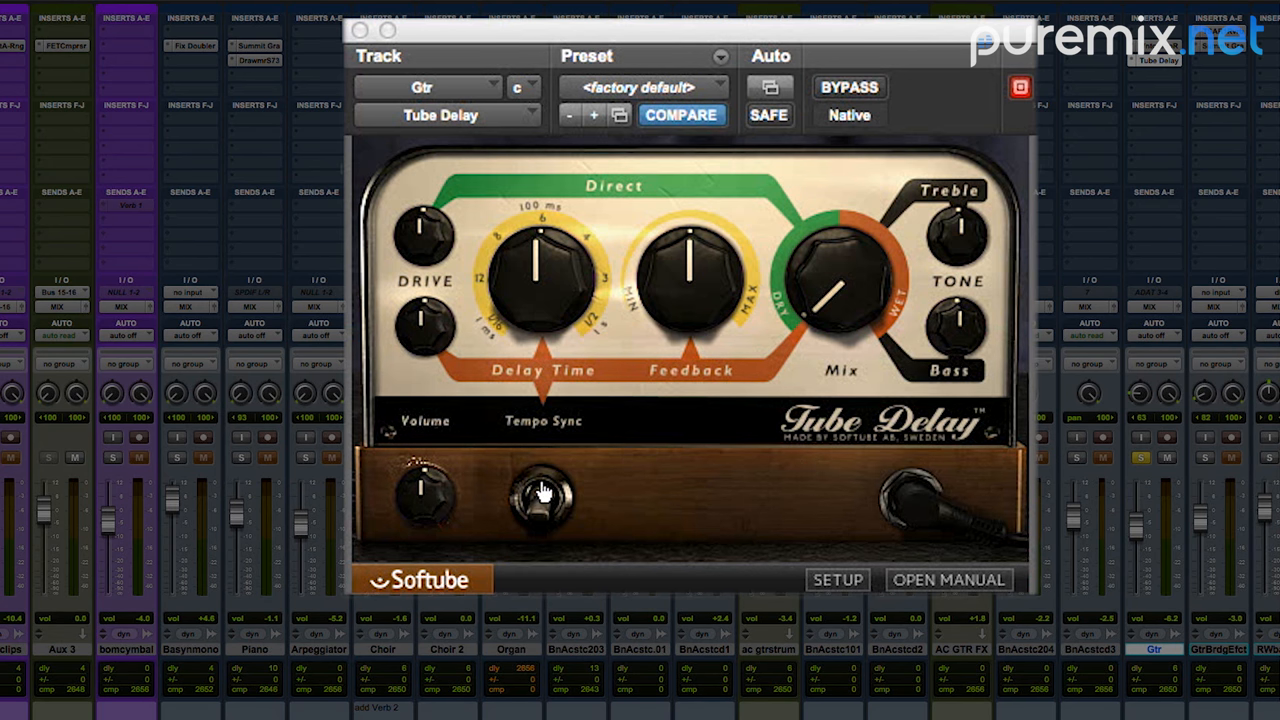
click(542, 495)
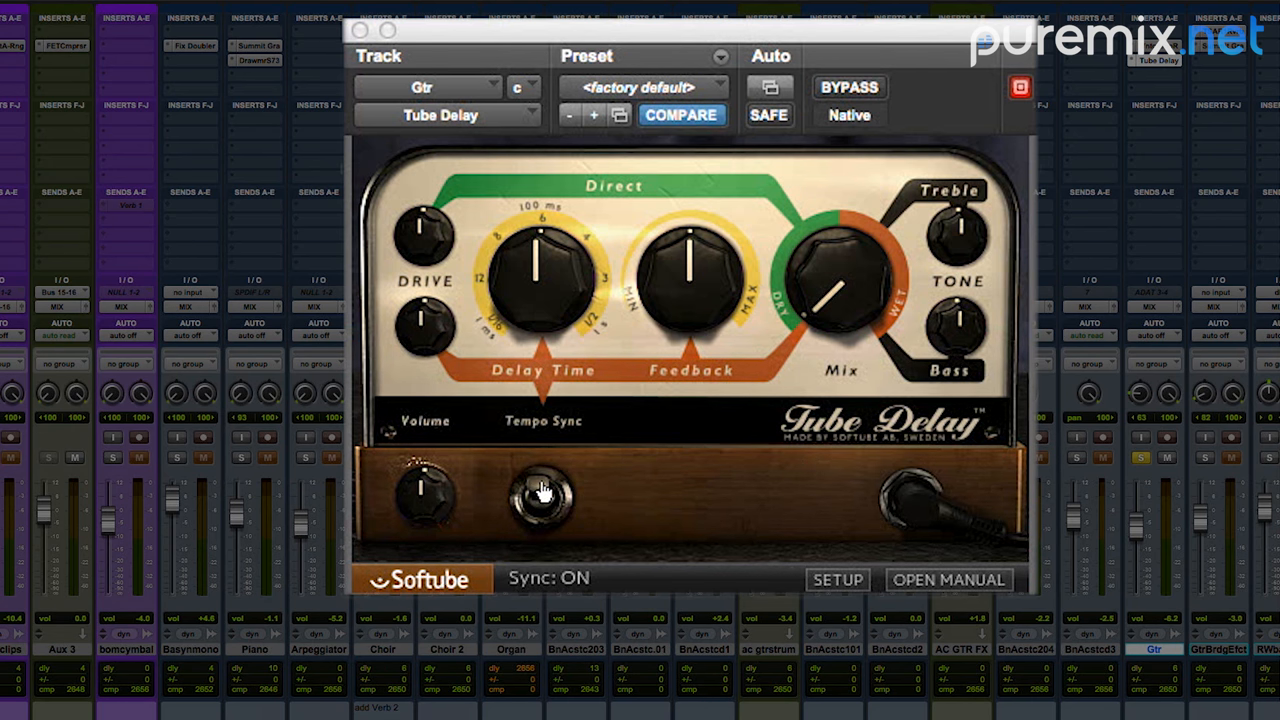
drag(538, 280, 538, 265)
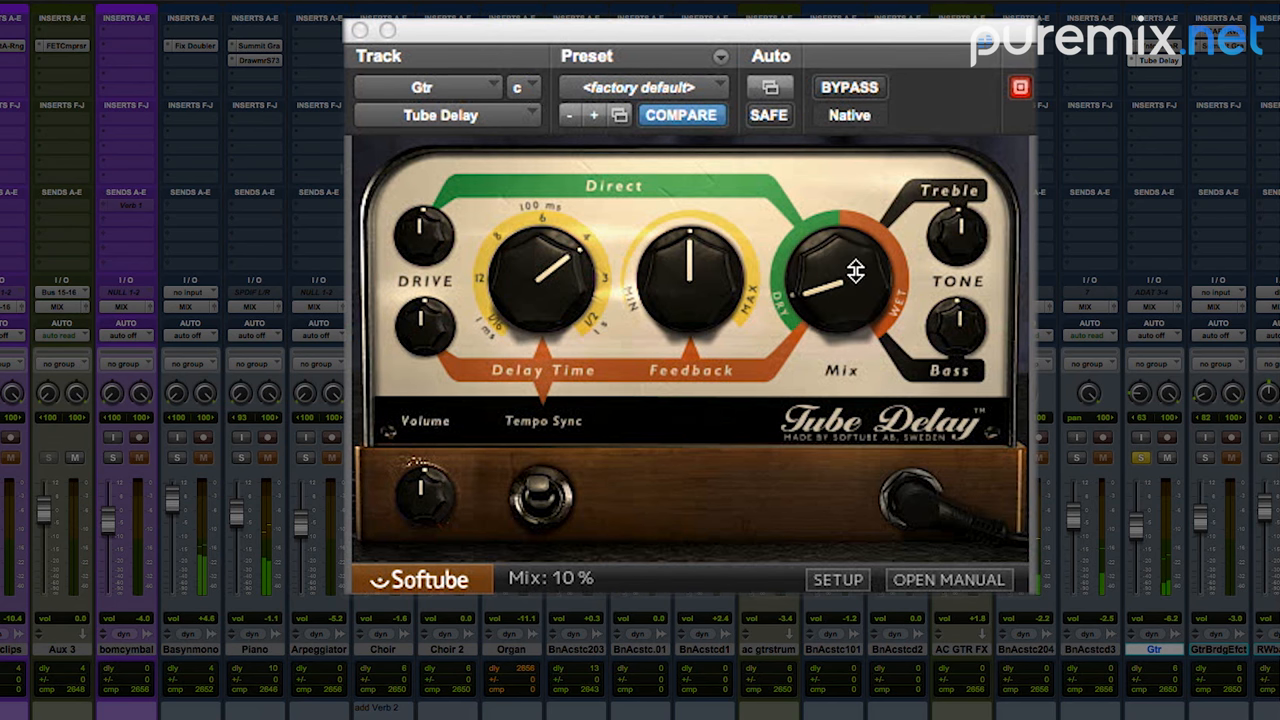
drag(845, 270, 870, 210)
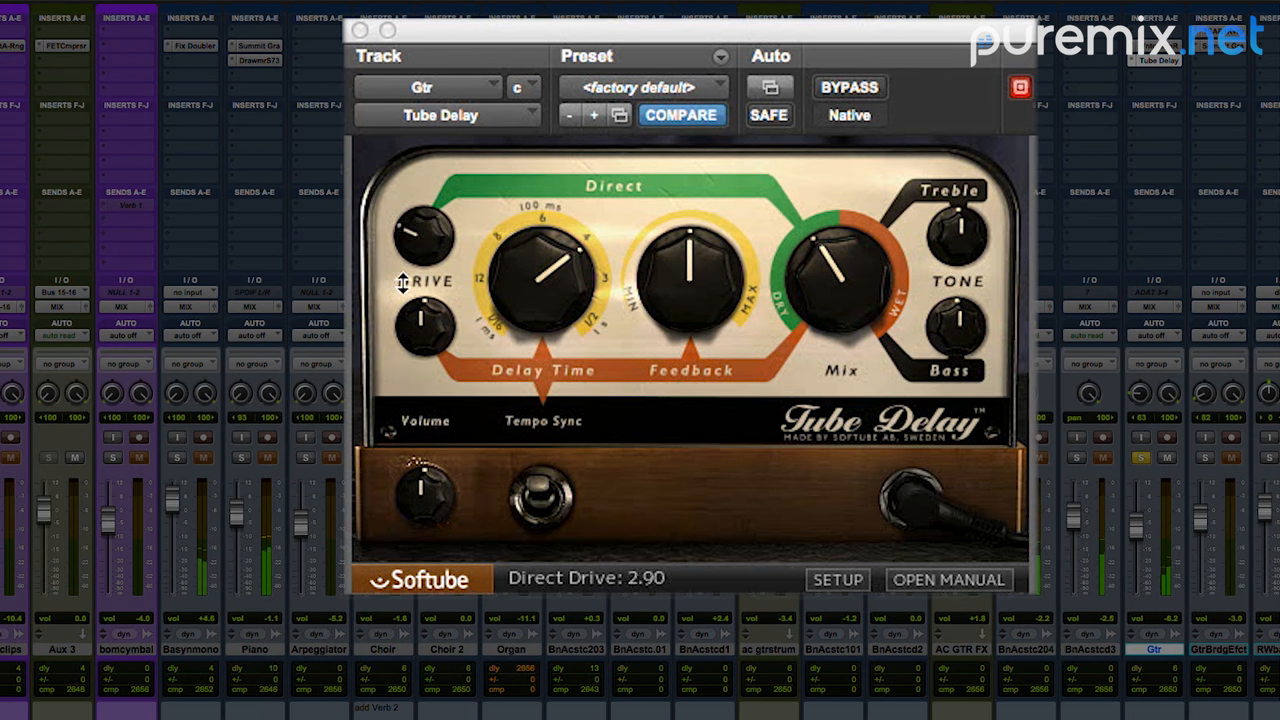
drag(424, 235, 424, 210)
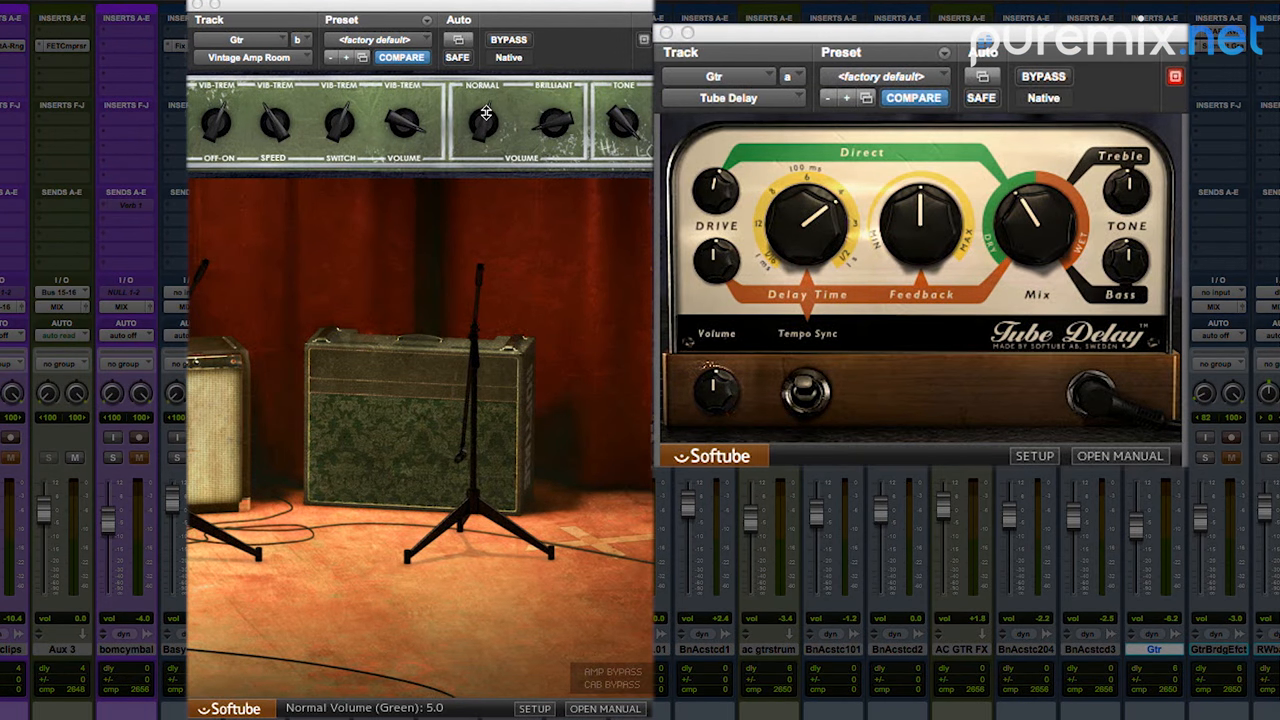
- Set the amp's normal volume, the Tube Delay treble, and delay feedback to about 57%
drag(483, 120, 483, 130)
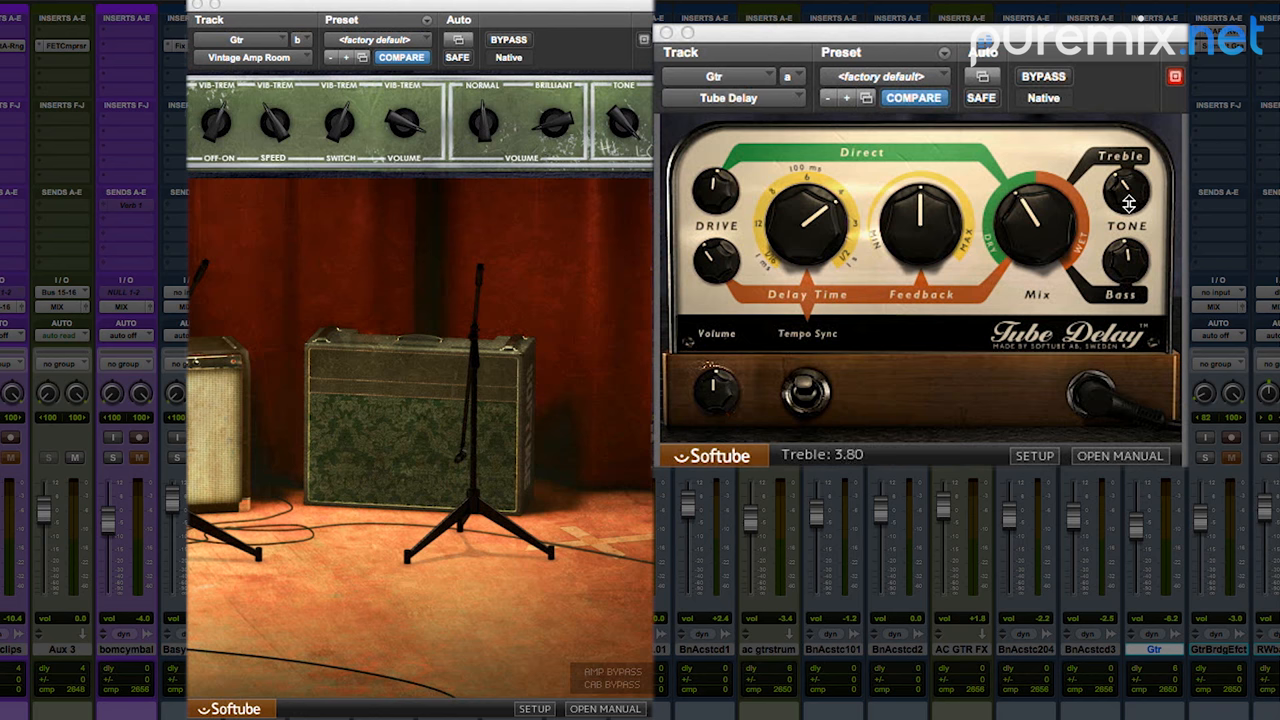
mouse_move(945, 357)
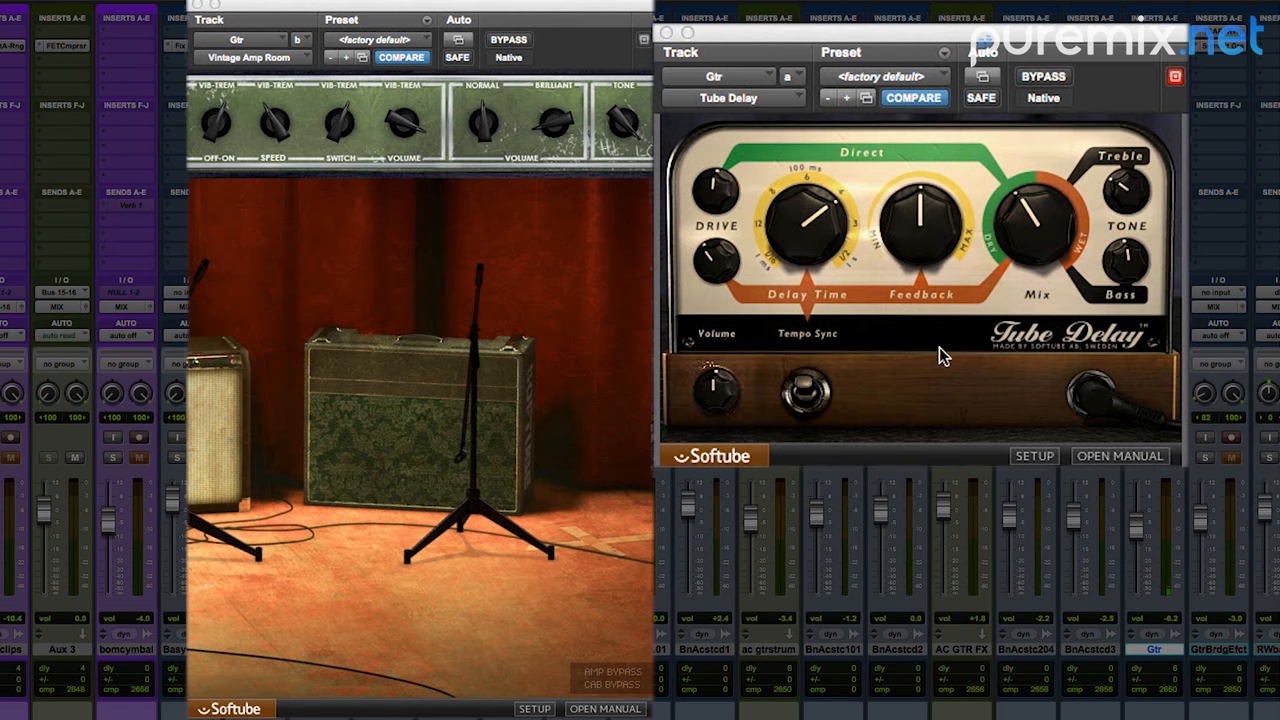
drag(1035, 210, 1040, 215)
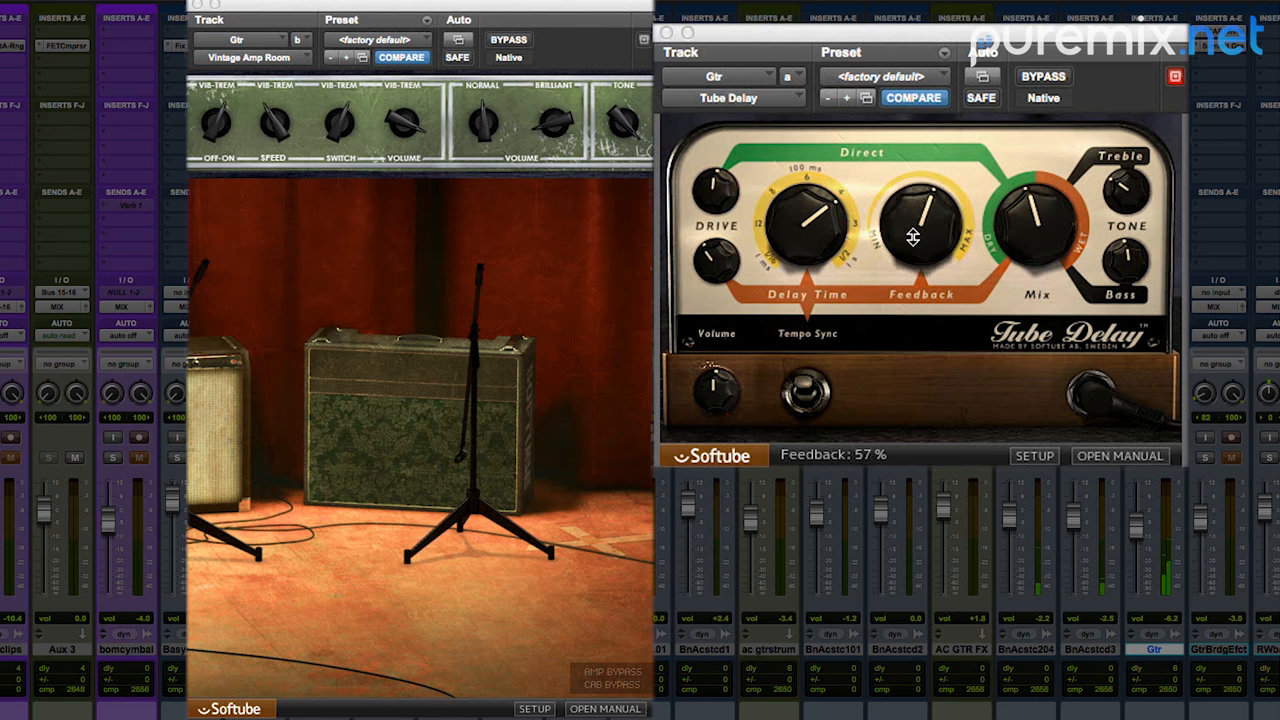
drag(913, 225, 920, 210)
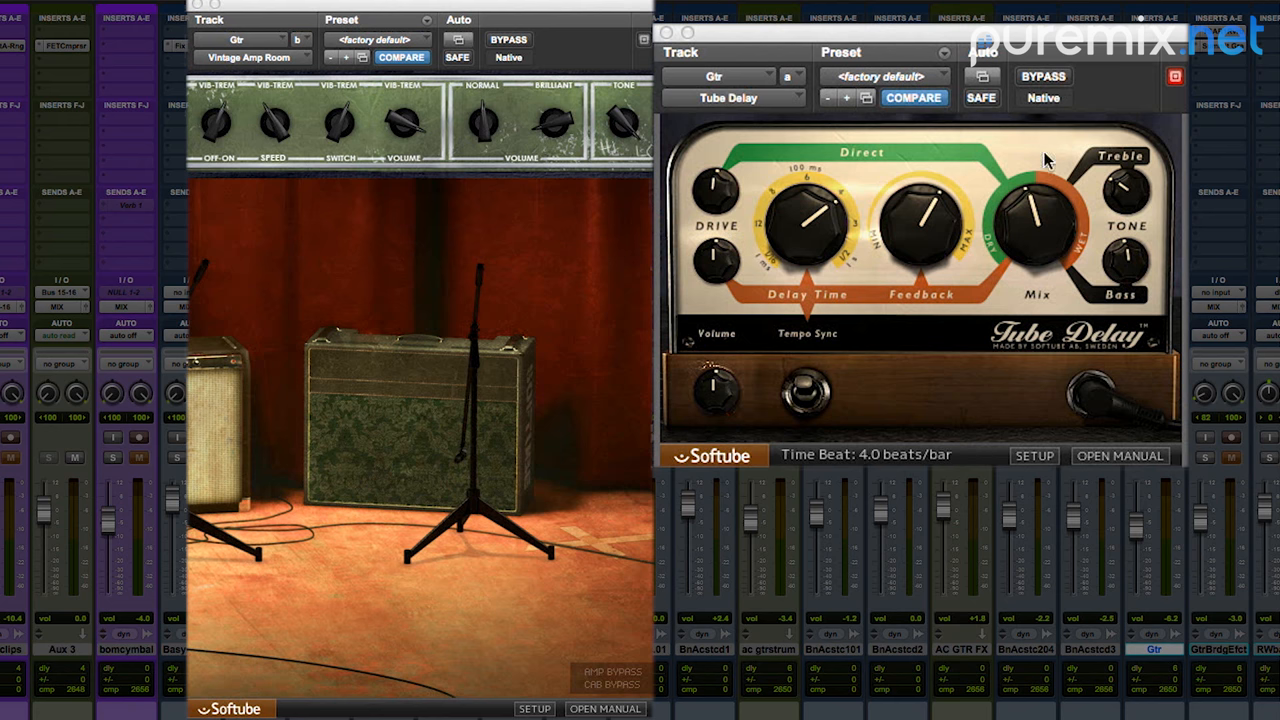
- Compare the Tube Delay bypassed versus engaged
click(1042, 76)
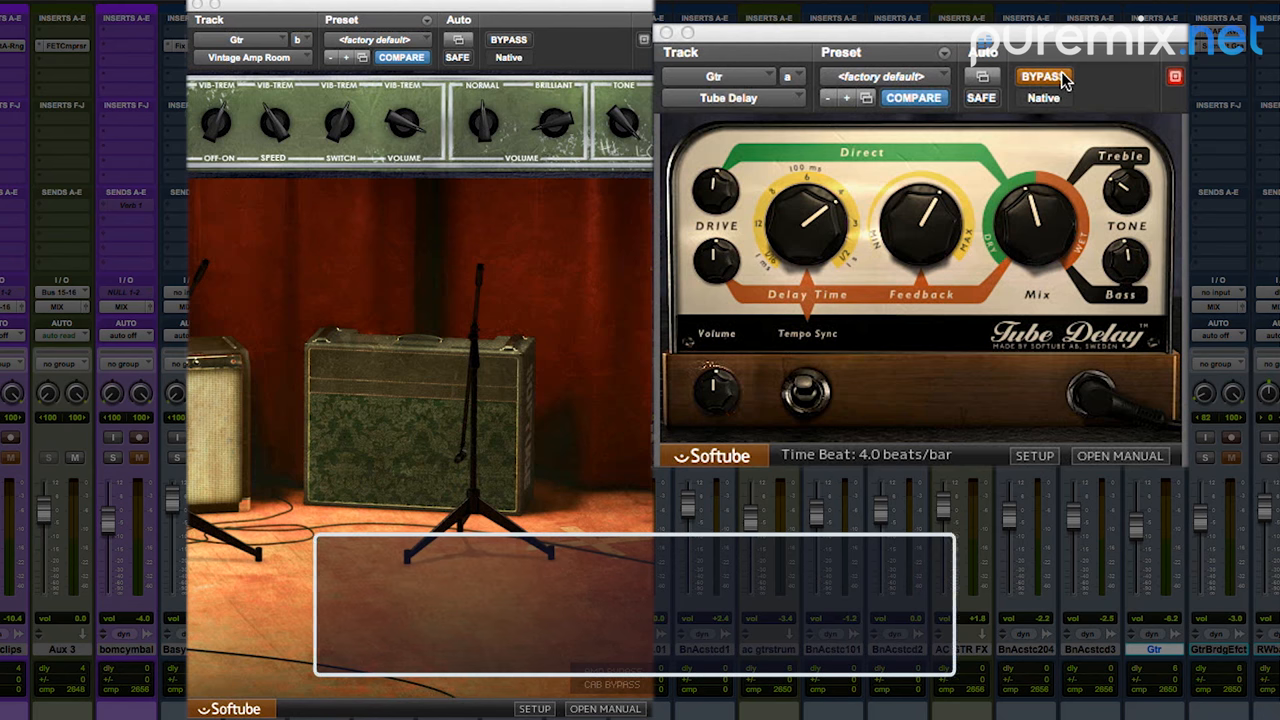
click(1043, 76)
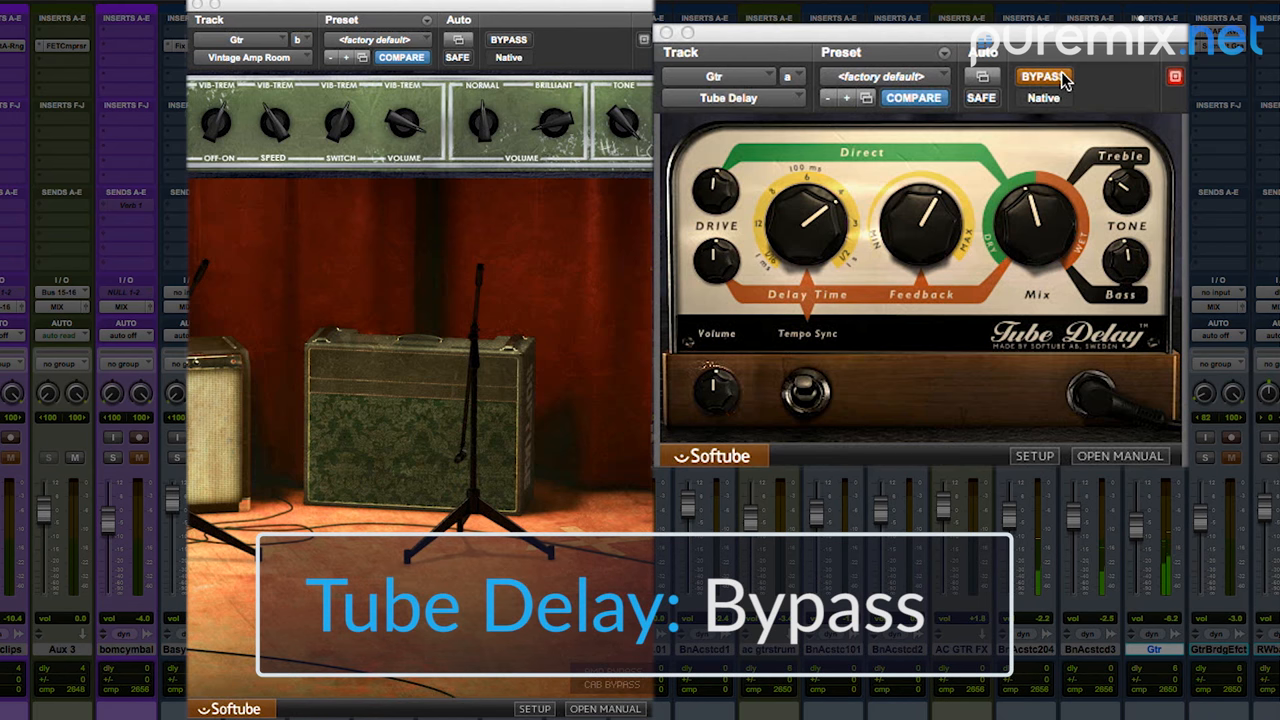
click(1043, 76)
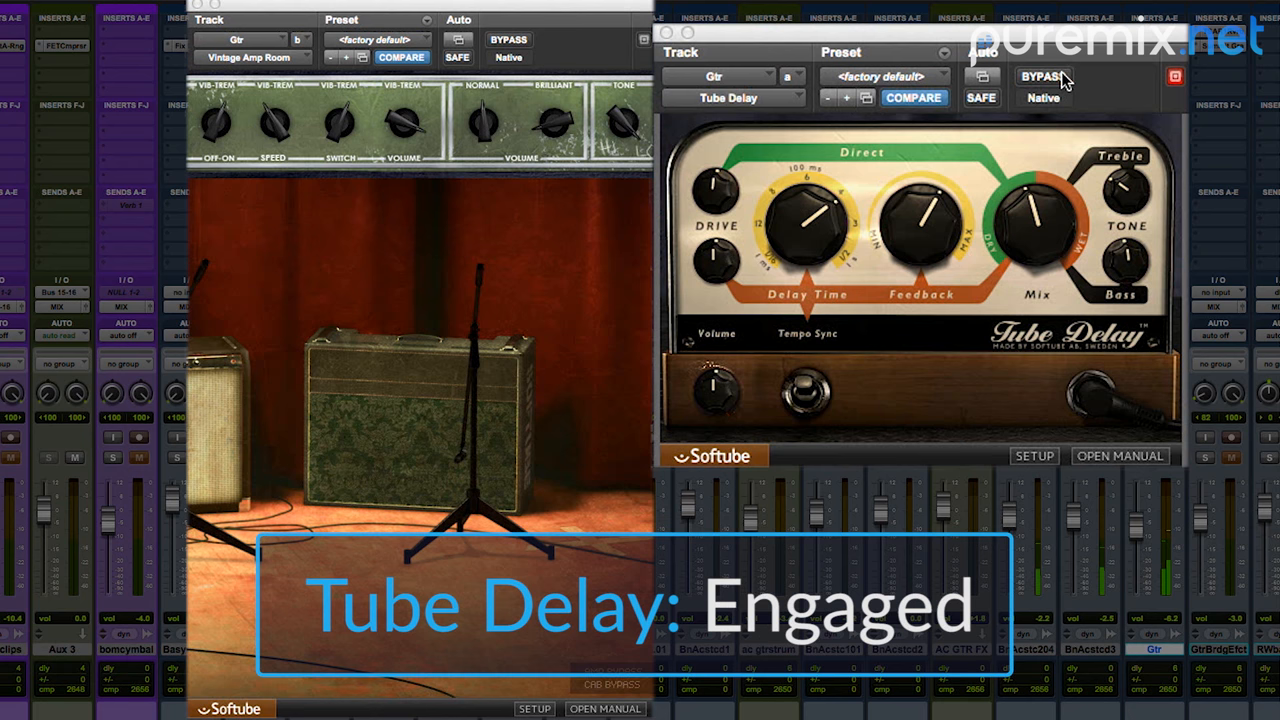
mouse_move(1040, 76)
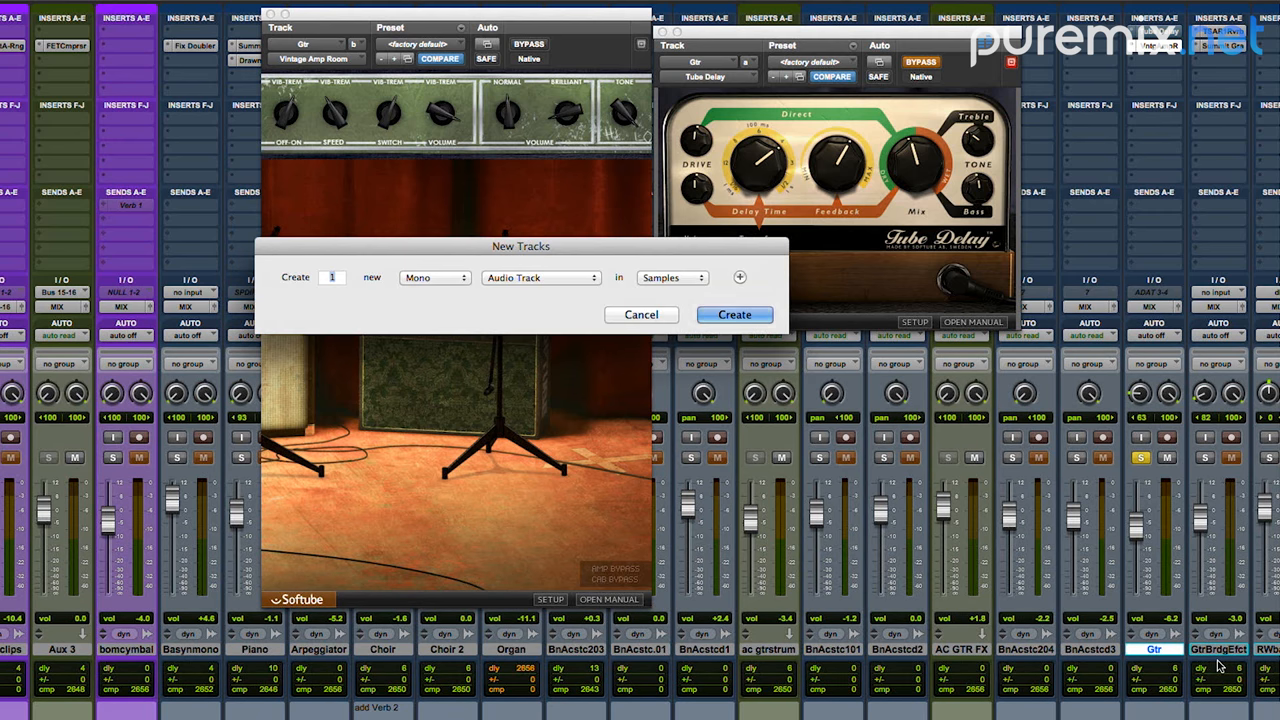
- Create Aux 1 with a 100% wet Tube Delay, fed from Bus 17
click(734, 314)
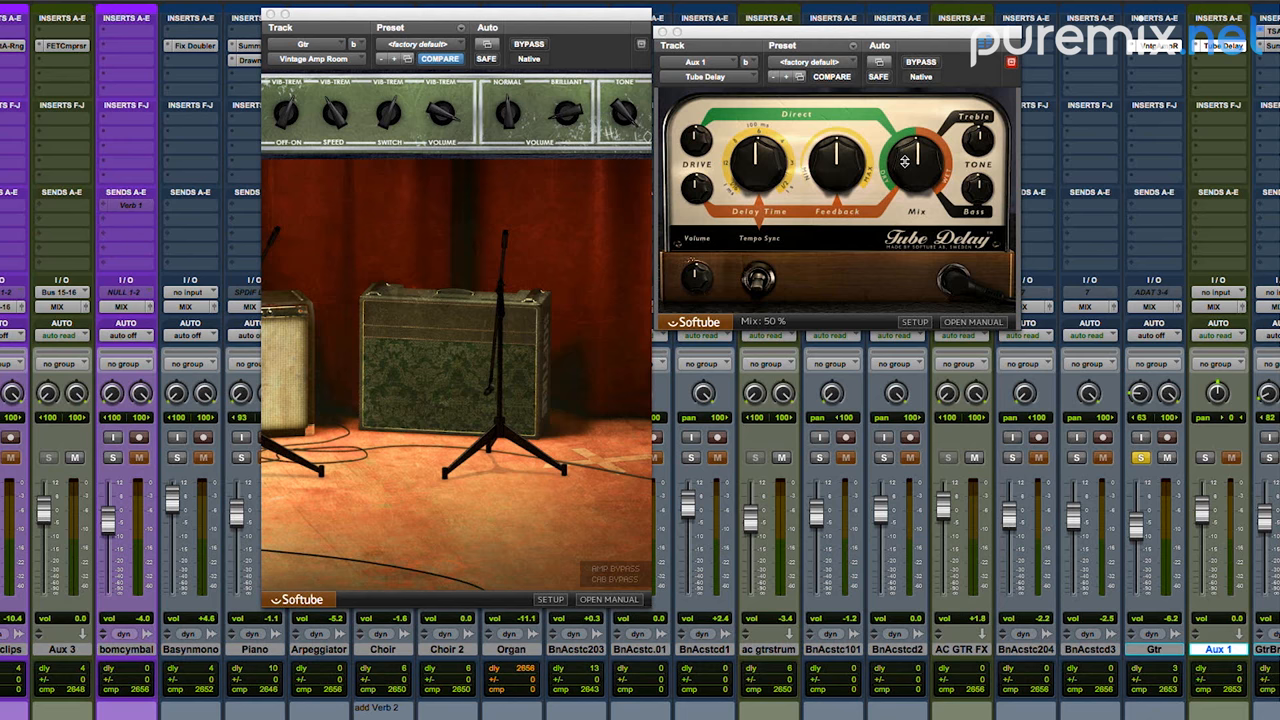
drag(905, 160, 935, 140)
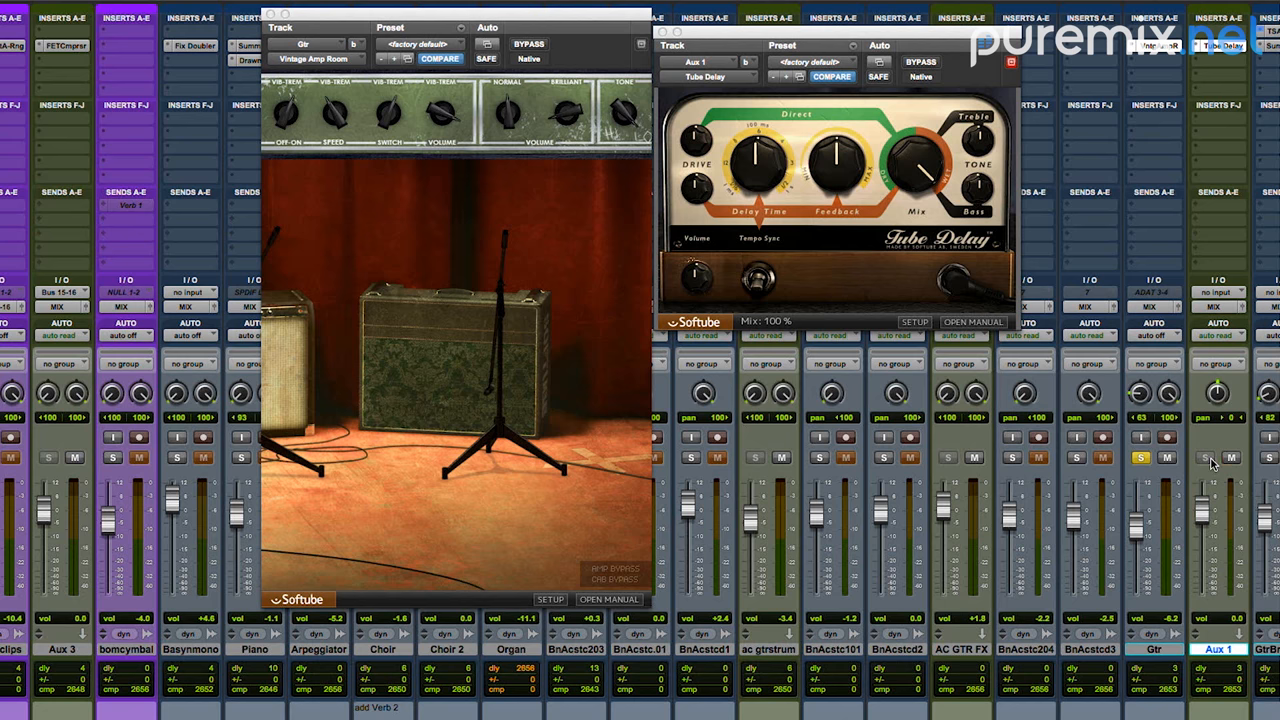
click(1217, 292)
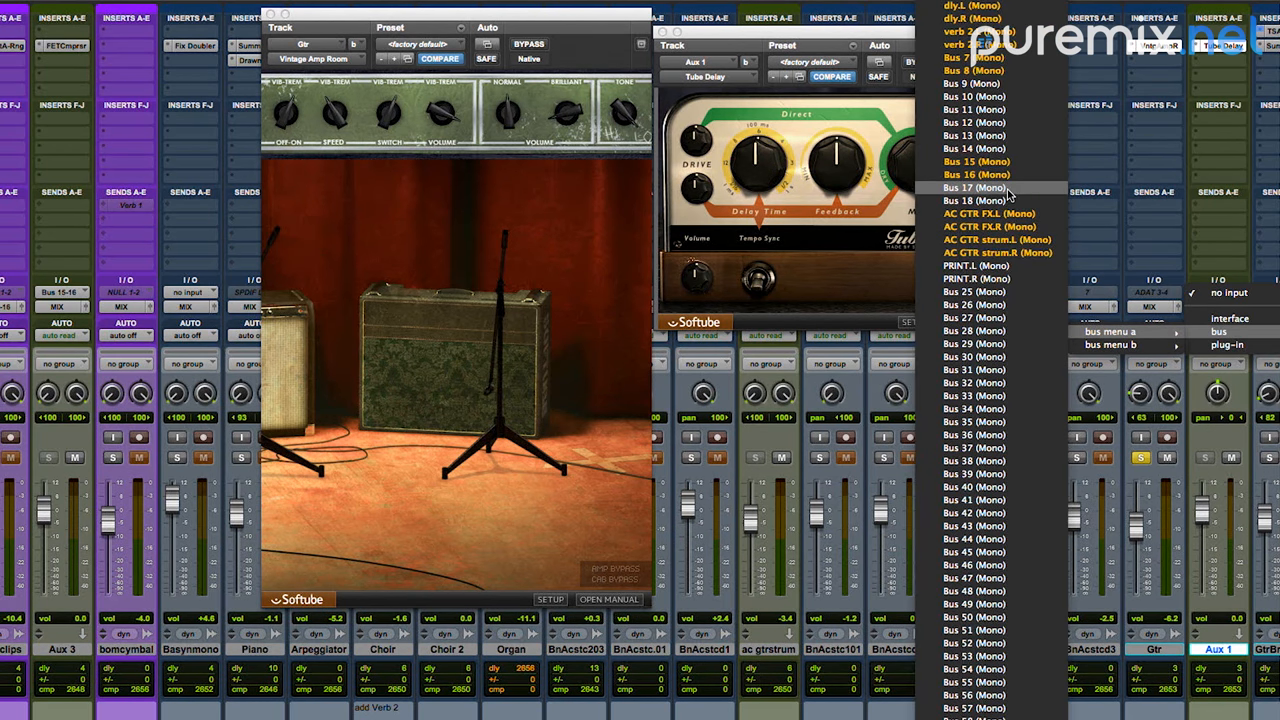
click(973, 187)
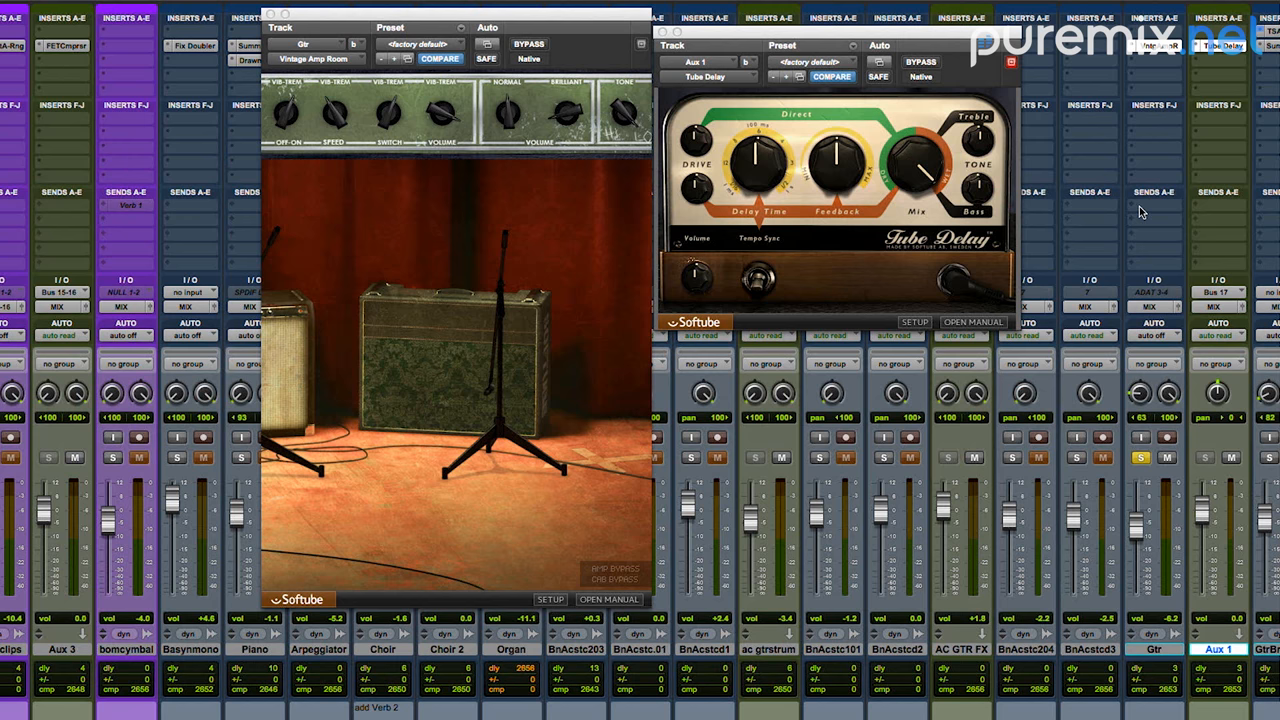
- Add a Gtr send to Bus 17 and rename the bus GTR DLY
click(1155, 192)
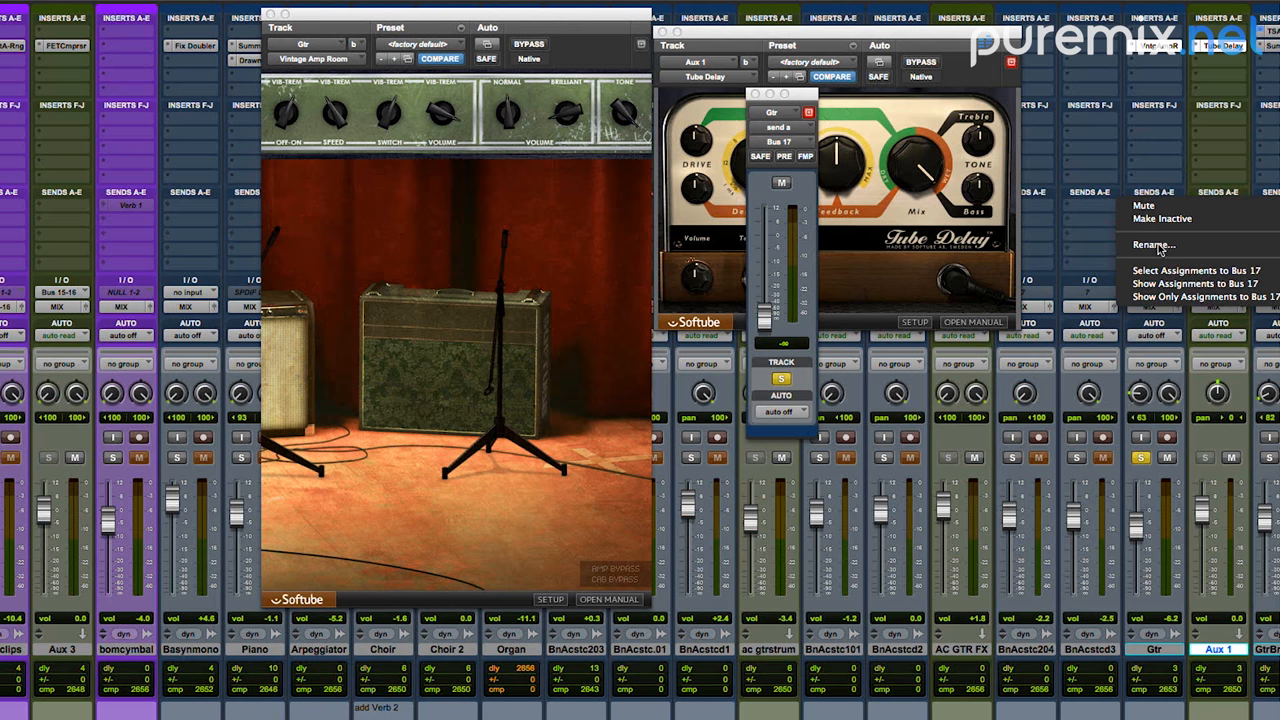
click(1153, 244)
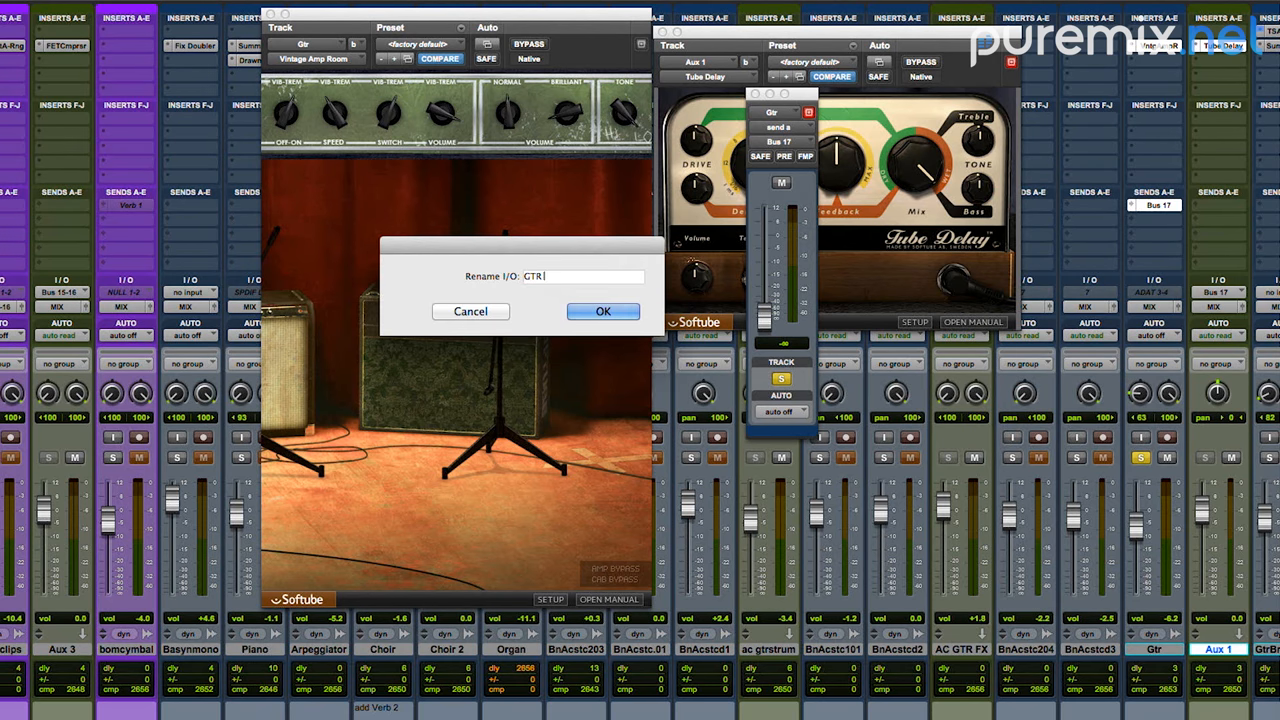
click(603, 311)
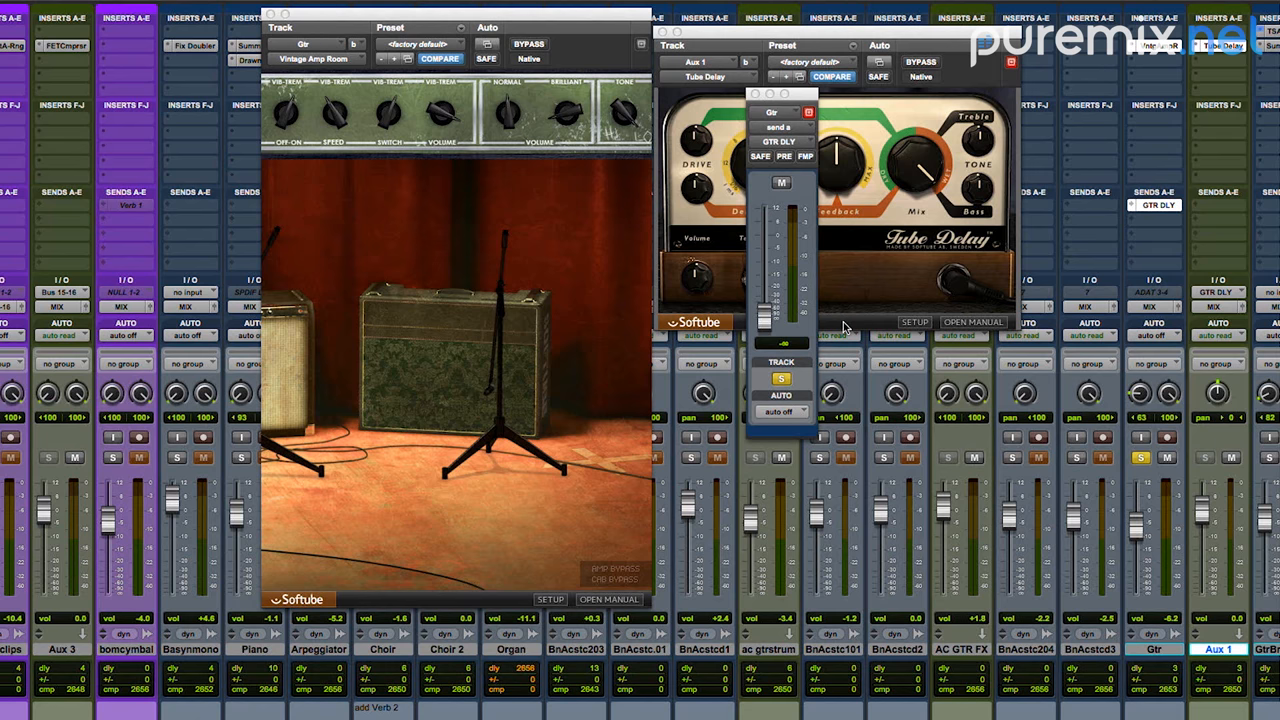
mouse_move(693, 217)
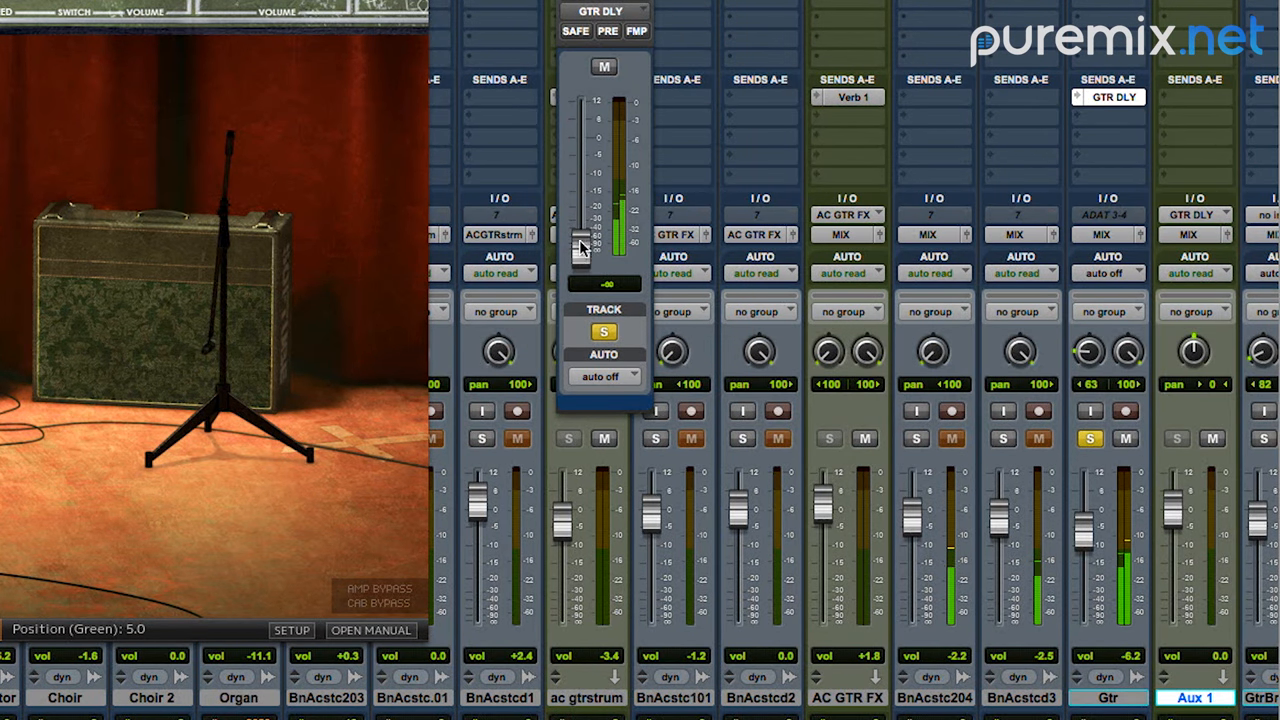
- Raise the Gtr send to GTR DLY to -12 dB and pan the delay aux further right
drag(580, 245, 580, 190)
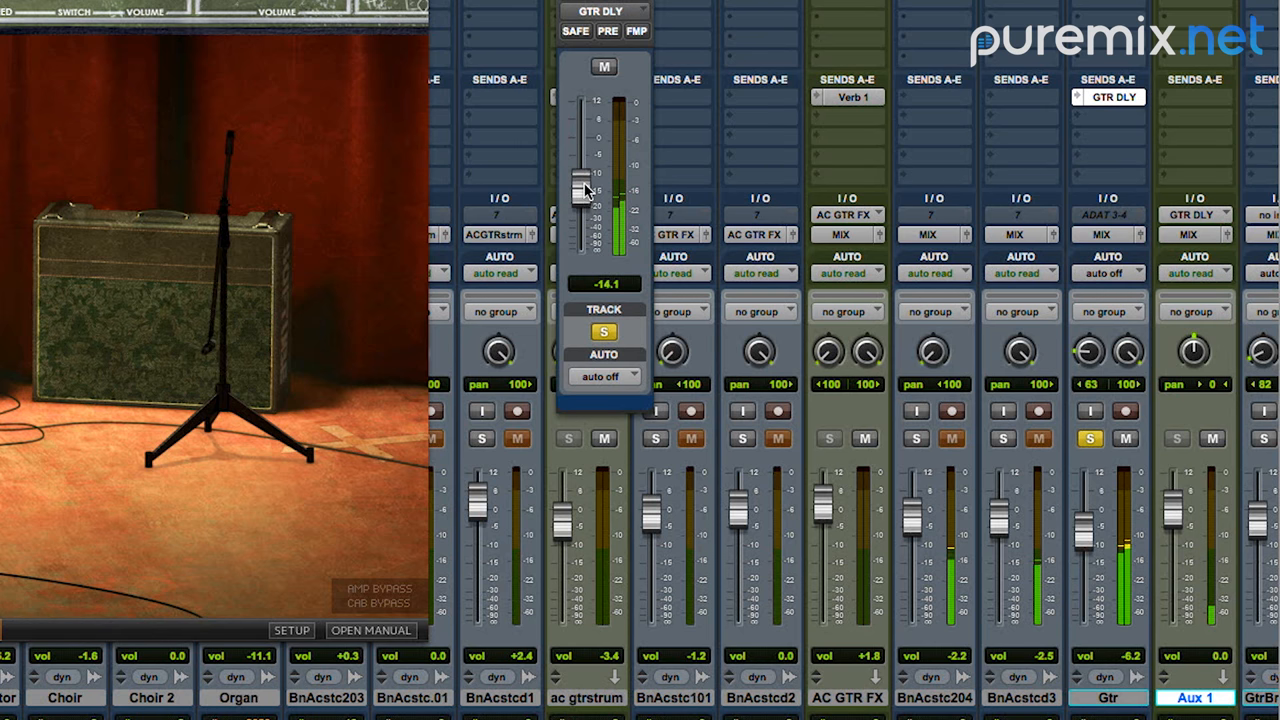
drag(580, 192, 580, 180)
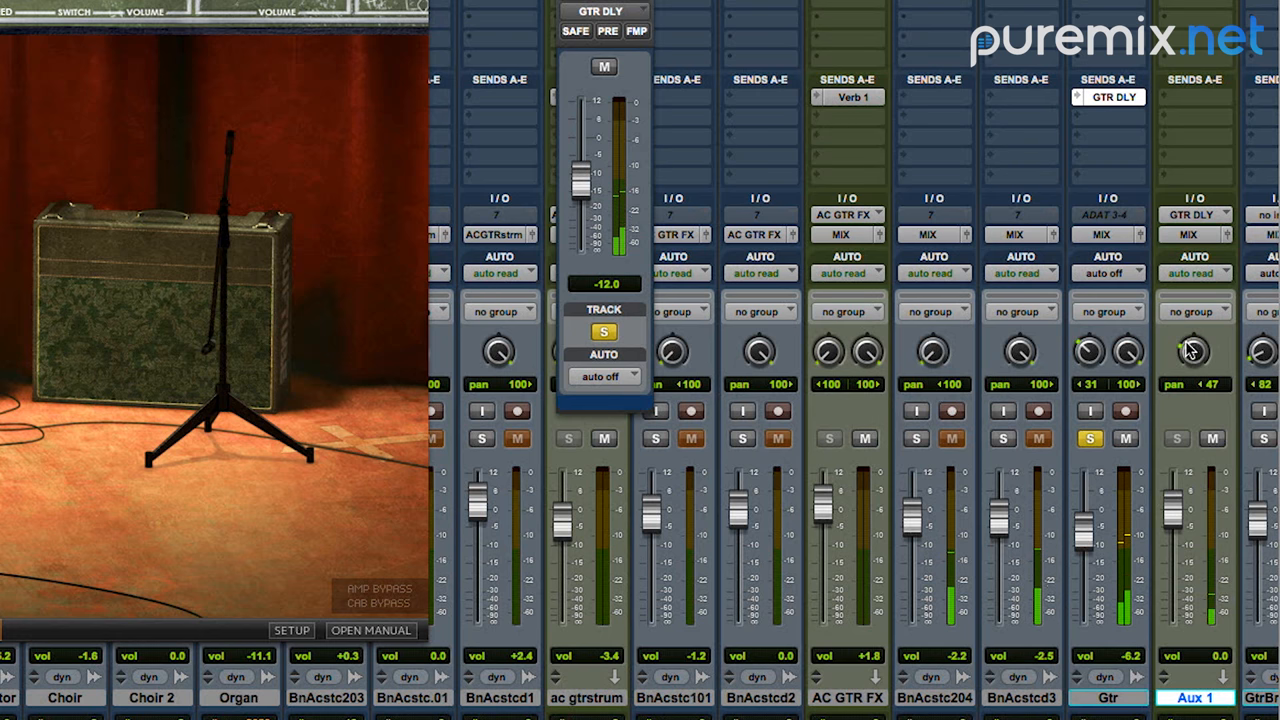
drag(1190, 360, 1195, 350)
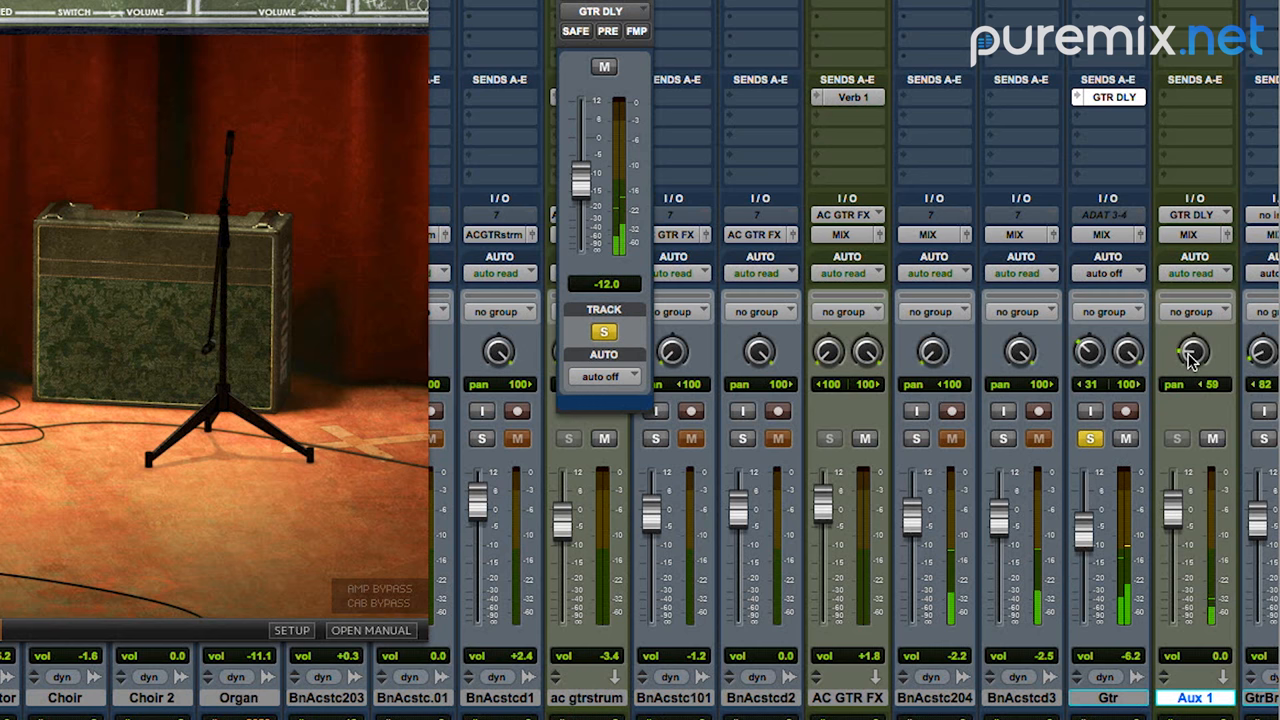
mouse_move(1190, 360)
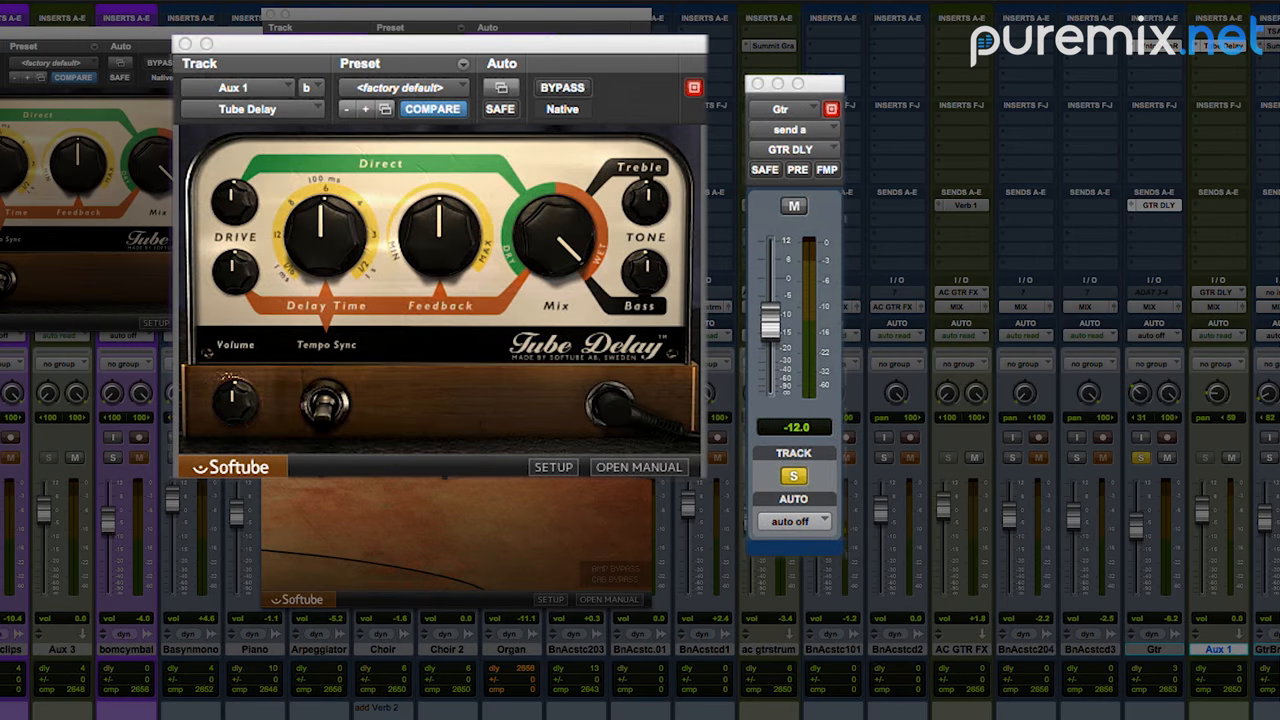
- Lower the treble of the aux Tube Delay's repeats
drag(637, 195, 660, 210)
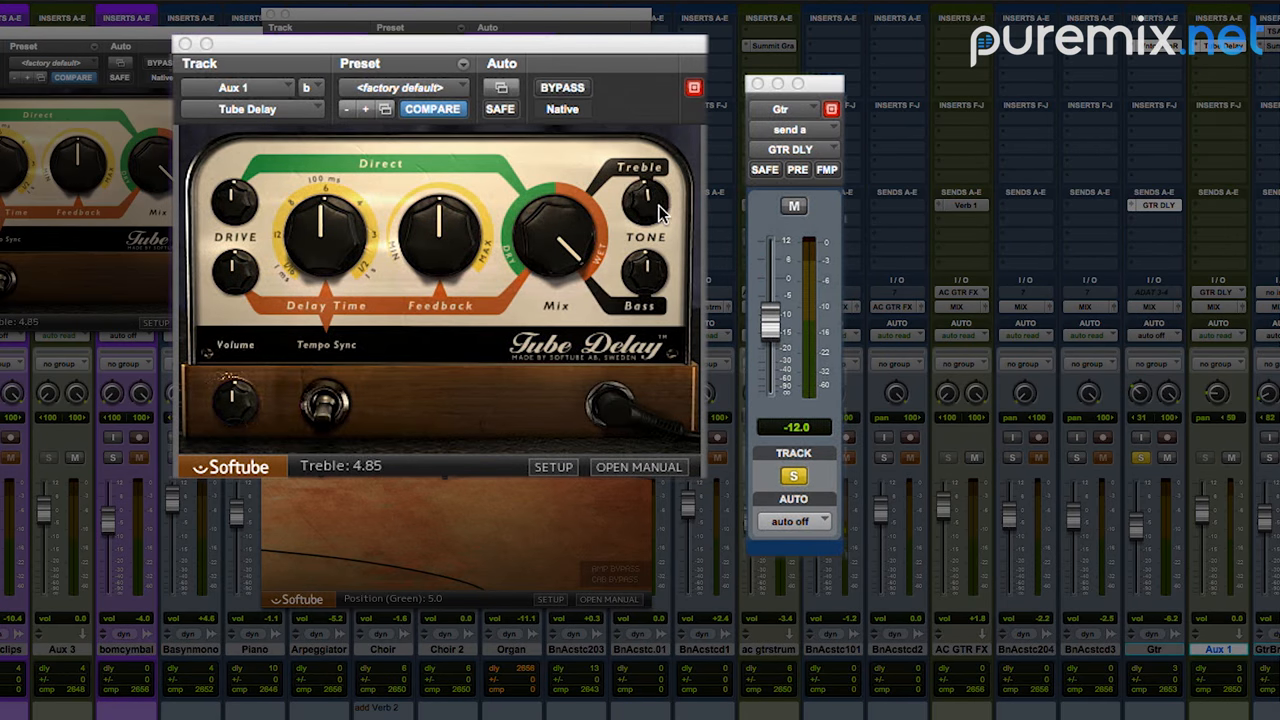
drag(637, 195, 645, 250)
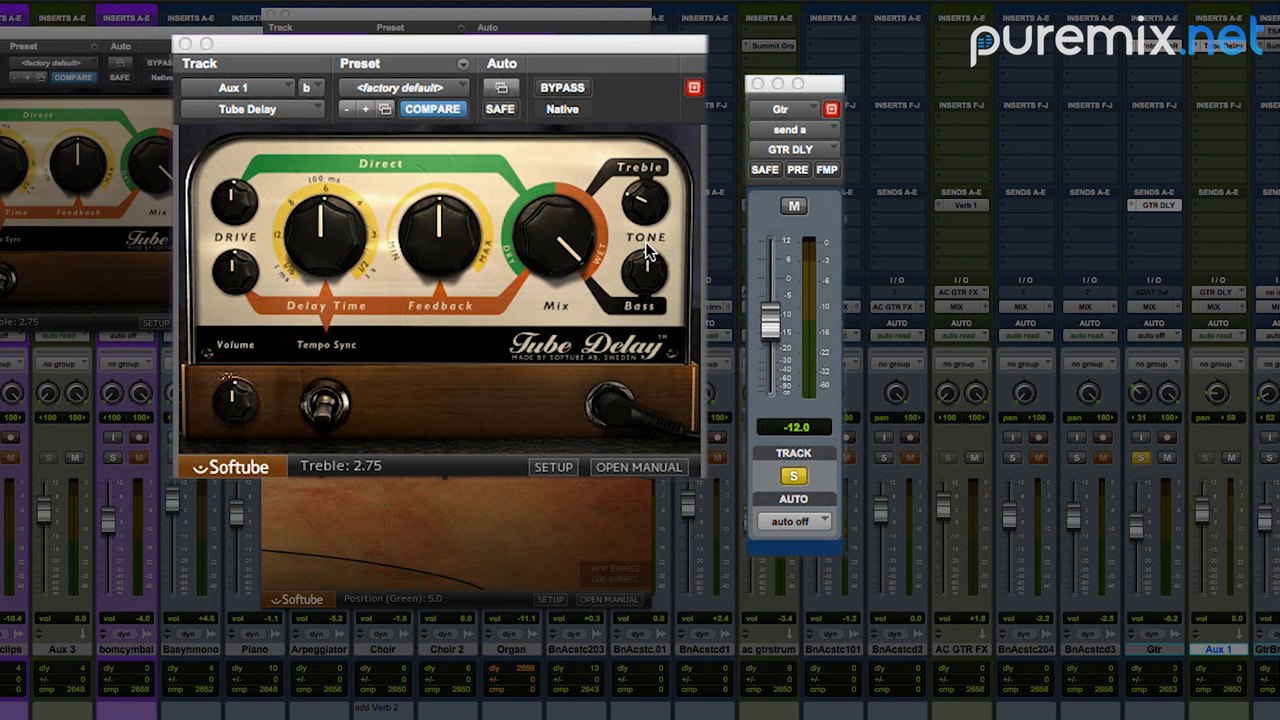
drag(631, 200, 631, 215)
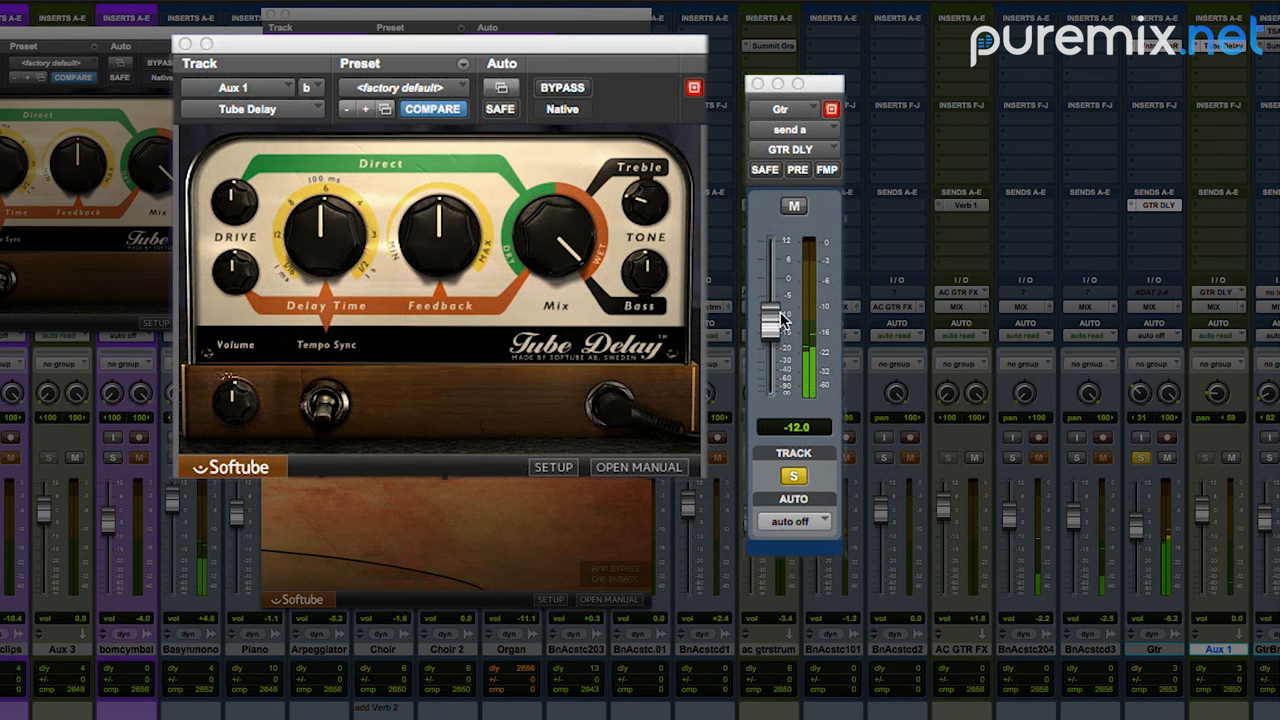
- Raise the Gtr send to the delay aux to about -3.7 dB
drag(778, 318, 771, 300)
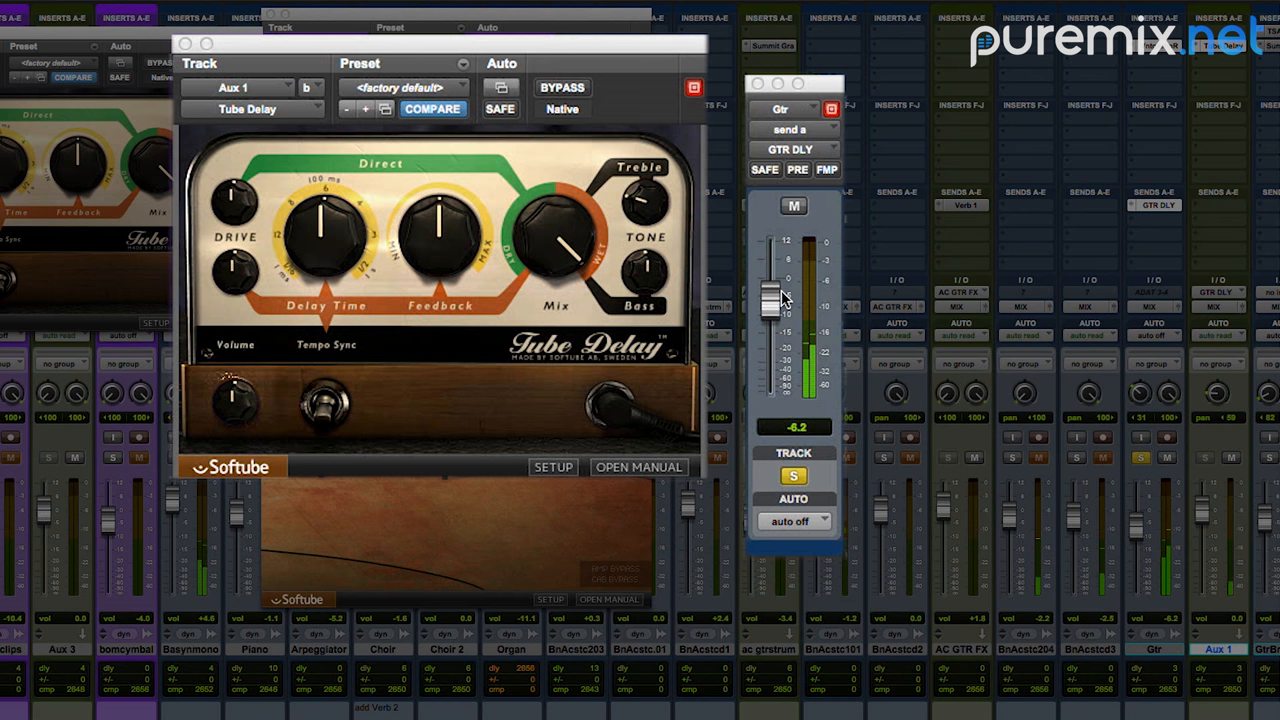
drag(770, 305, 770, 283)
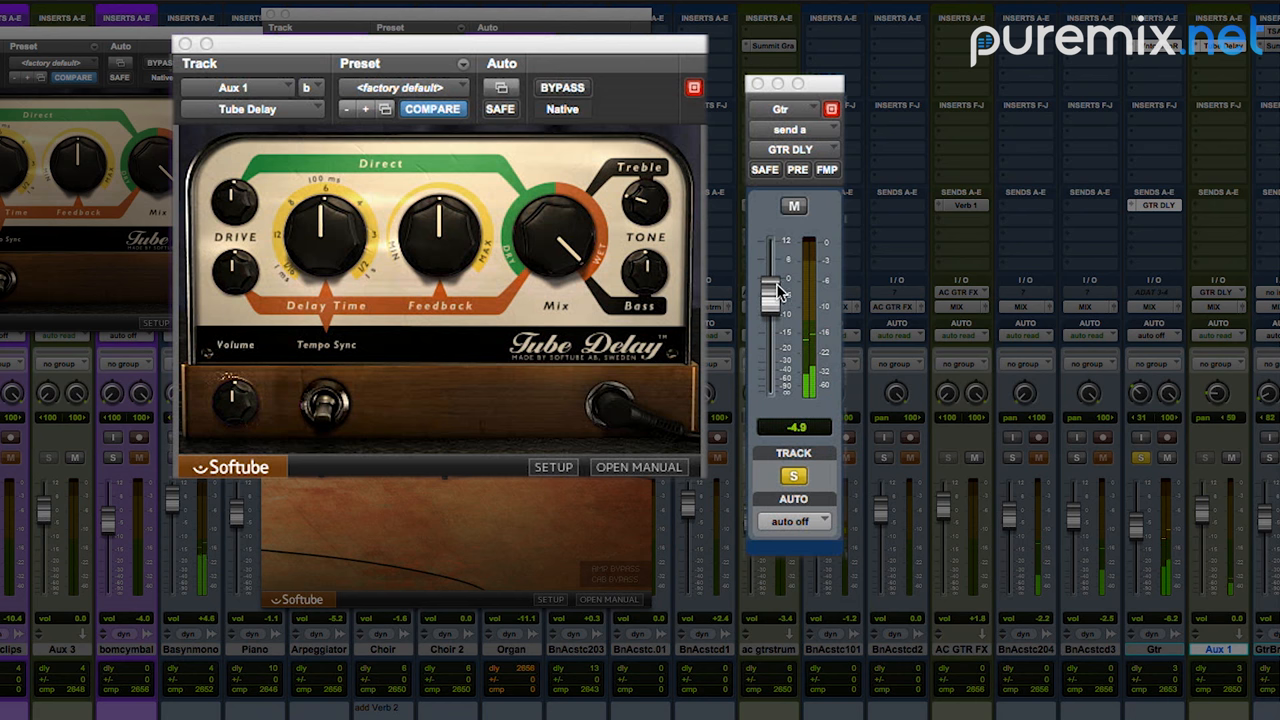
drag(770, 300, 770, 285)
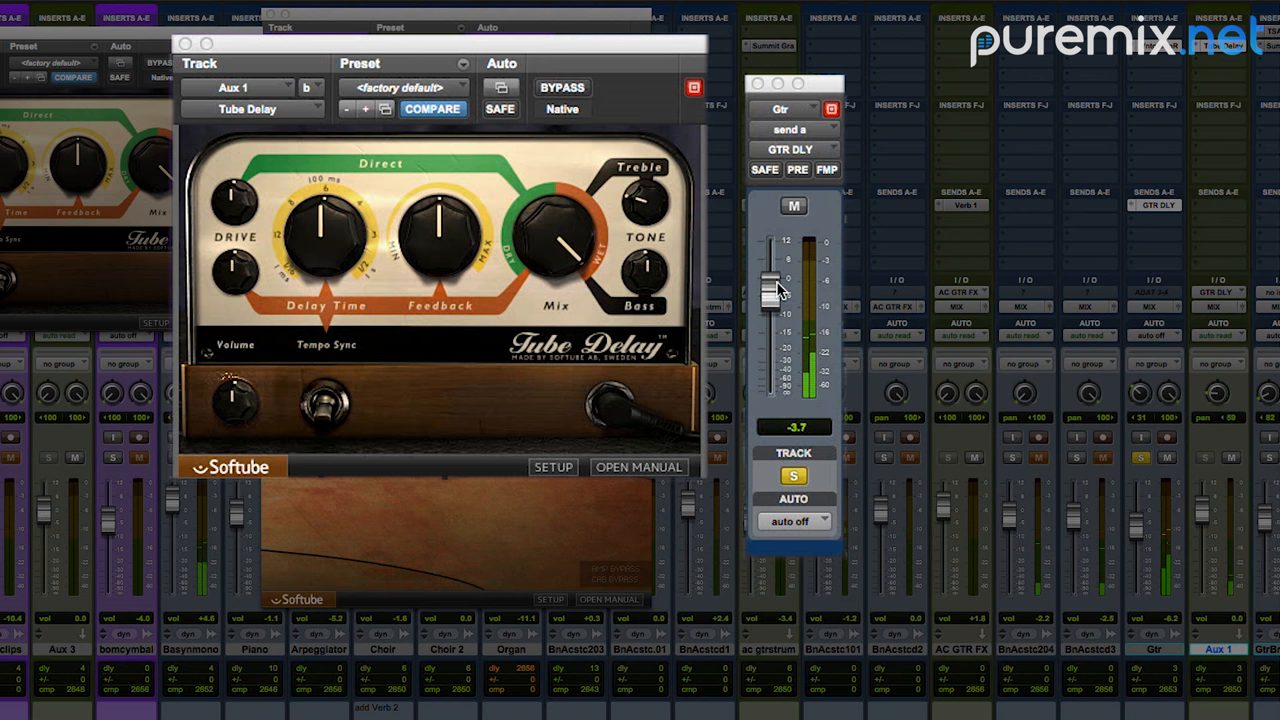
mouse_move(672, 212)
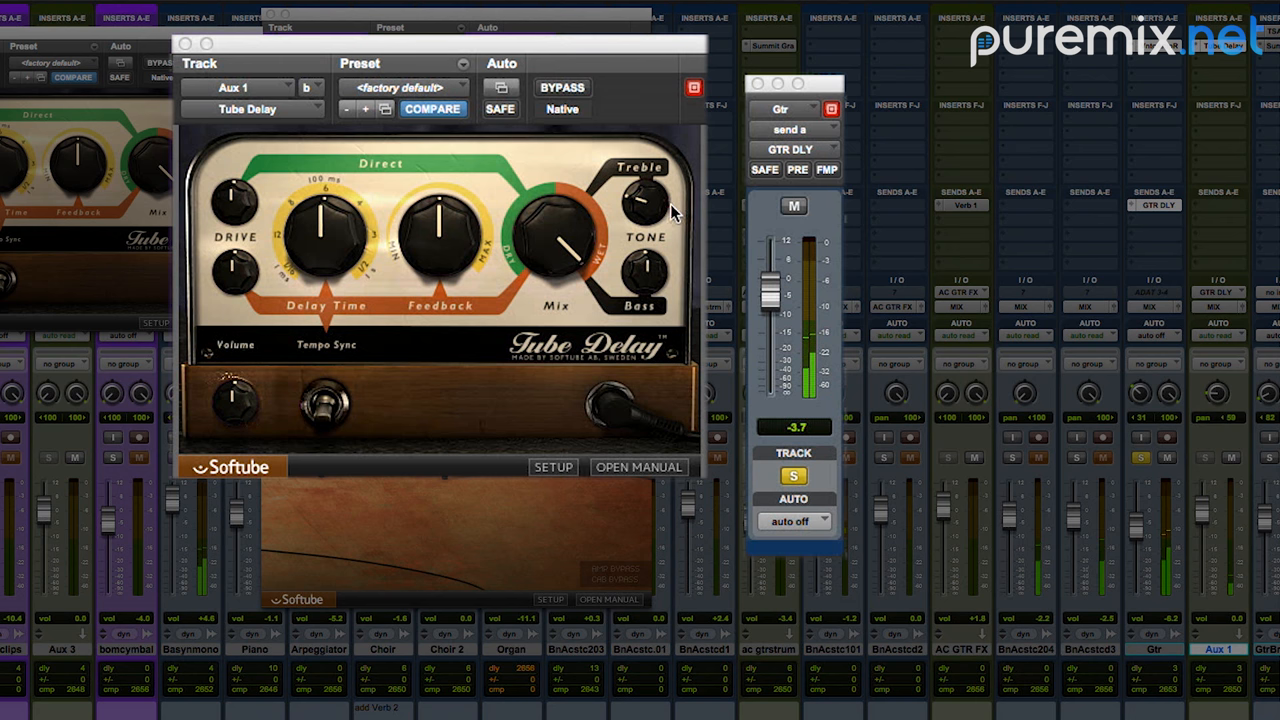
- Raise delay feedback from 50% to 70% and push the send to +2.1 dB
drag(638, 200, 640, 210)
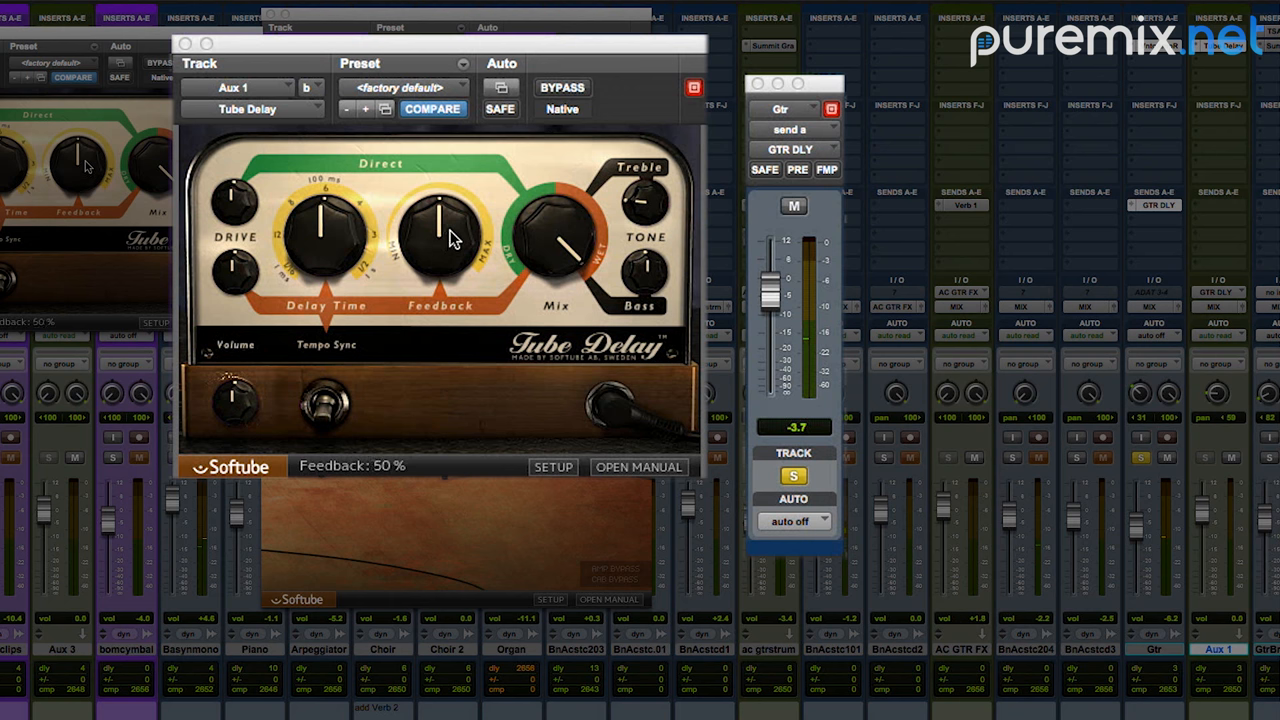
drag(440, 240, 440, 220)
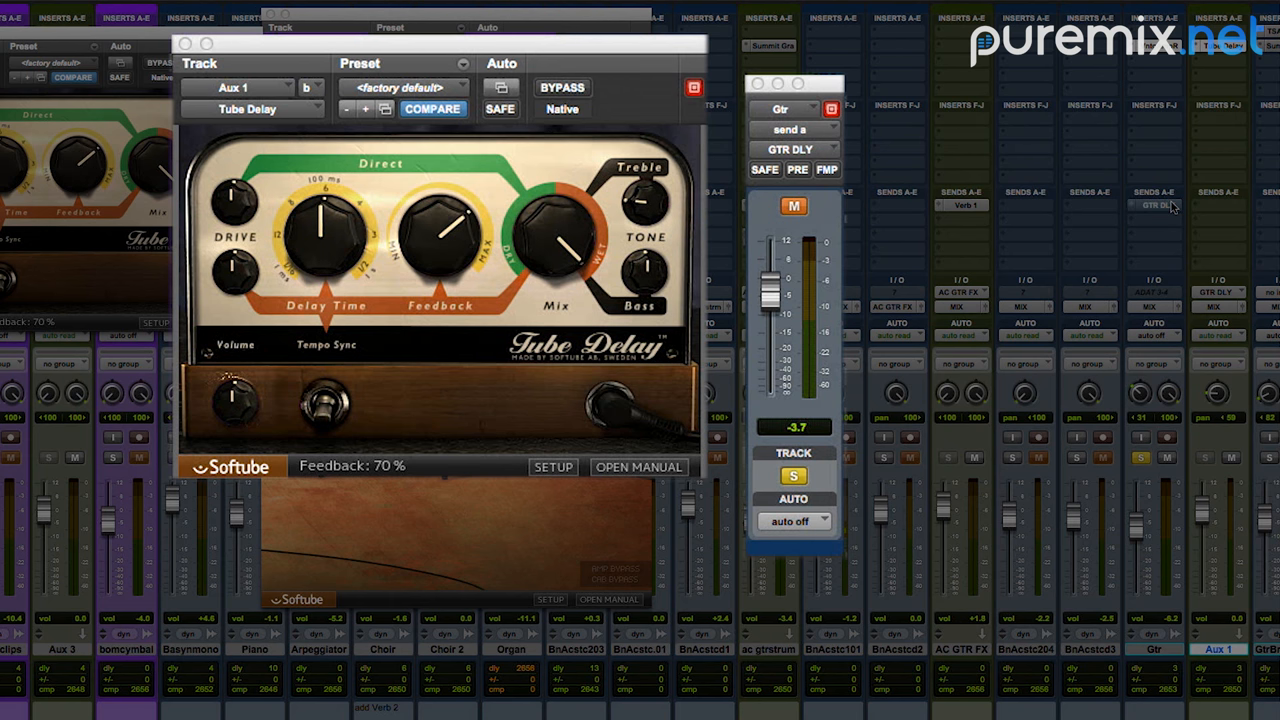
mouse_move(1153, 204)
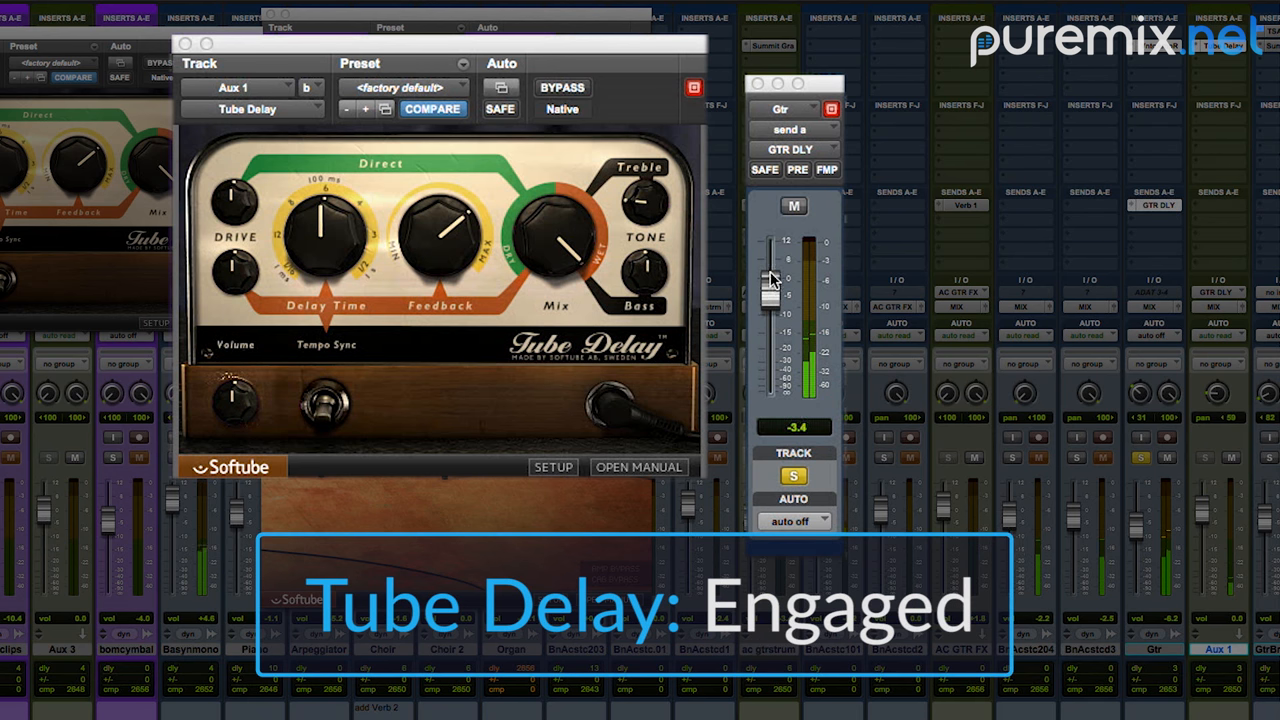
drag(770, 278, 770, 268)
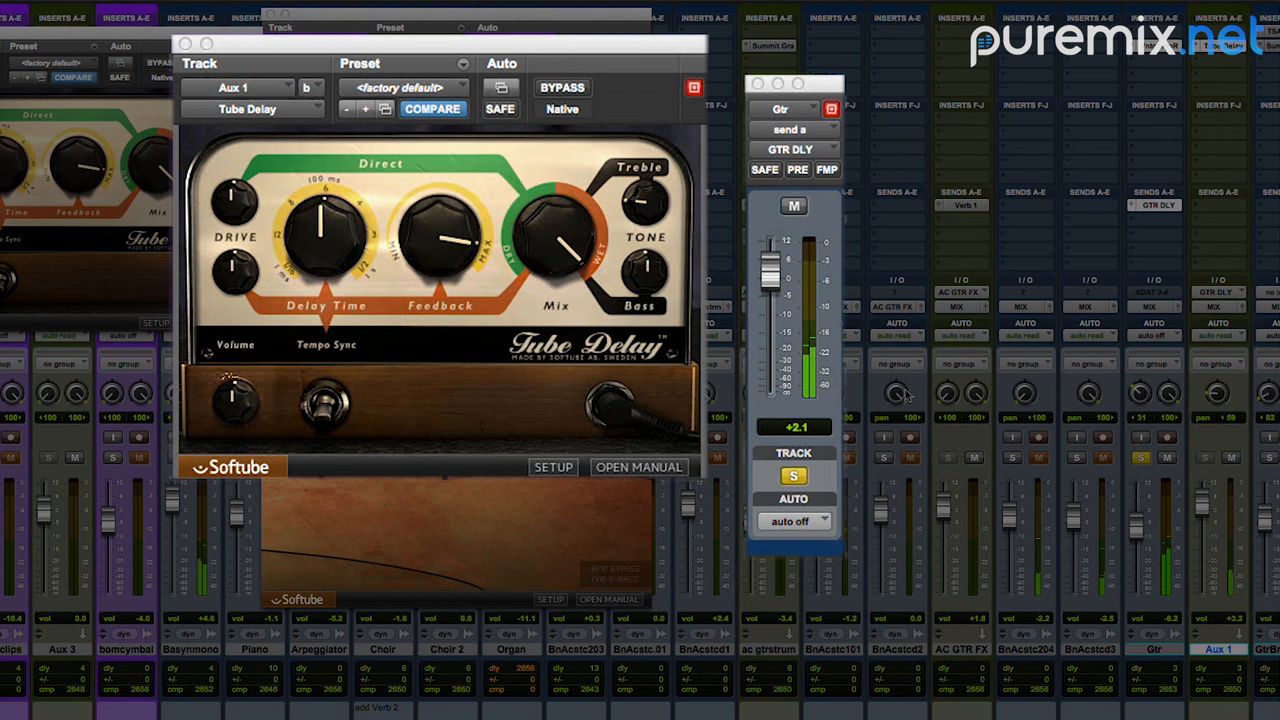
- Push the aux Tube Delay feedback to 90% with the Gtr send at +0.7 dB
drag(432, 228, 432, 210)
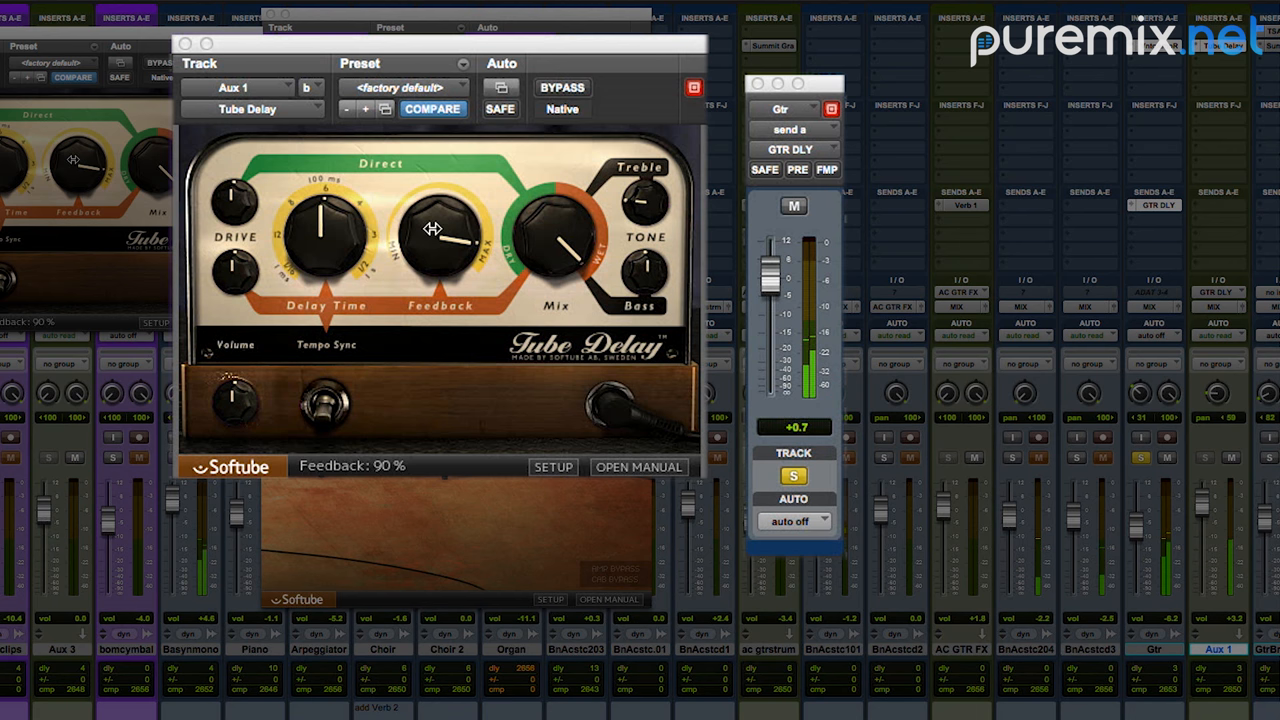
drag(440, 230, 442, 262)
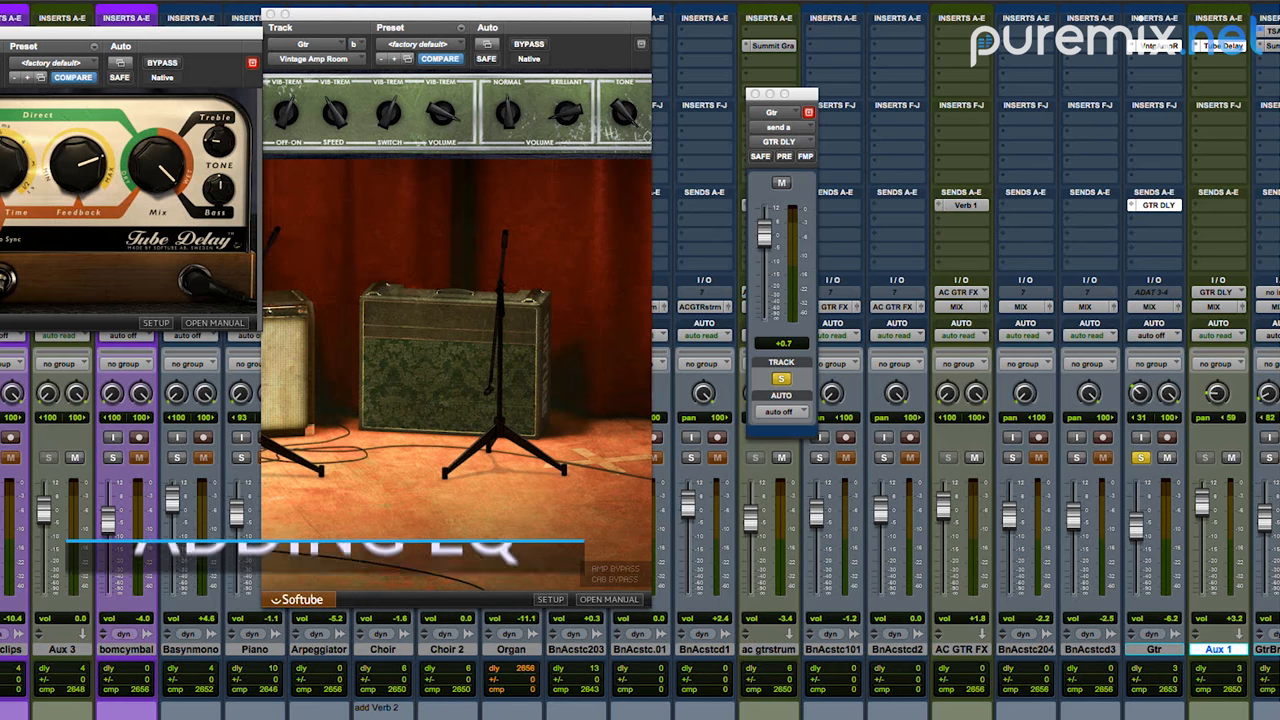
- Insert Trident A-Range EQ on the Gtr track and set low mid frequency to 2000 Hz
click(1160, 46)
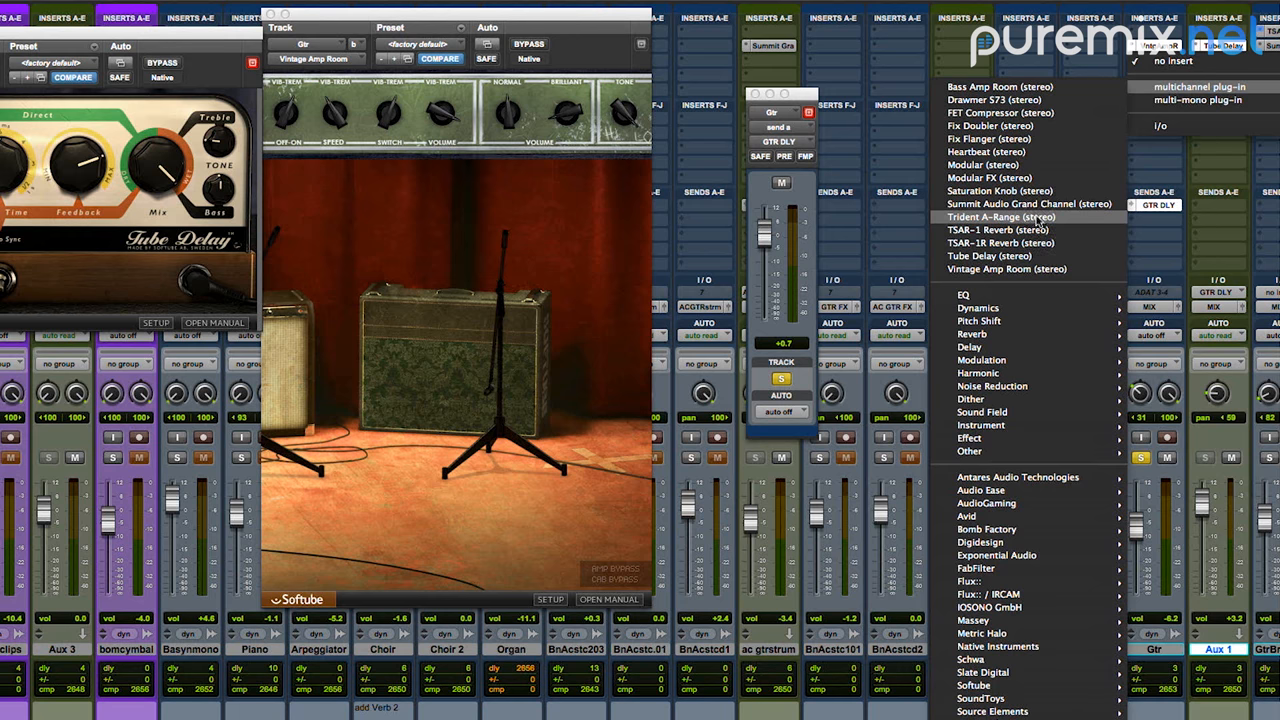
click(1001, 217)
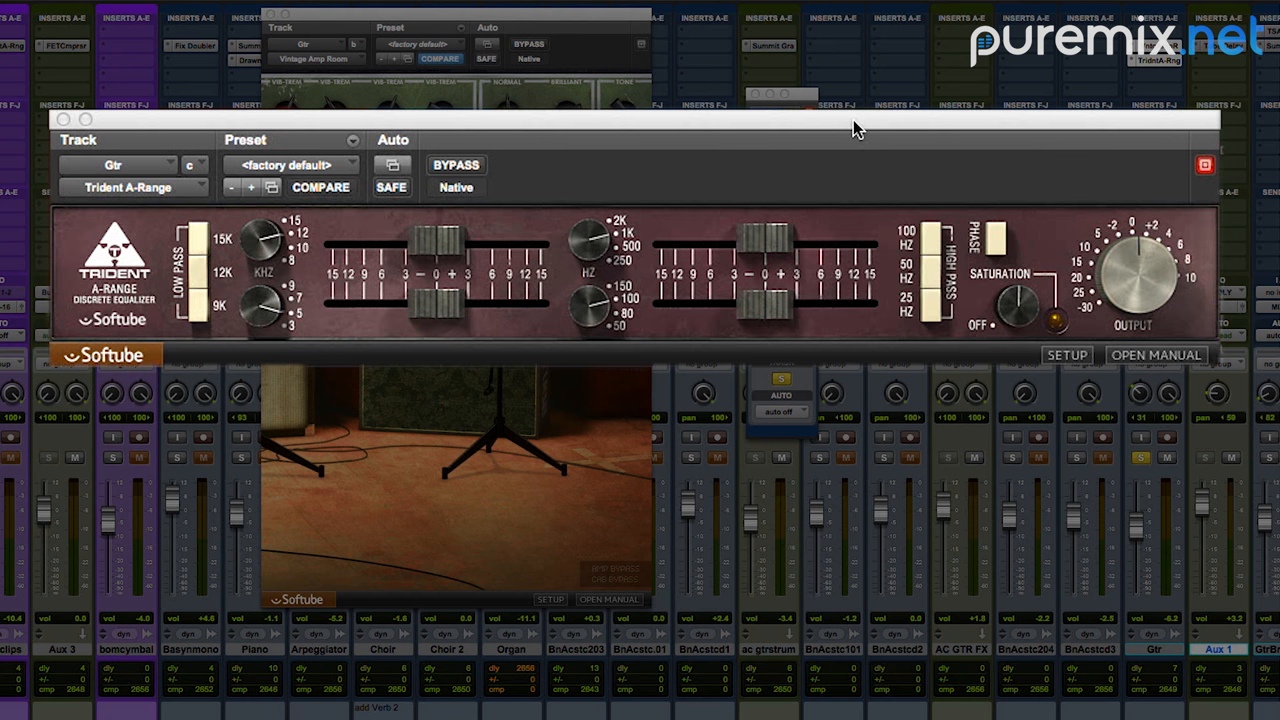
mouse_move(632, 270)
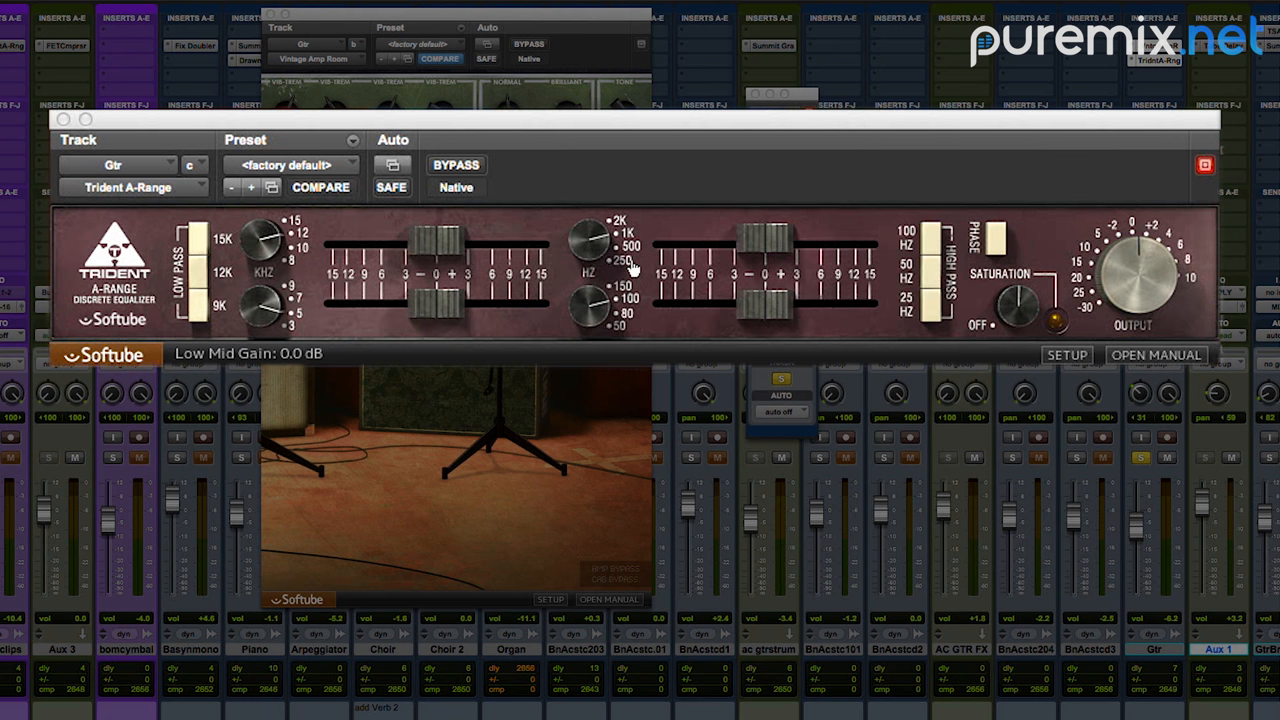
drag(595, 240, 600, 245)
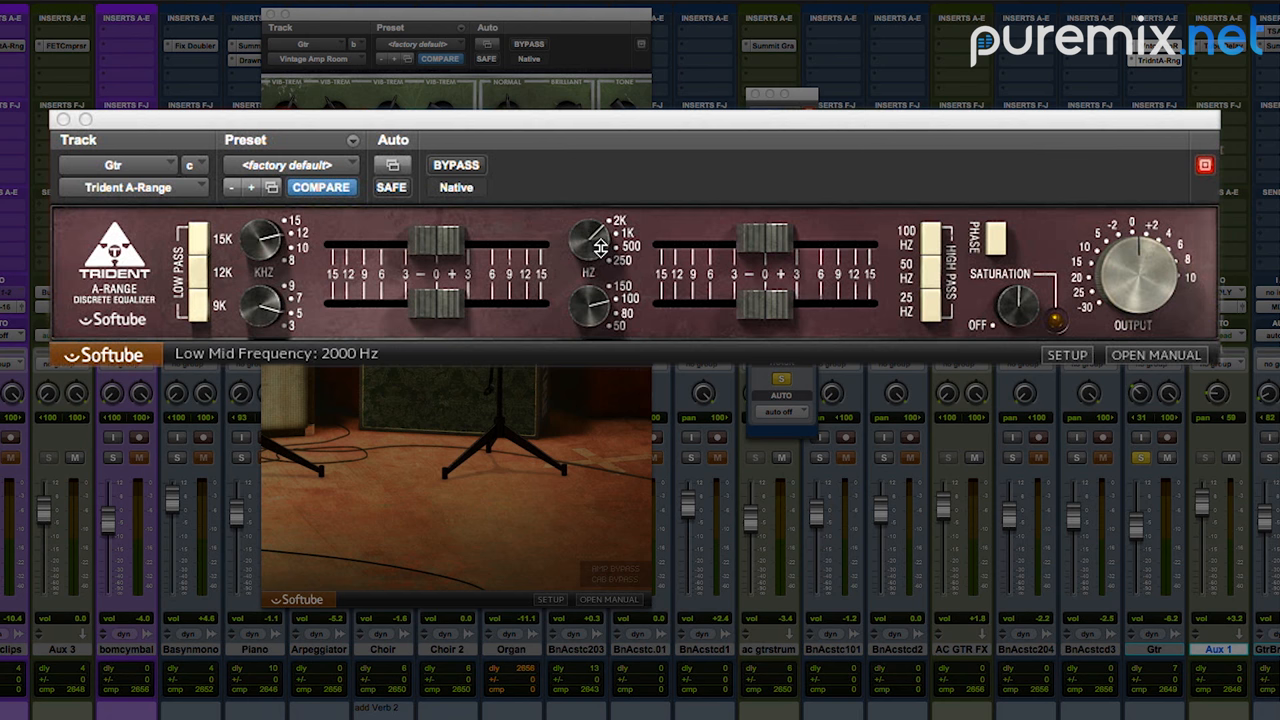
mouse_move(712, 247)
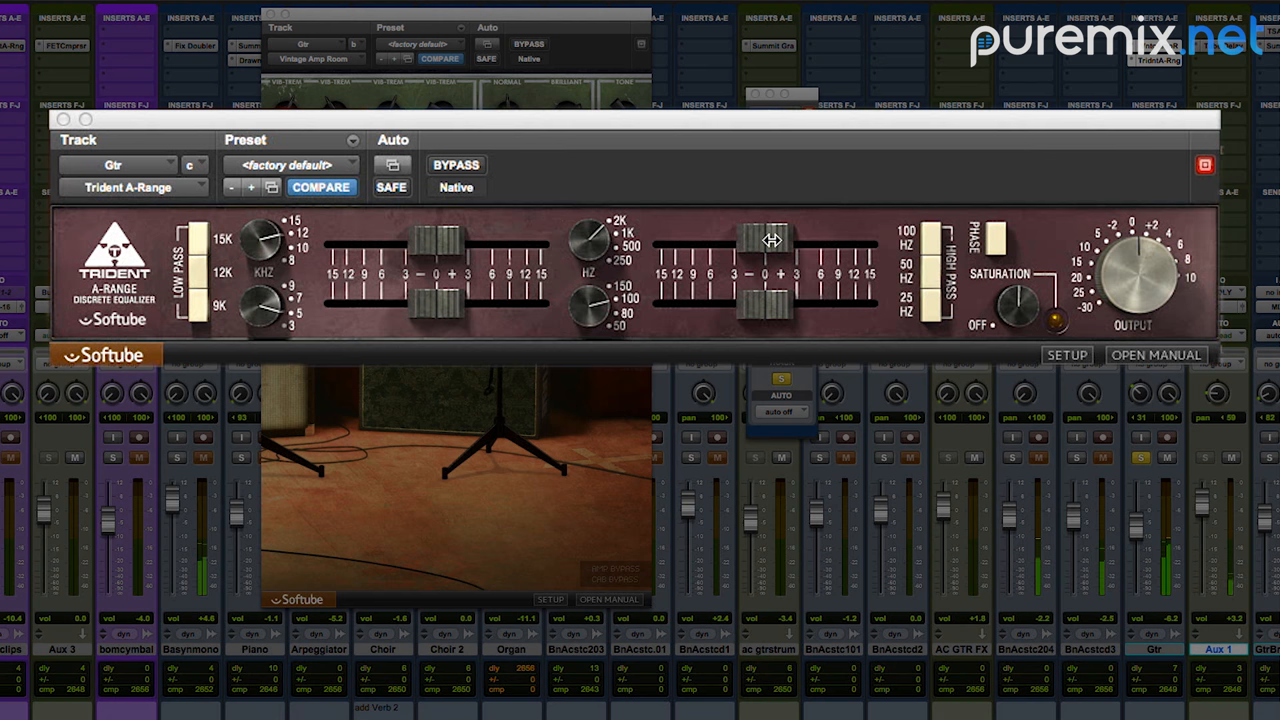
- Cut the Trident low mid gain to about -7.9 dB and high mid to about -5.8 dB
drag(770, 240, 755, 240)
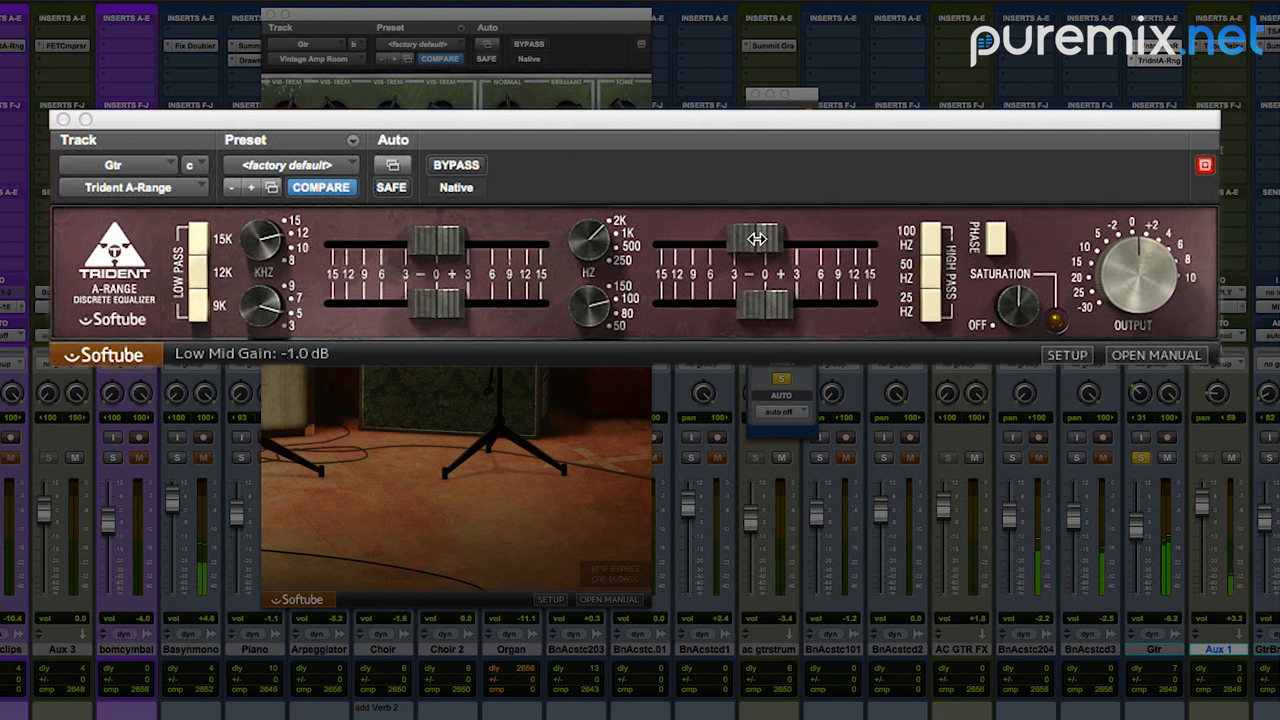
drag(735, 240, 735, 260)
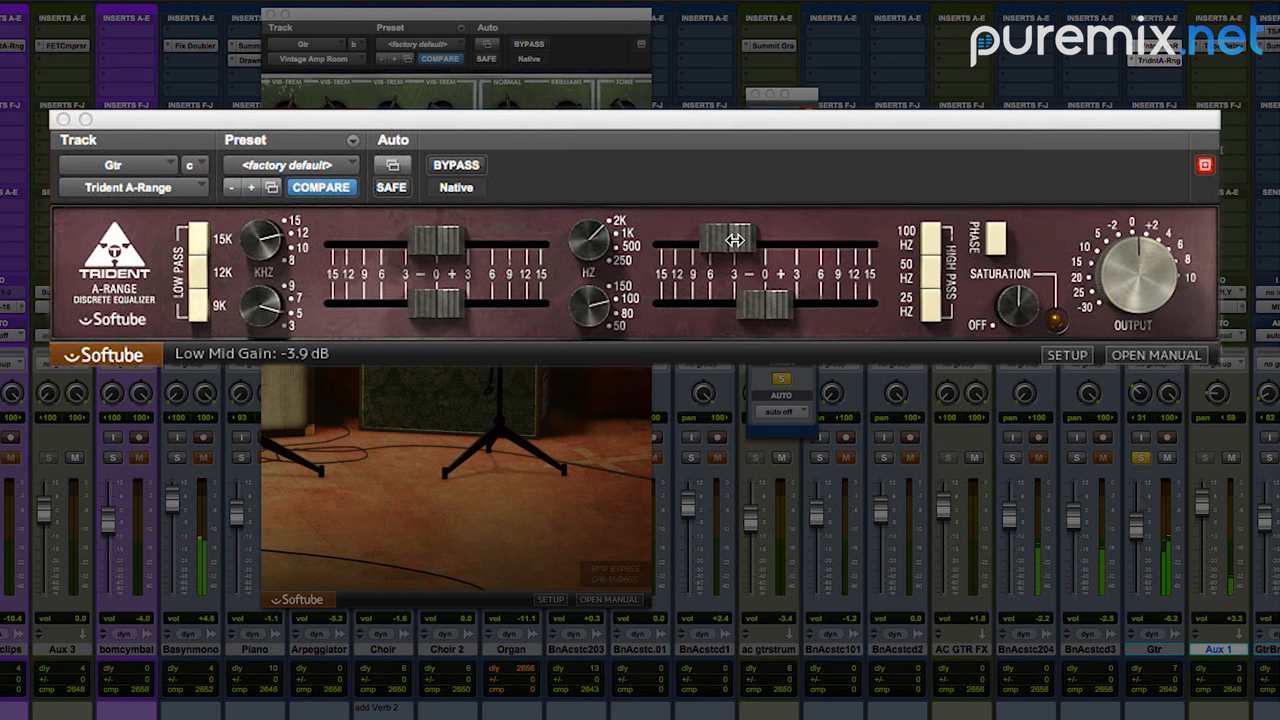
drag(715, 235, 715, 245)
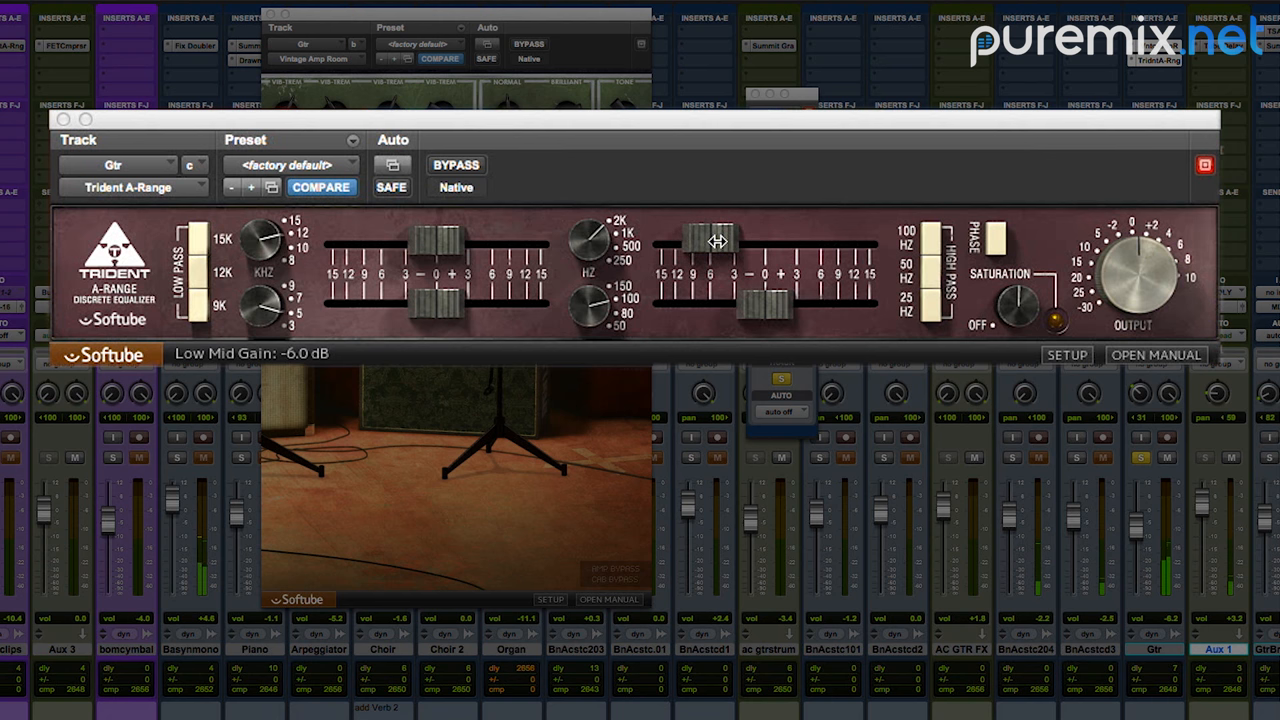
drag(700, 235, 700, 250)
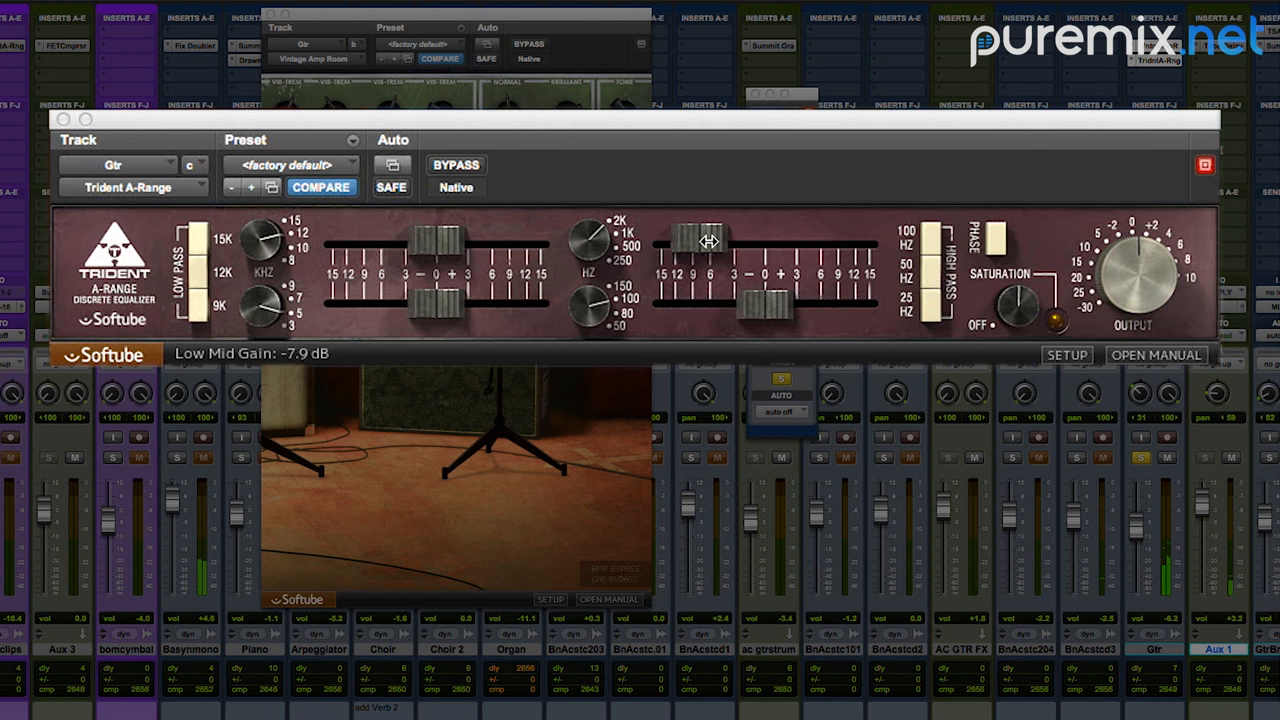
drag(735, 250, 735, 240)
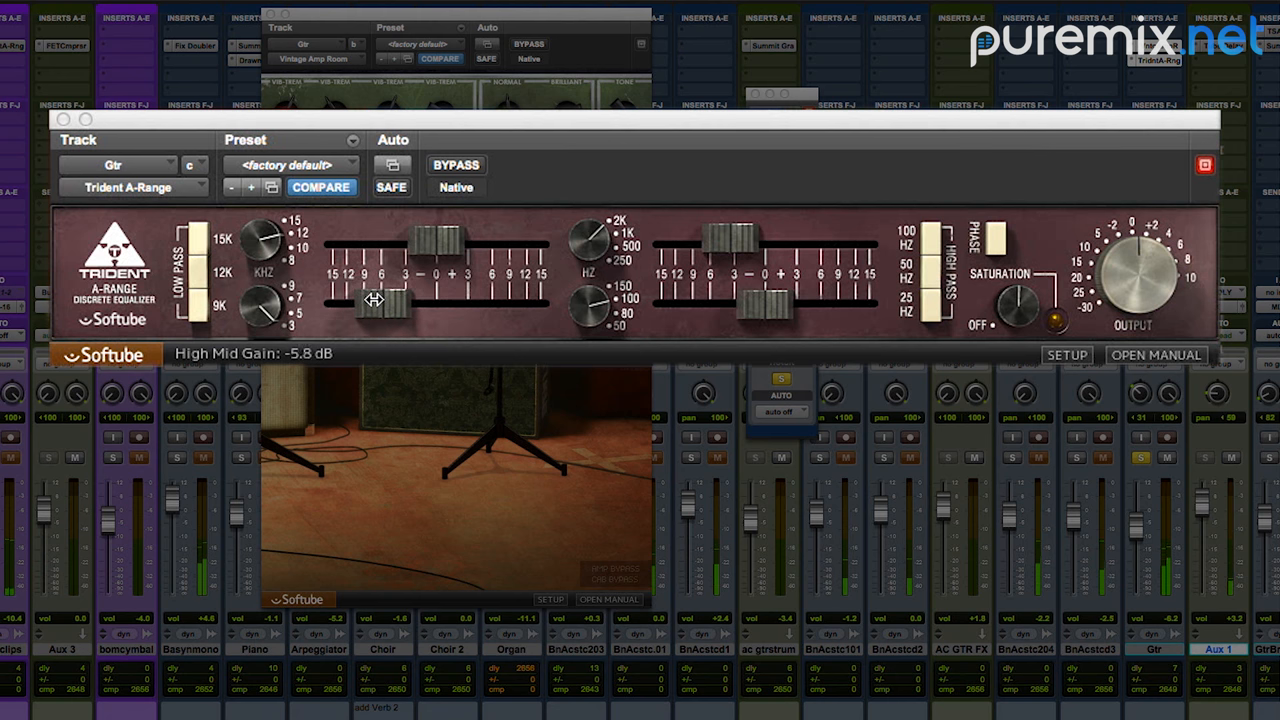
drag(375, 295, 375, 305)
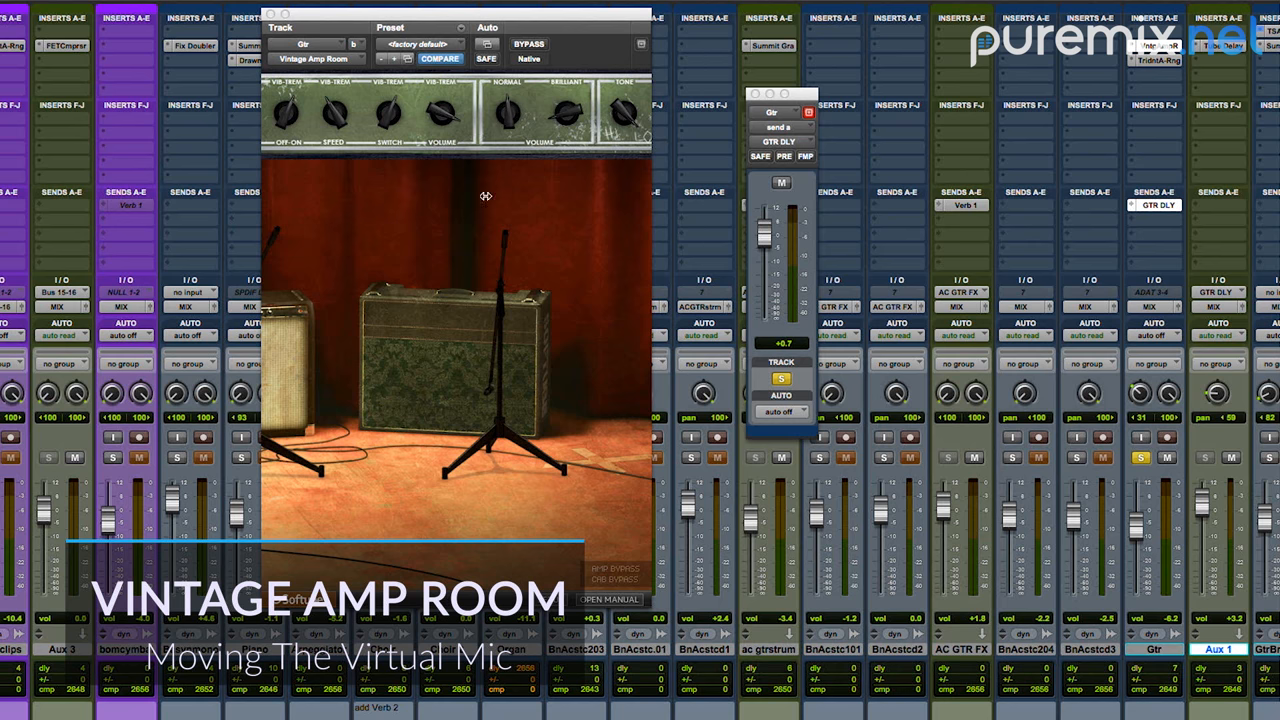
mouse_move(534, 274)
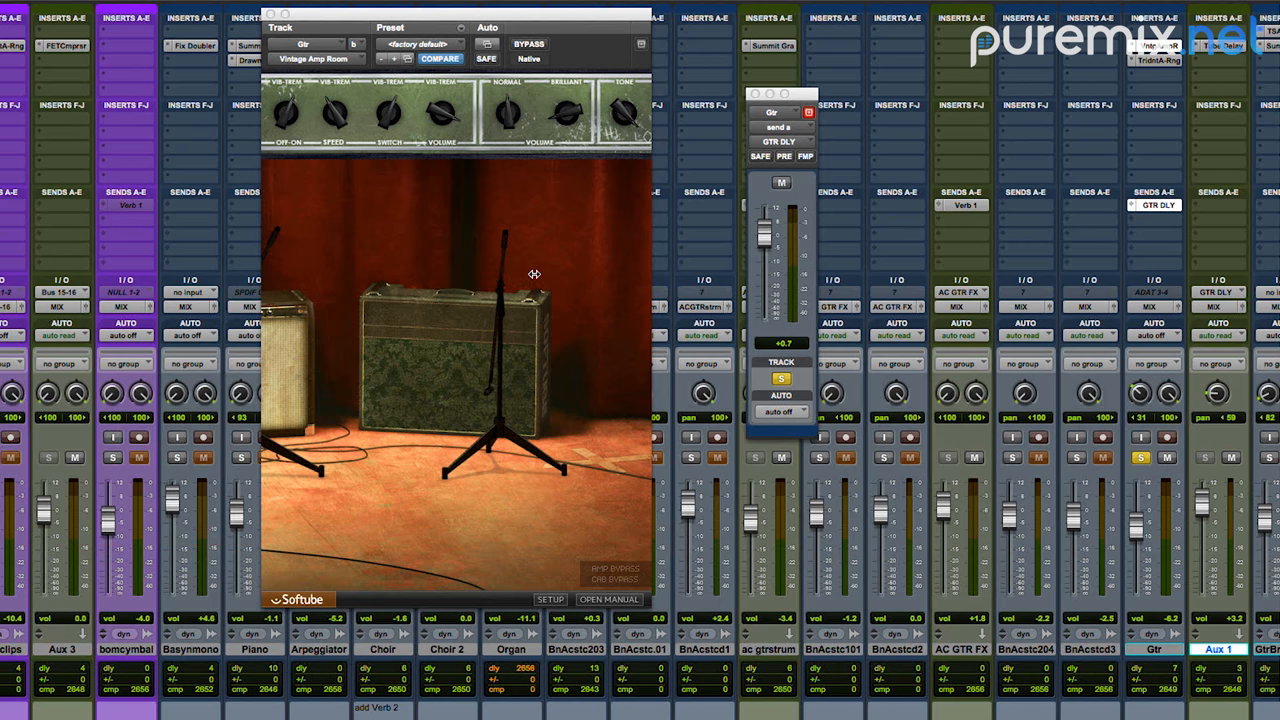
mouse_move(535, 280)
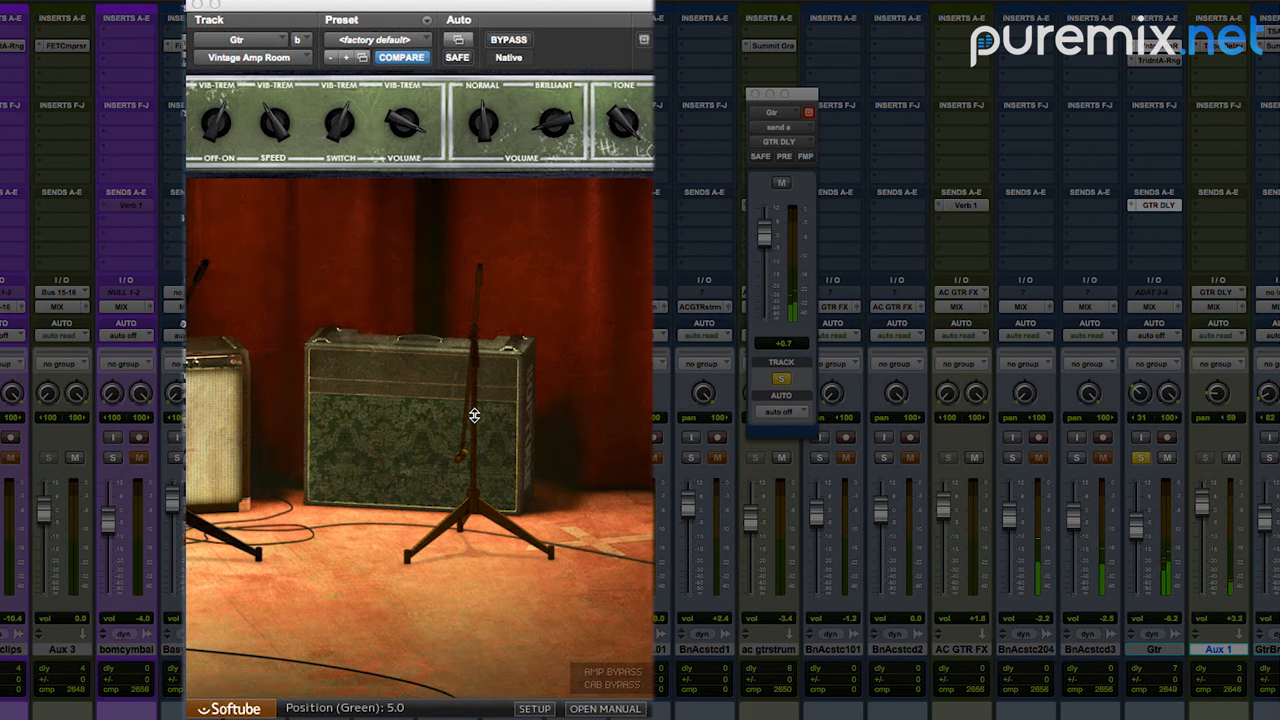
- Drag the green mic stand back from the amp, raising Position (Green) past 6.5
drag(474, 415, 466, 425)
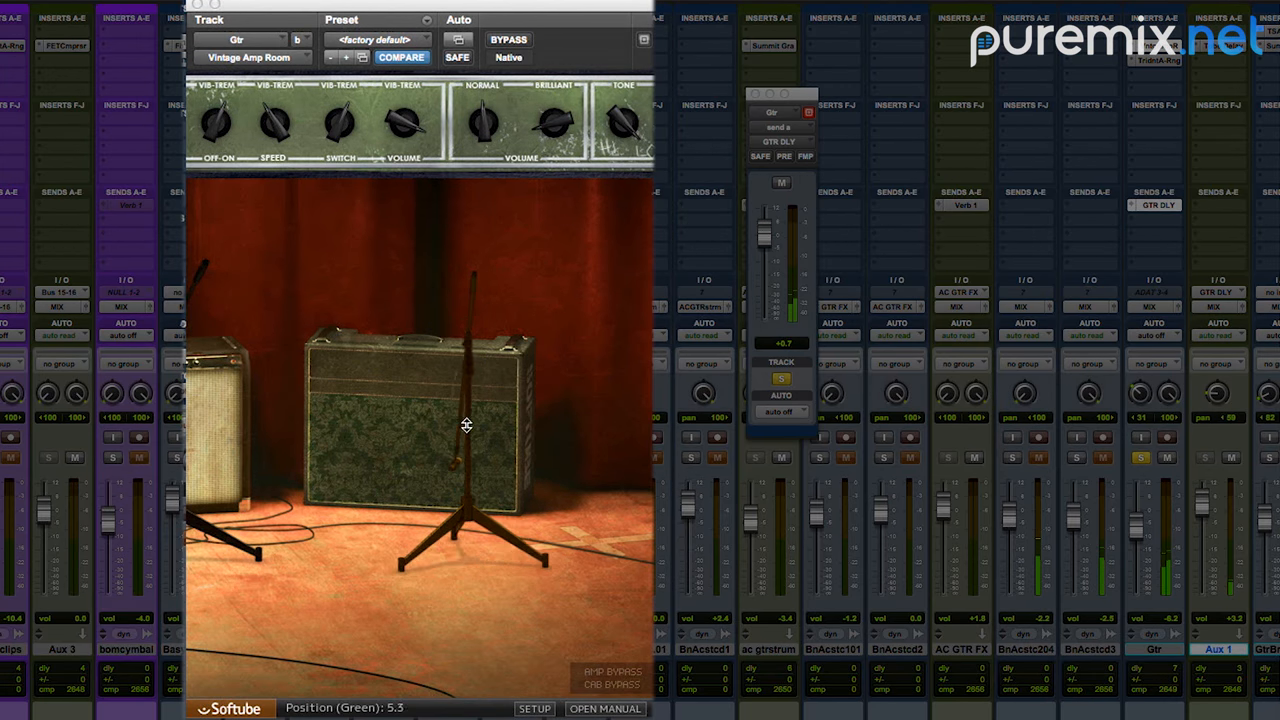
drag(465, 425, 446, 448)
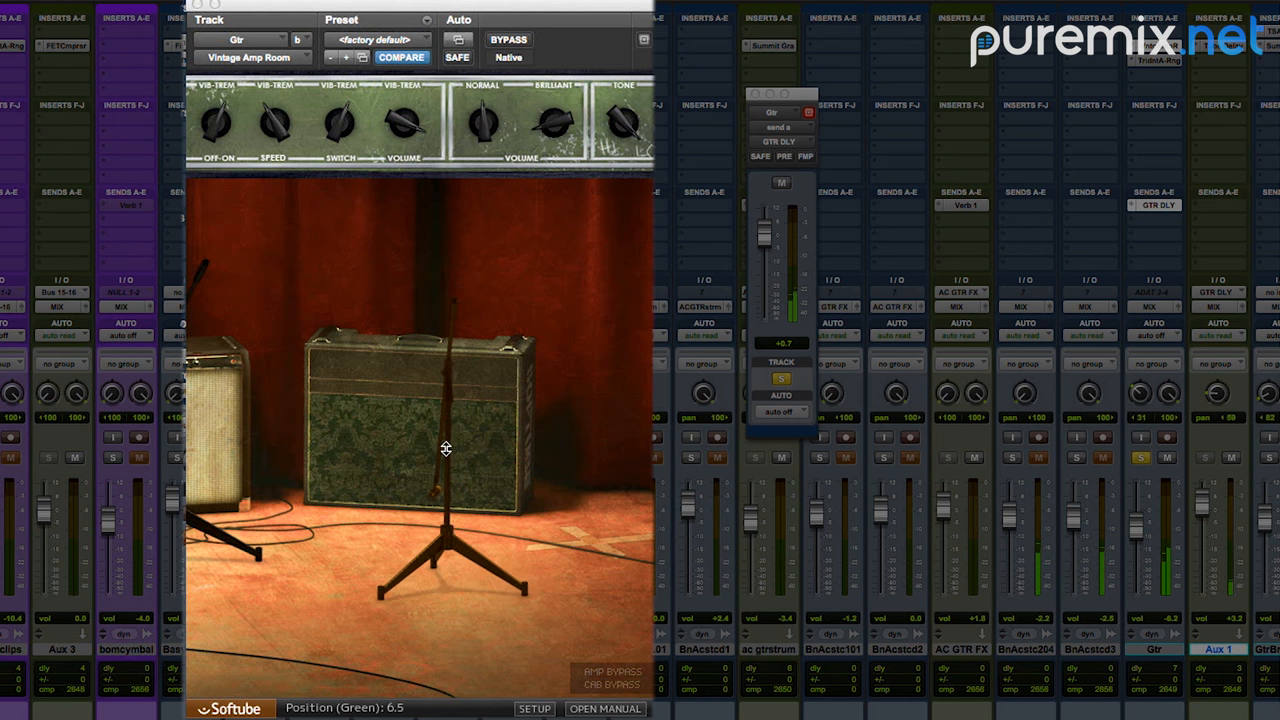
drag(445, 447, 425, 465)
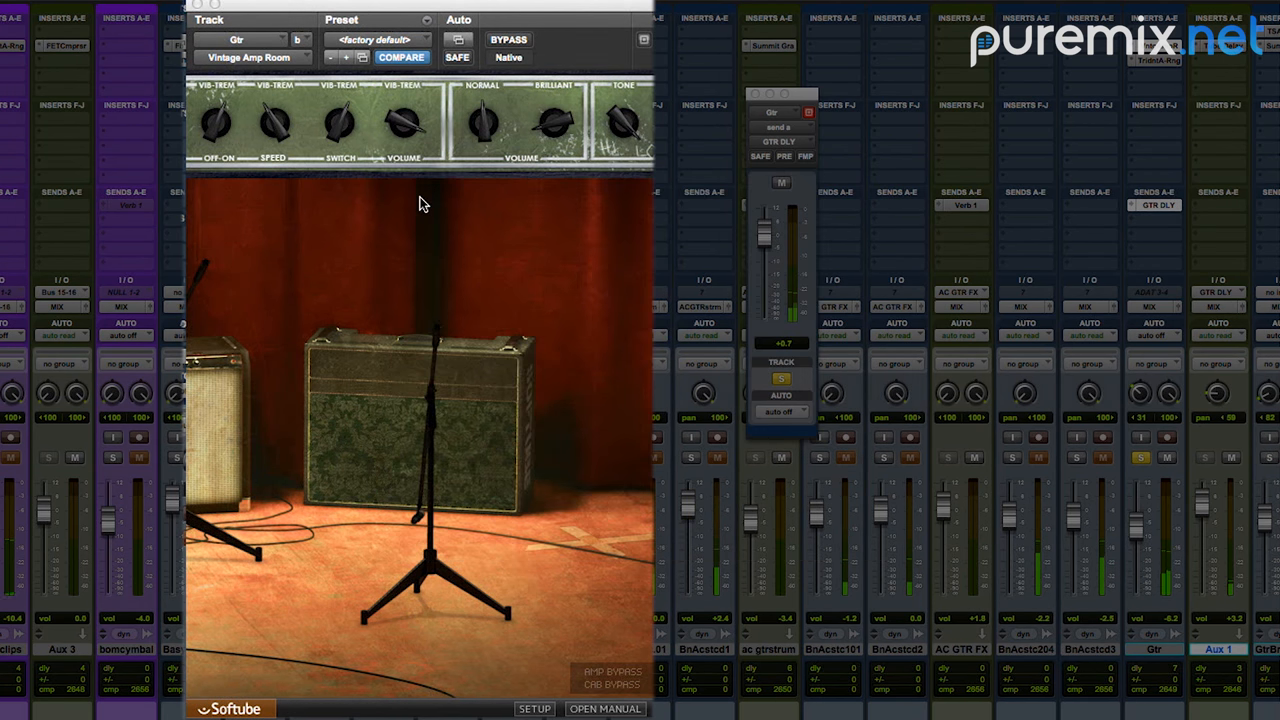
mouse_move(888, 224)
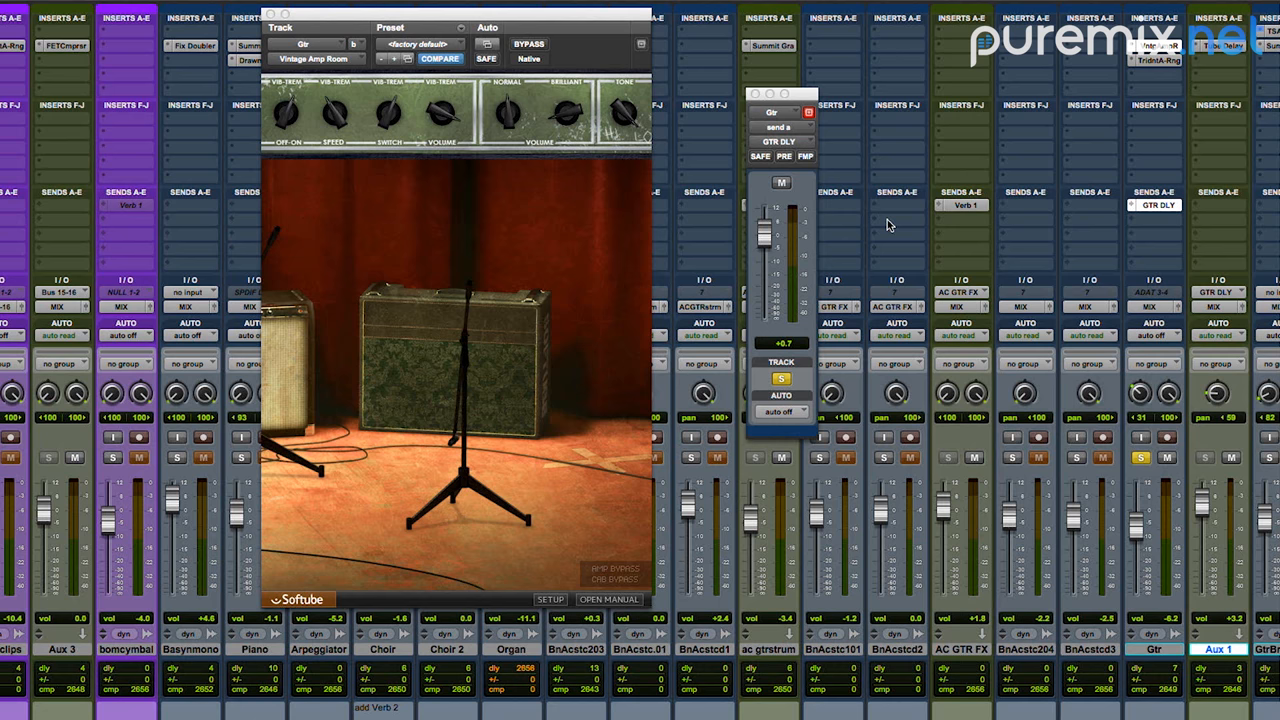
mouse_move(1228, 456)
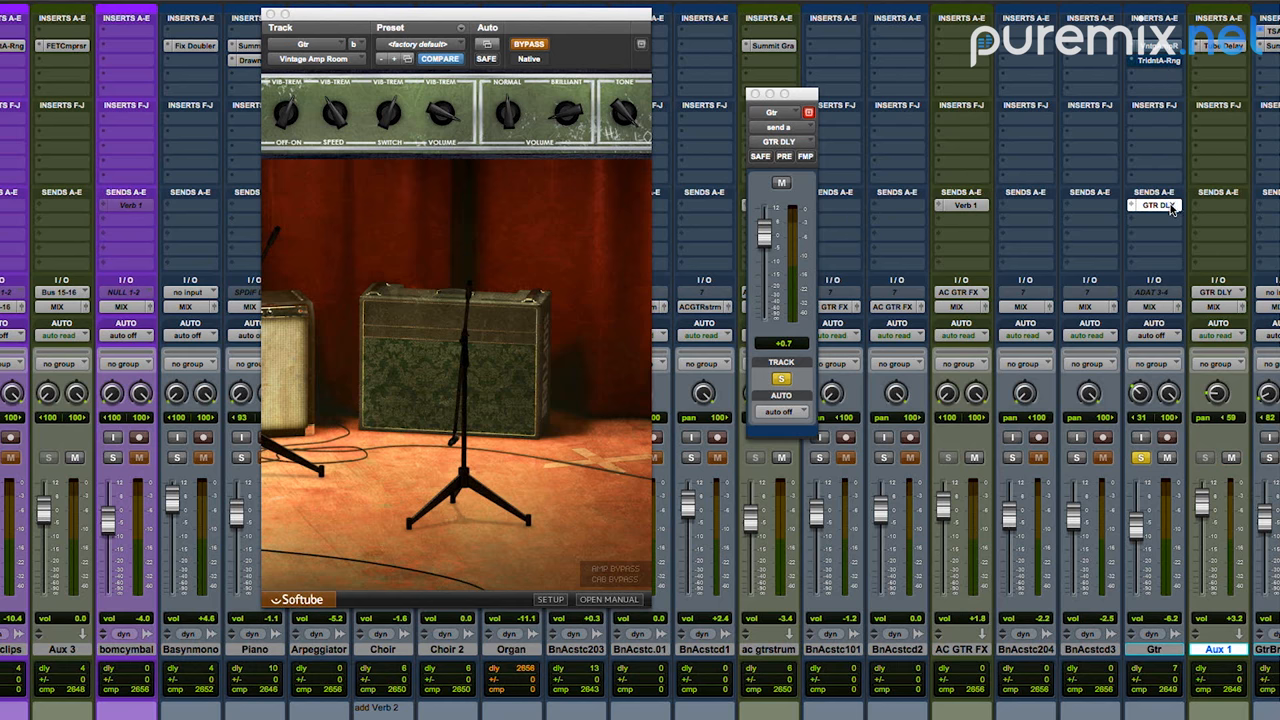
- Bypass the guitar plug-ins for an A/B comparison, then re-engage them
click(782, 182)
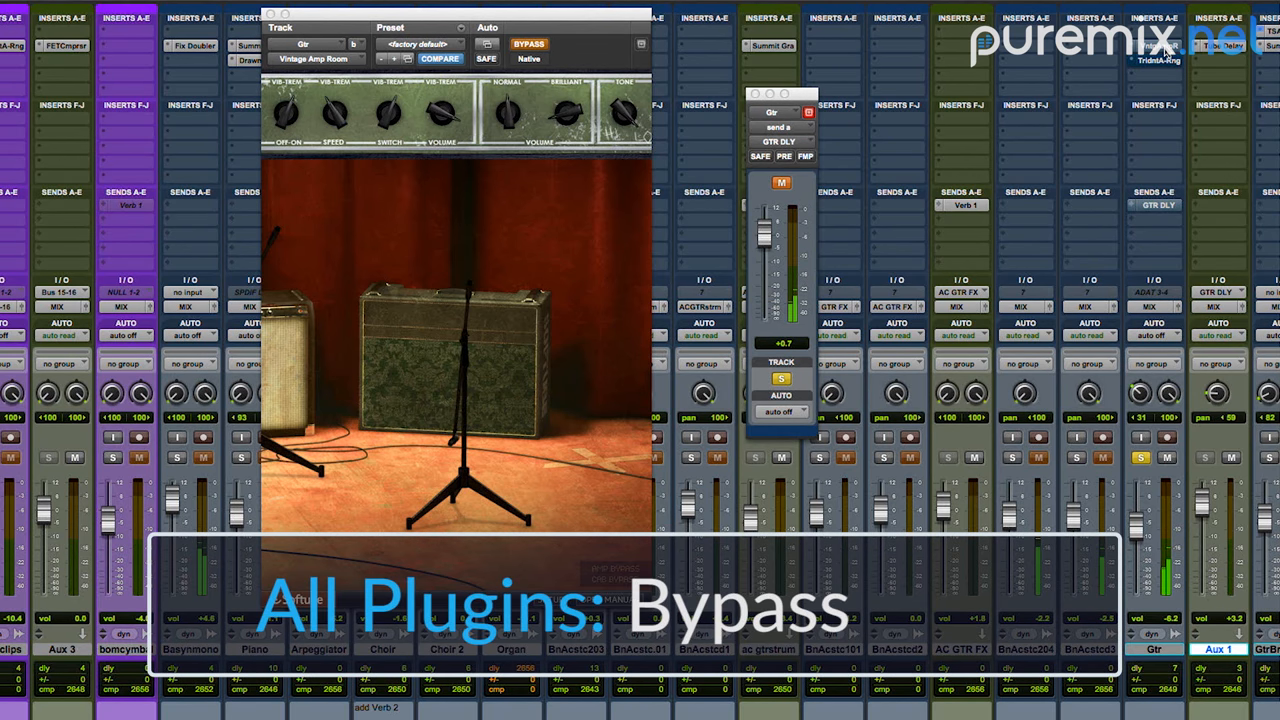
click(529, 44)
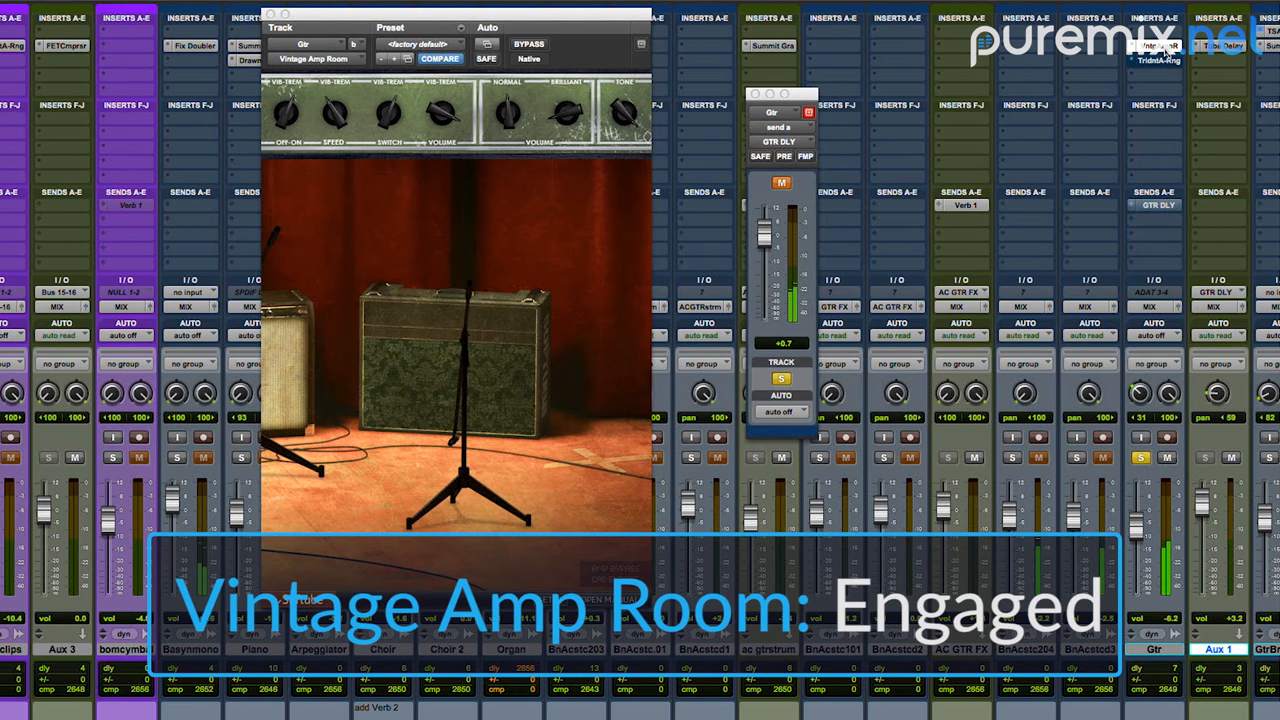
mouse_move(1160, 46)
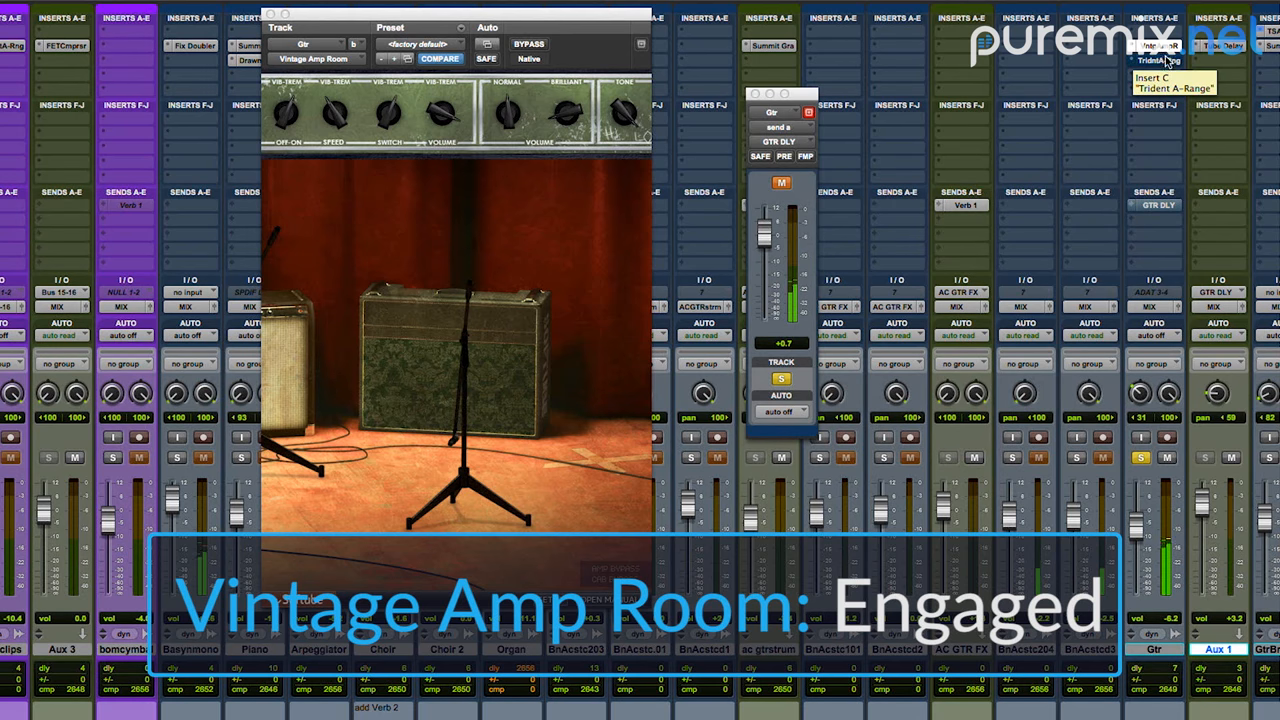